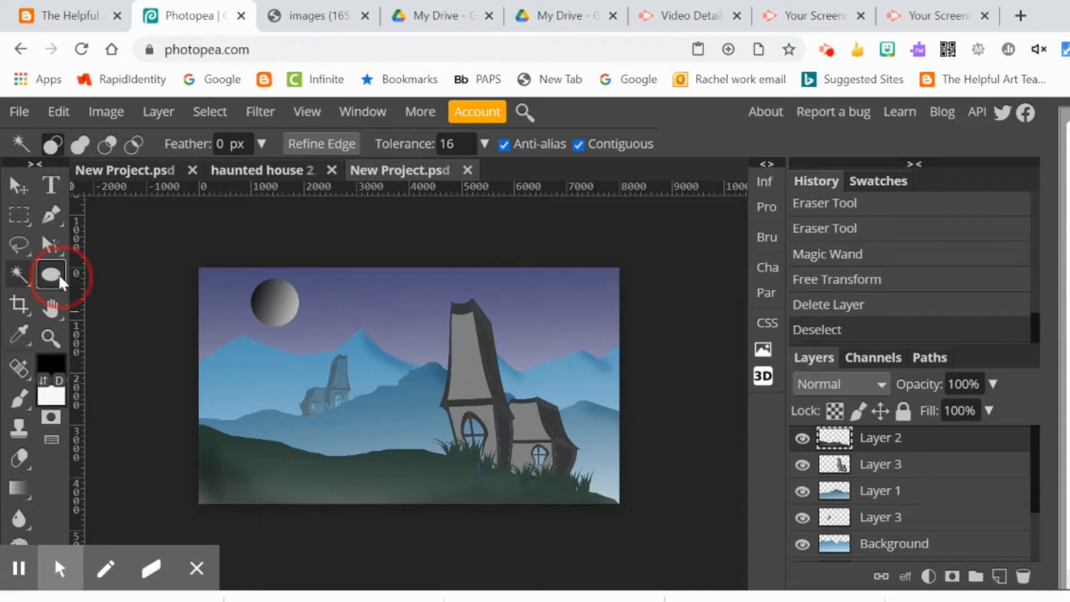
# Choose the Rectangle shape tool and give new shapes a solid black fill
pyautogui.click(50, 274)
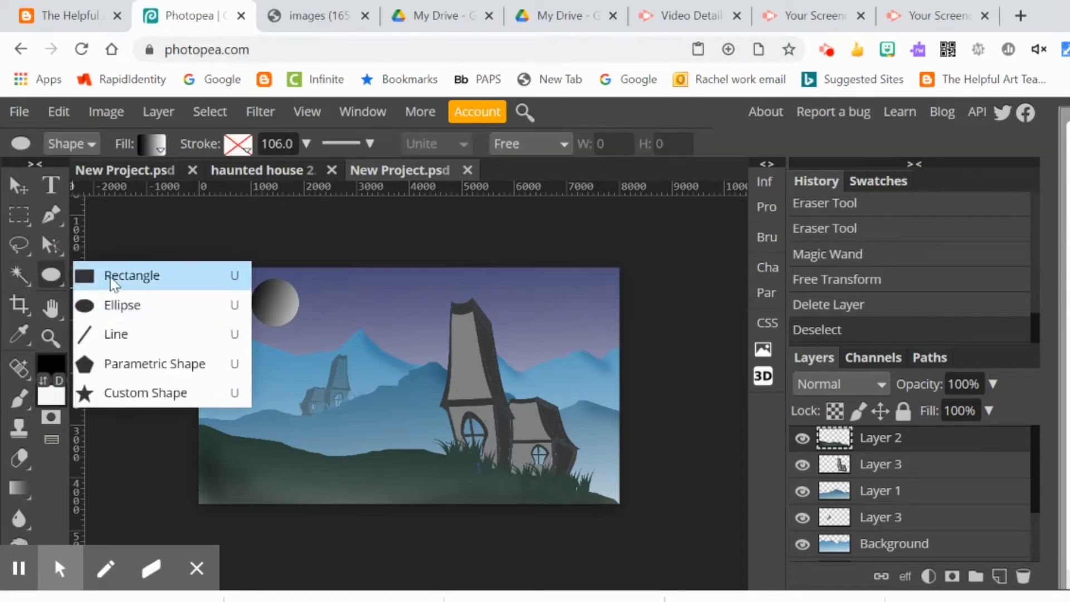
pyautogui.click(131, 275)
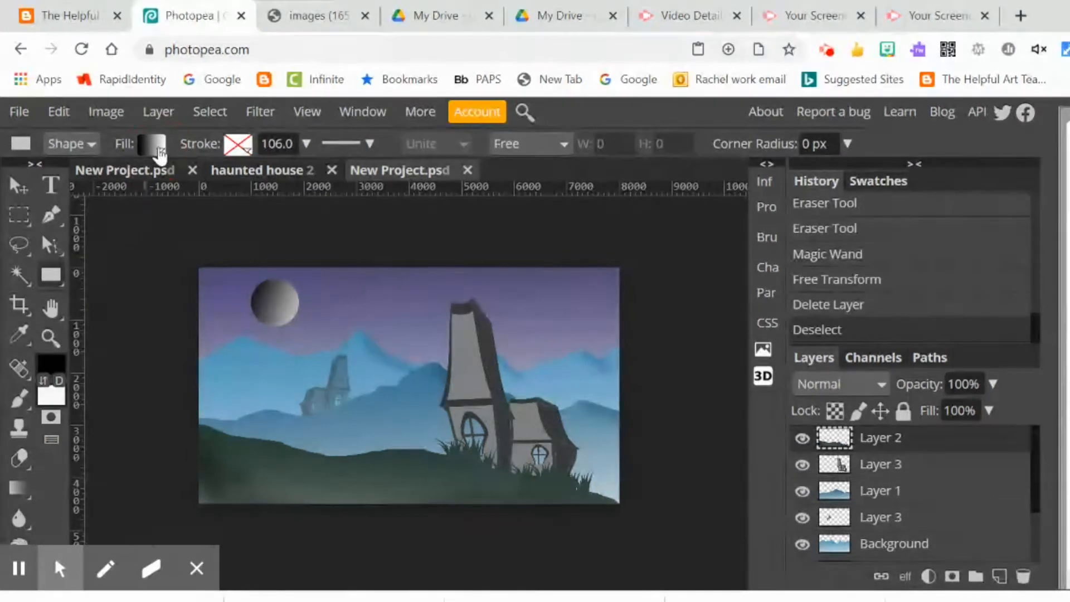
pyautogui.click(152, 144)
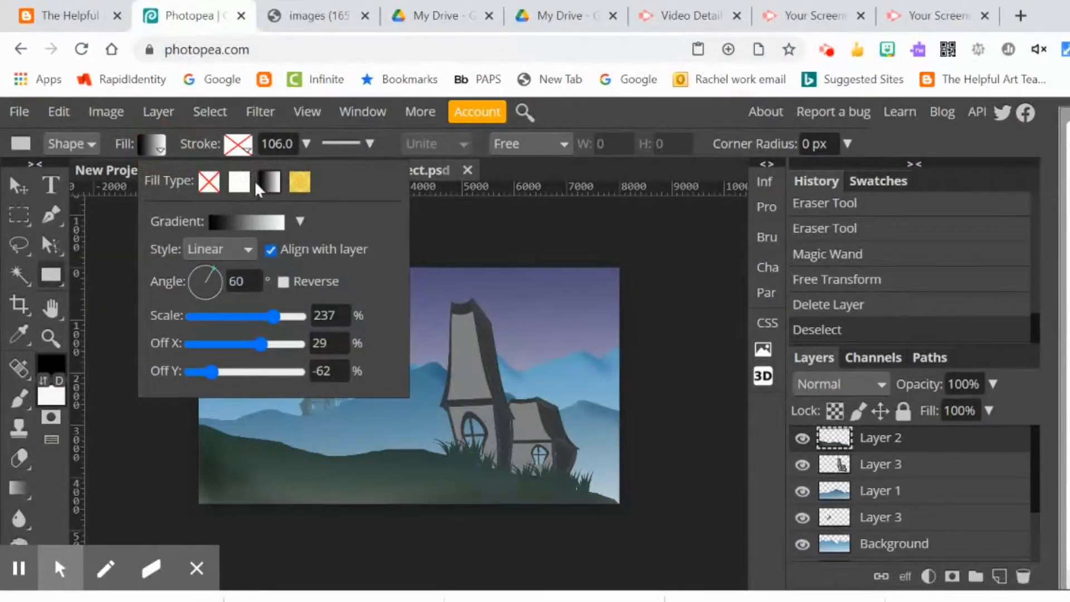
pyautogui.click(238, 182)
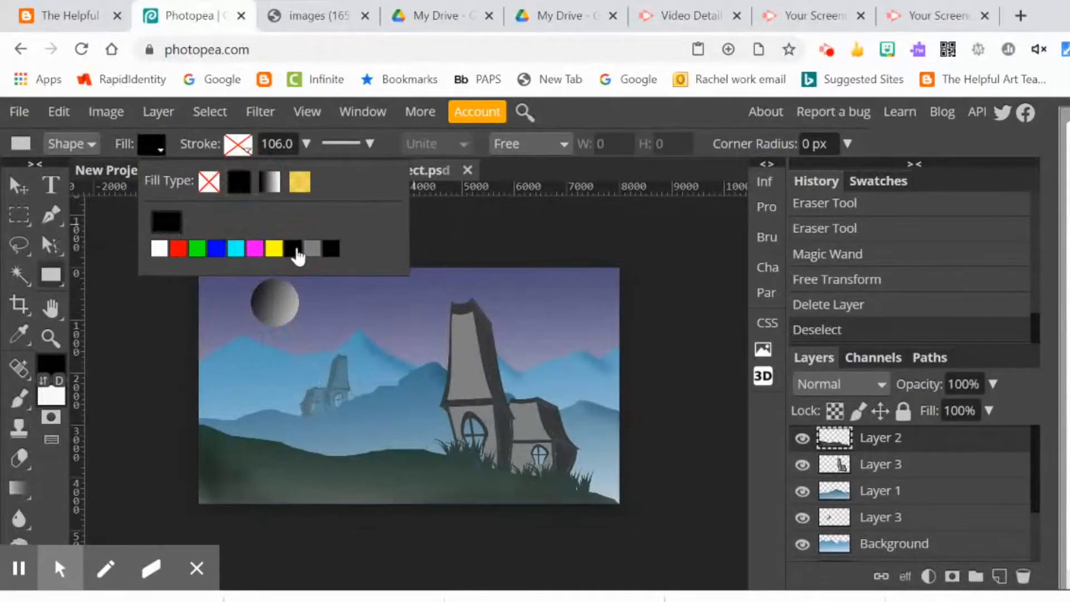
pyautogui.click(239, 182)
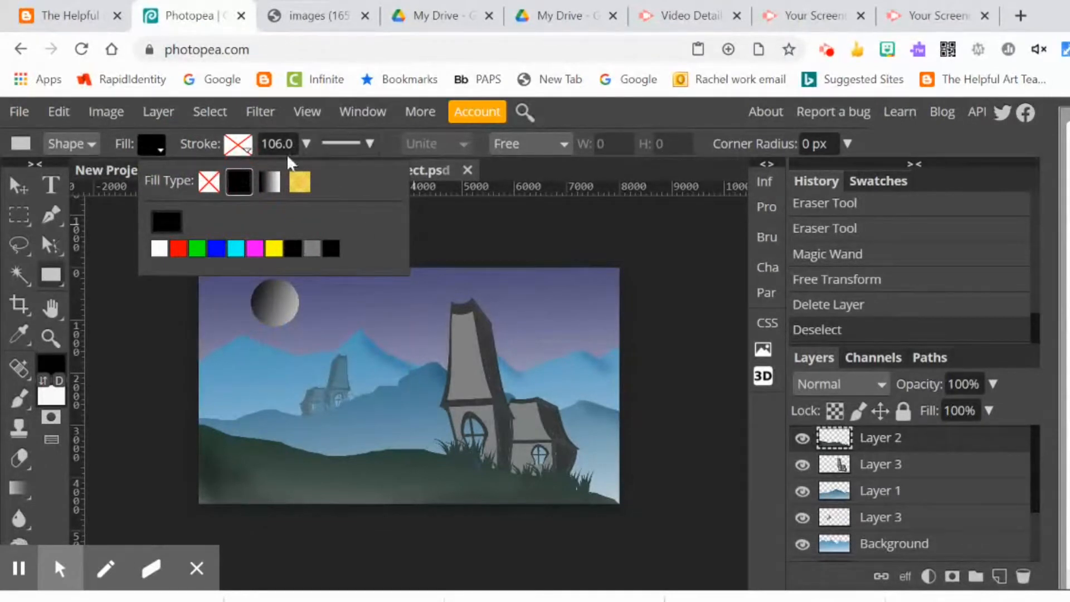
pyautogui.moveTo(443, 219)
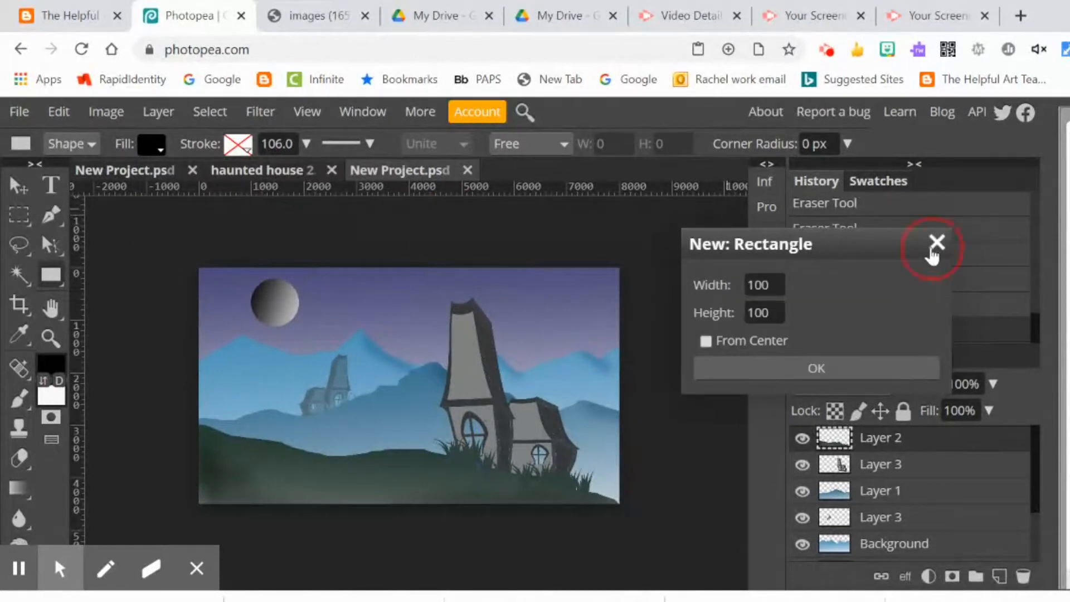
# Dismiss the fixed-size prompt and draw three thin black bars: trunk, short stick, horizontal stick
pyautogui.click(936, 243)
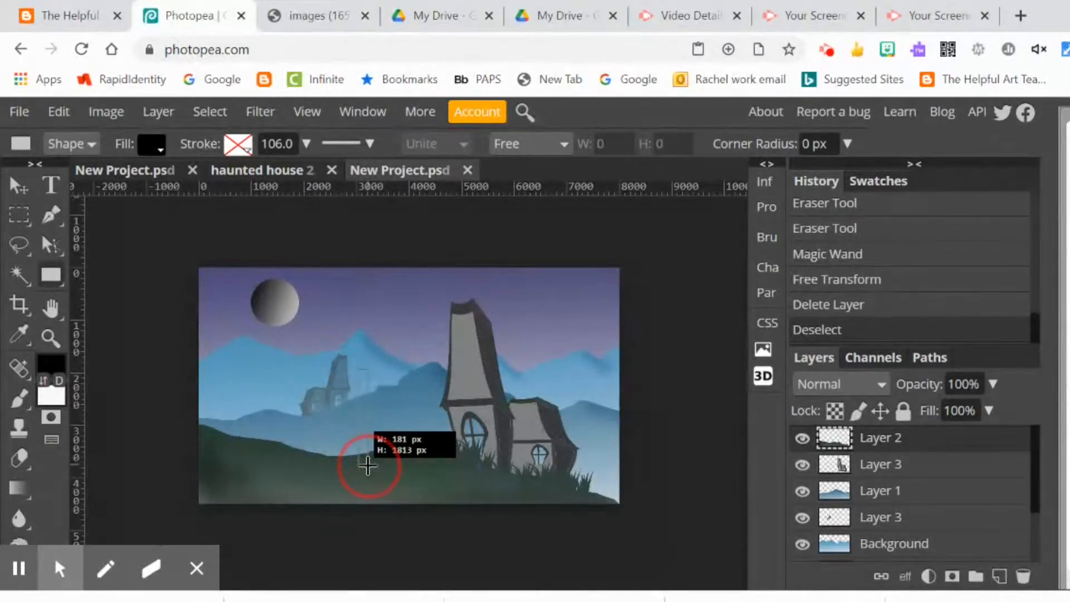
pyautogui.moveTo(361, 372); pyautogui.dragTo(362, 463)
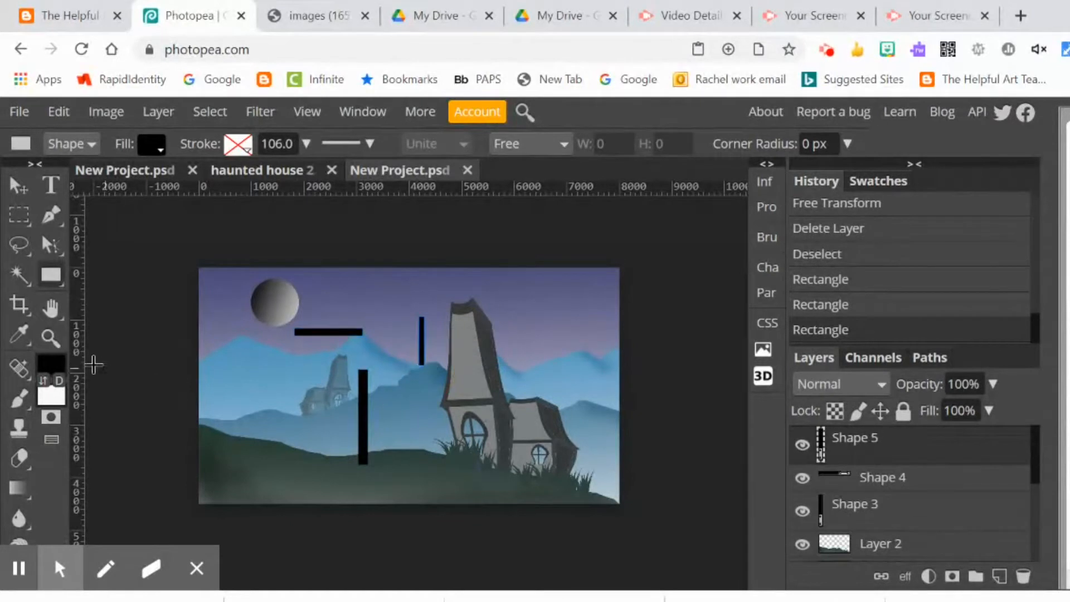
pyautogui.moveTo(86, 208)
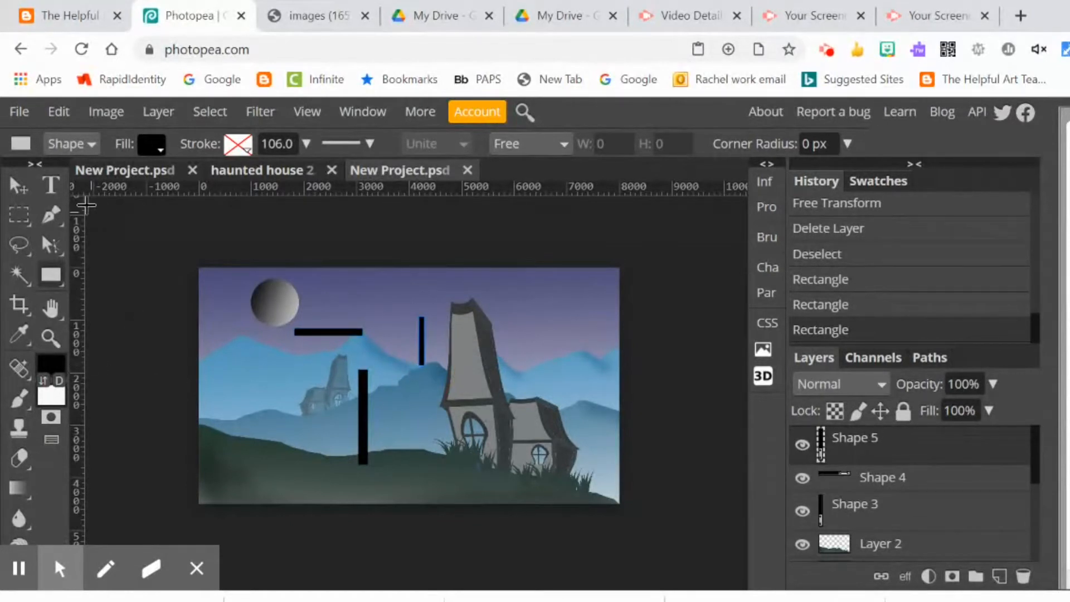
# Move the short bar to the trunk top and tilt it into a diagonal right branch
pyautogui.click(19, 186)
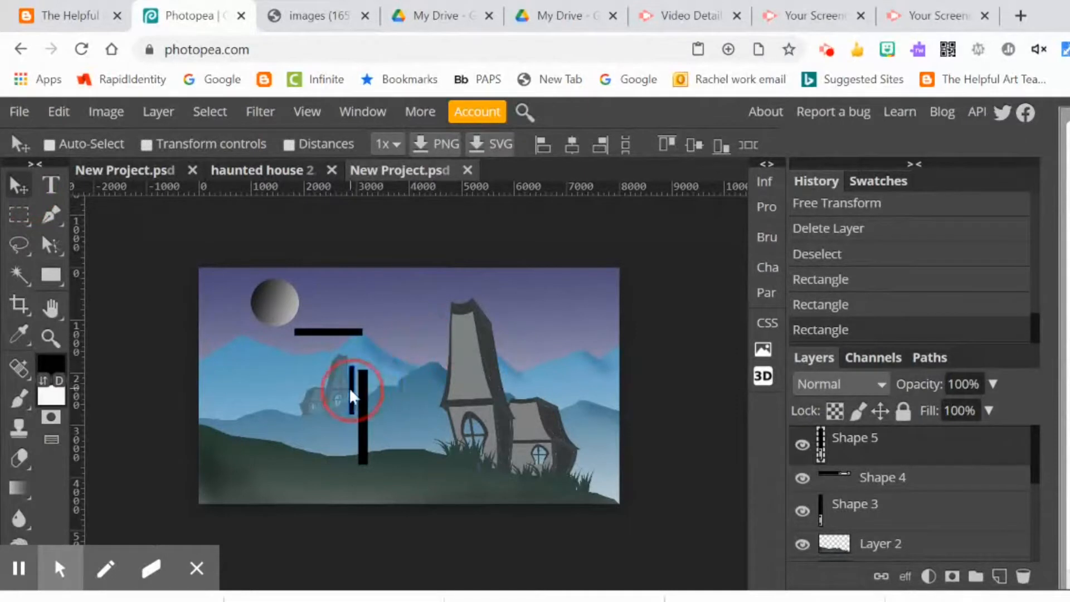
pyautogui.moveTo(351, 393); pyautogui.dragTo(394, 369)
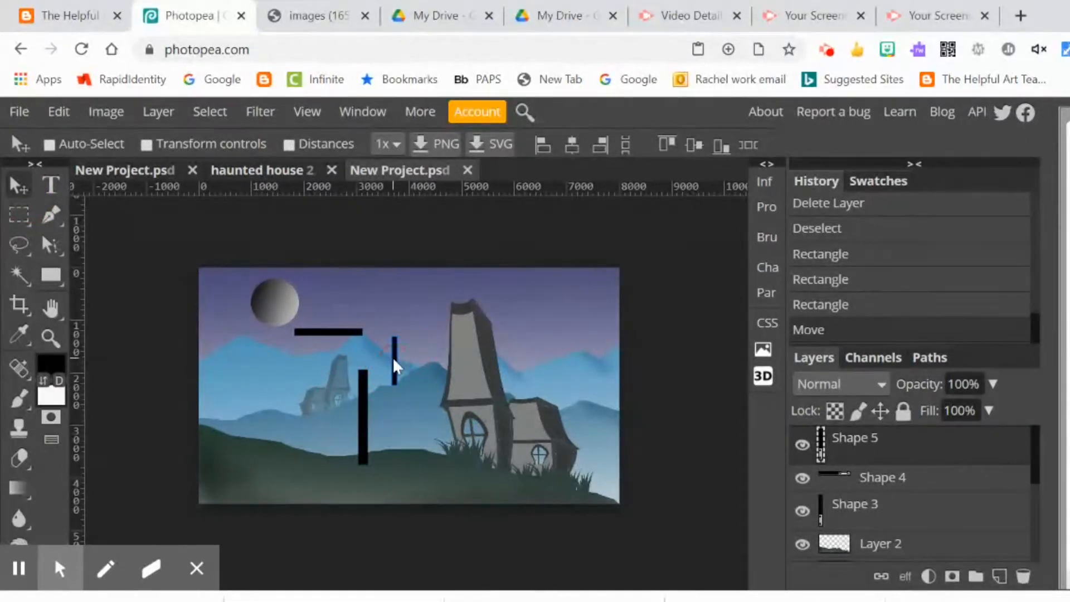
pyautogui.click(58, 111)
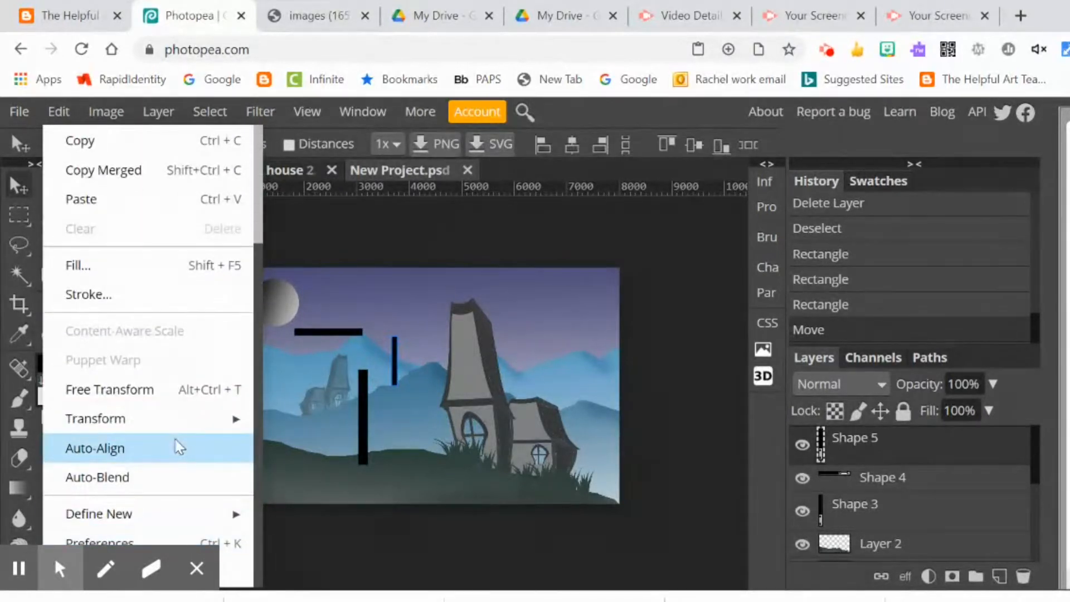
pyautogui.moveTo(96, 418)
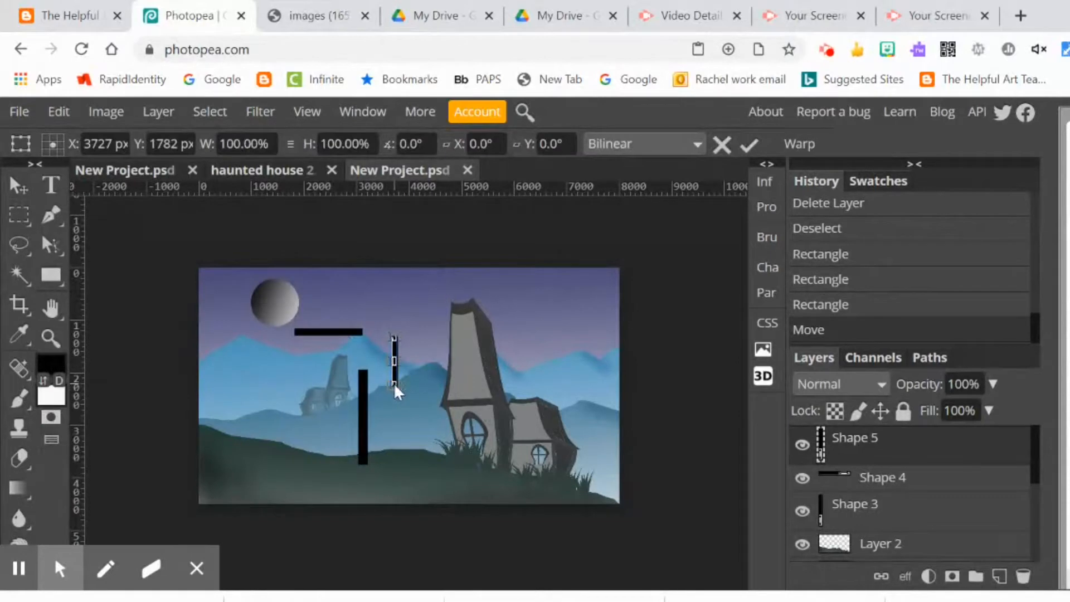
pyautogui.click(395, 396)
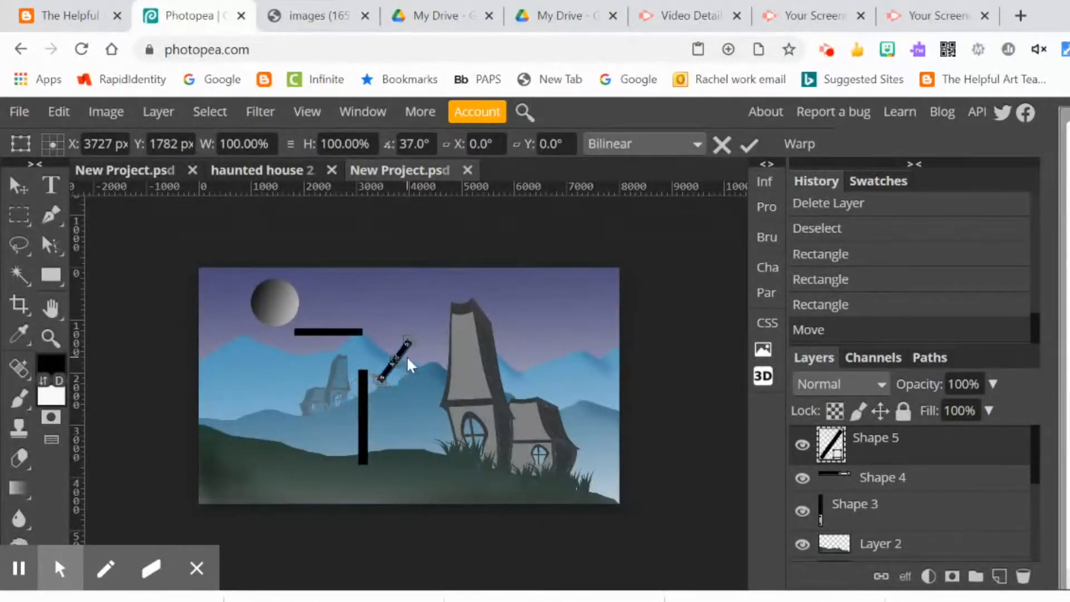
pyautogui.moveTo(399, 355); pyautogui.dragTo(382, 382)
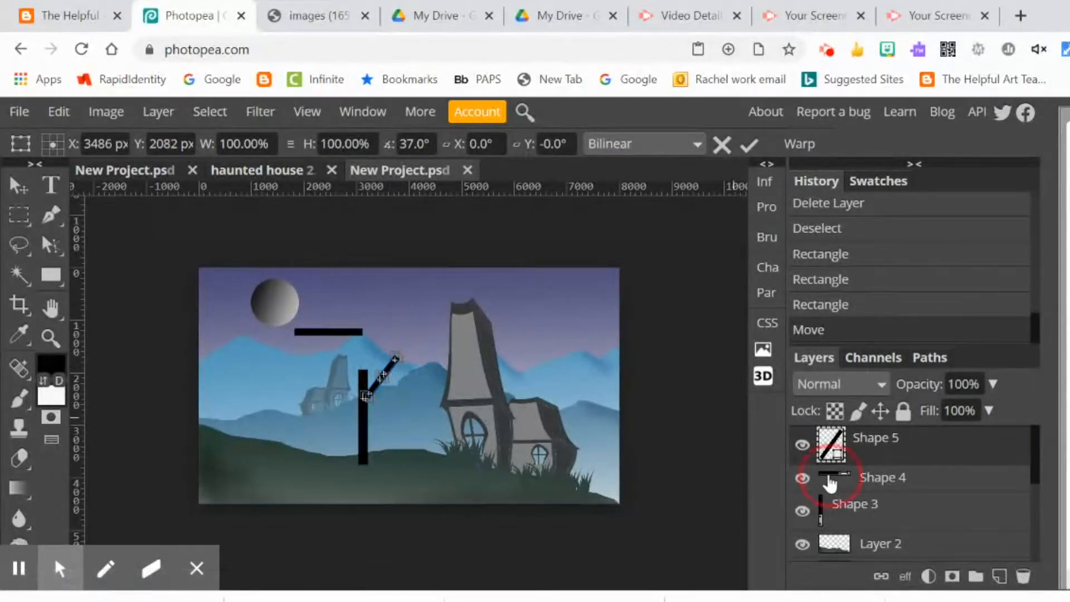
# Rotate the horizontal bar into the left branch, completing the Y-shaped tree
pyautogui.click(58, 111)
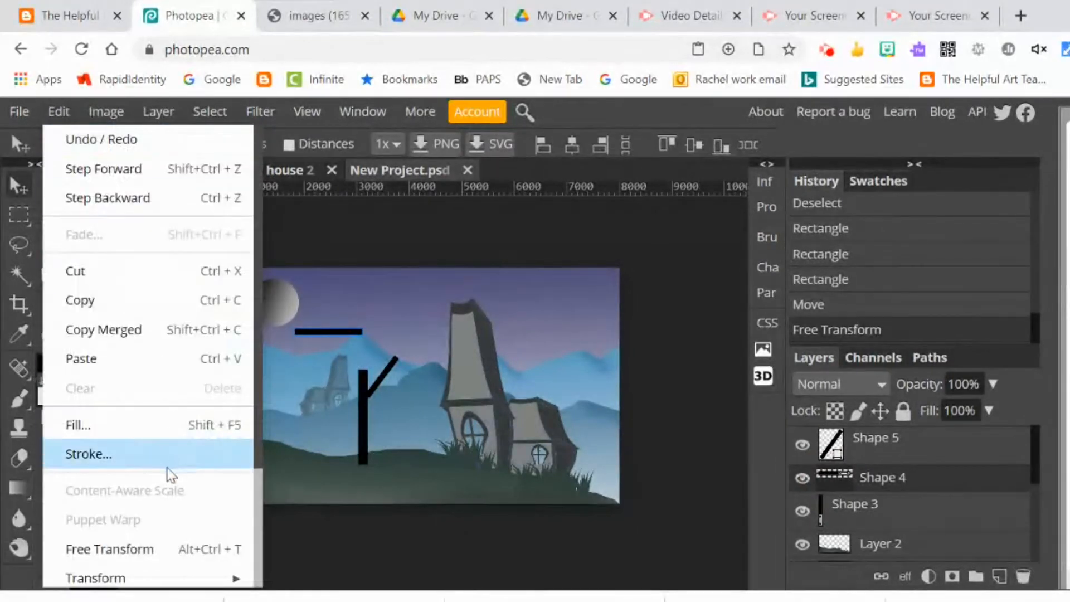
pyautogui.moveTo(96, 418)
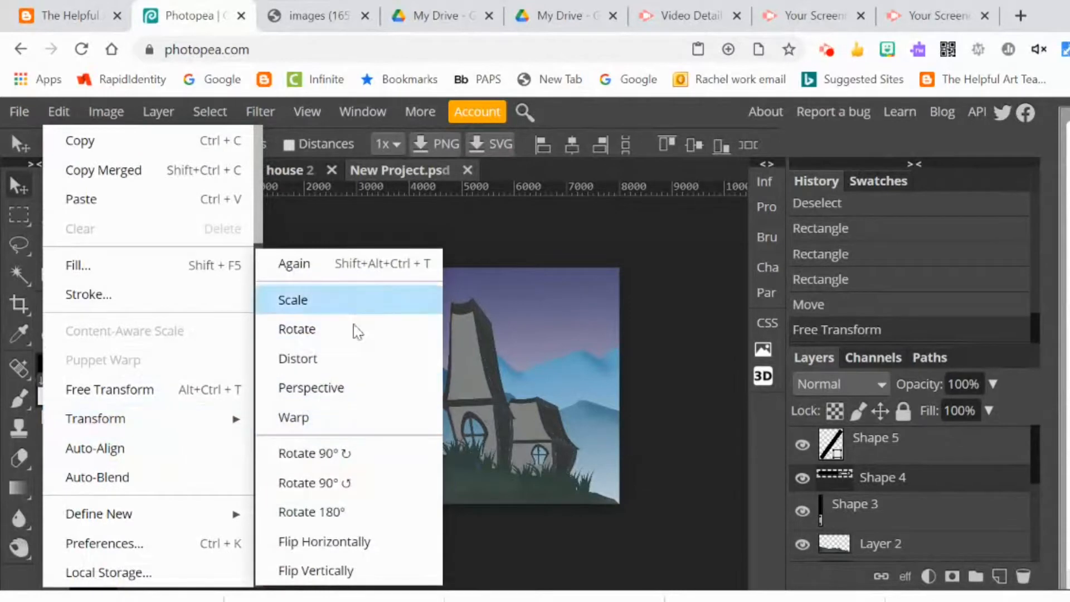
pyautogui.click(293, 417)
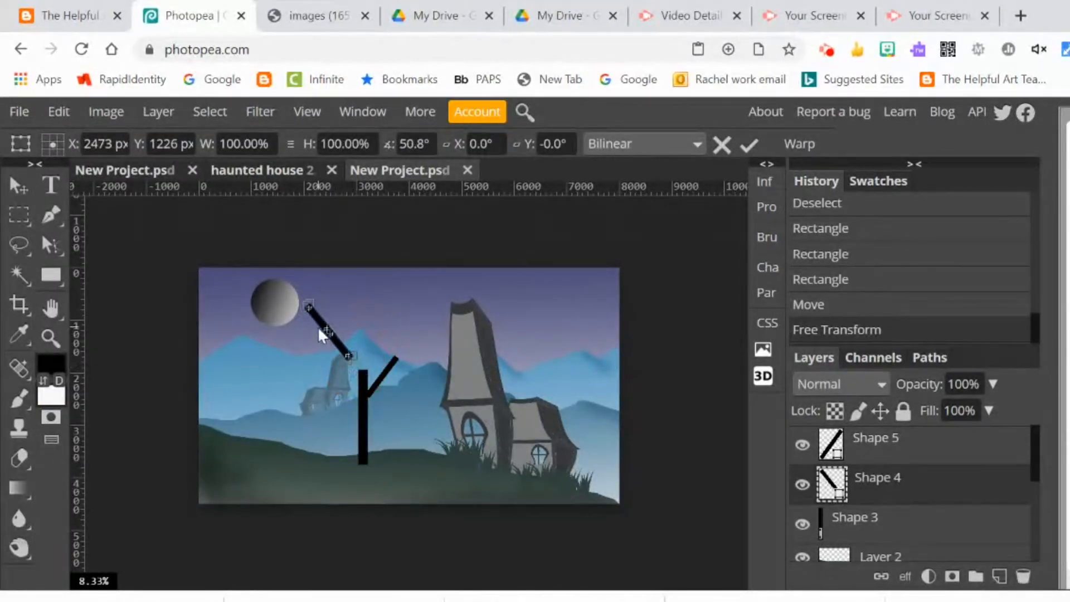
pyautogui.moveTo(324, 331); pyautogui.dragTo(328, 392)
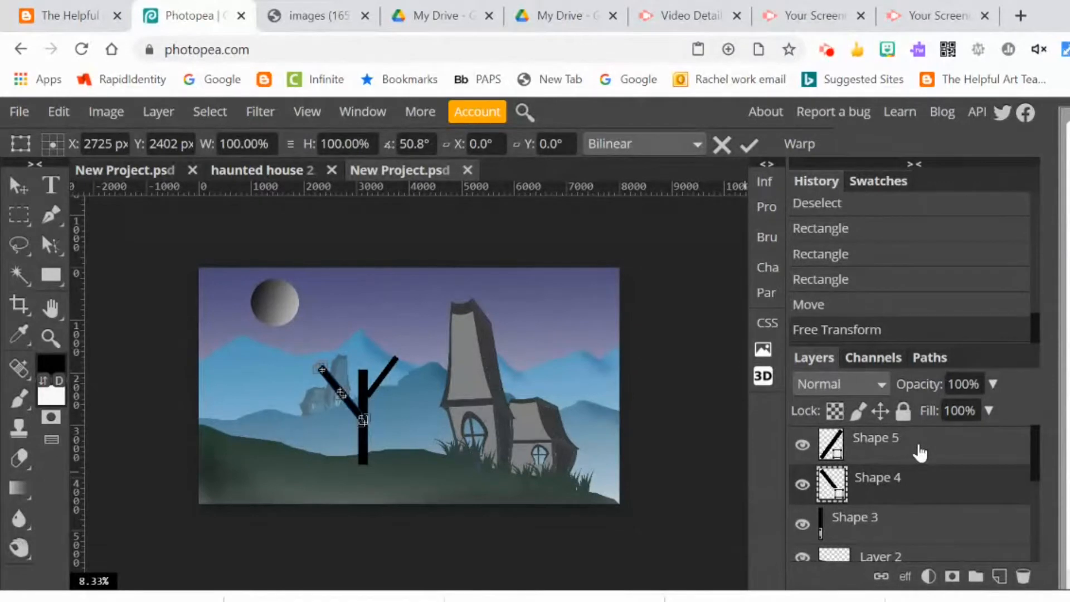
# Rasterize the Shape 5 branch layer and merge it down into one tree layer
pyautogui.rightClick(877, 437)
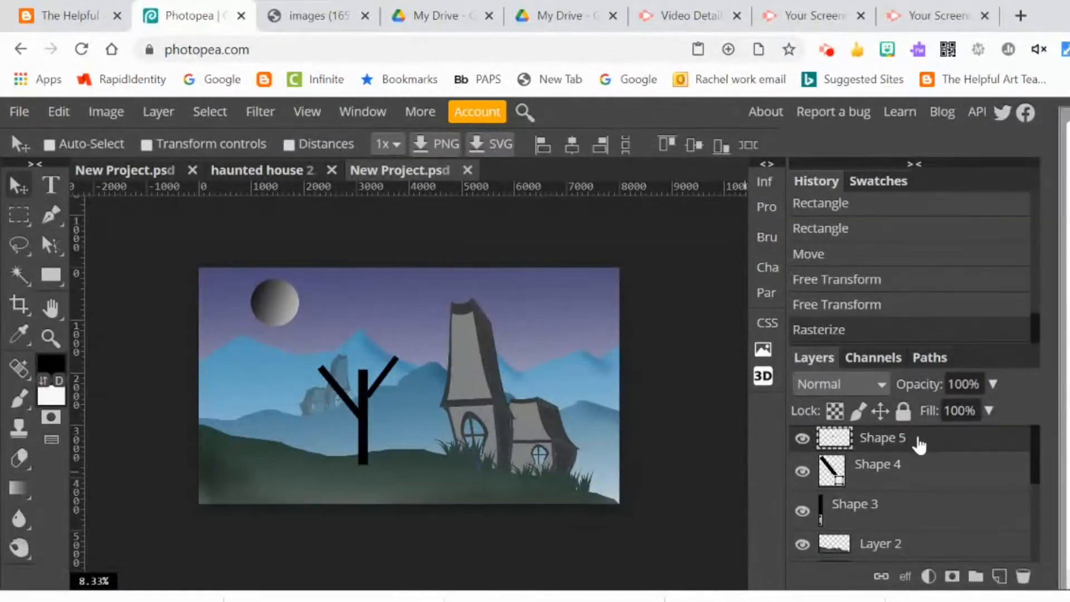
pyautogui.rightClick(883, 437)
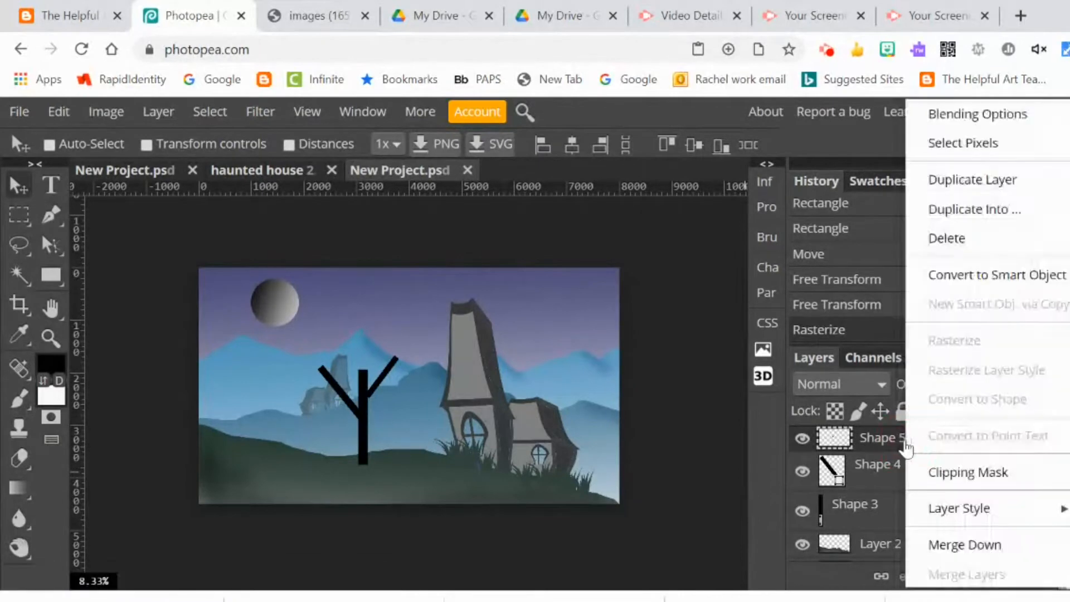
pyautogui.moveTo(965, 546)
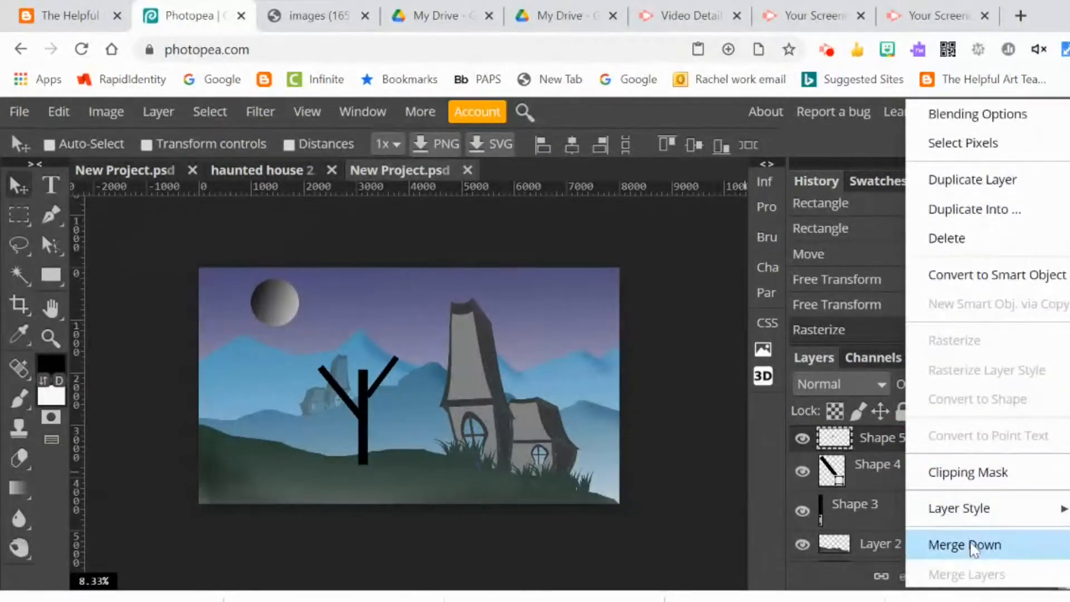
pyautogui.click(964, 545)
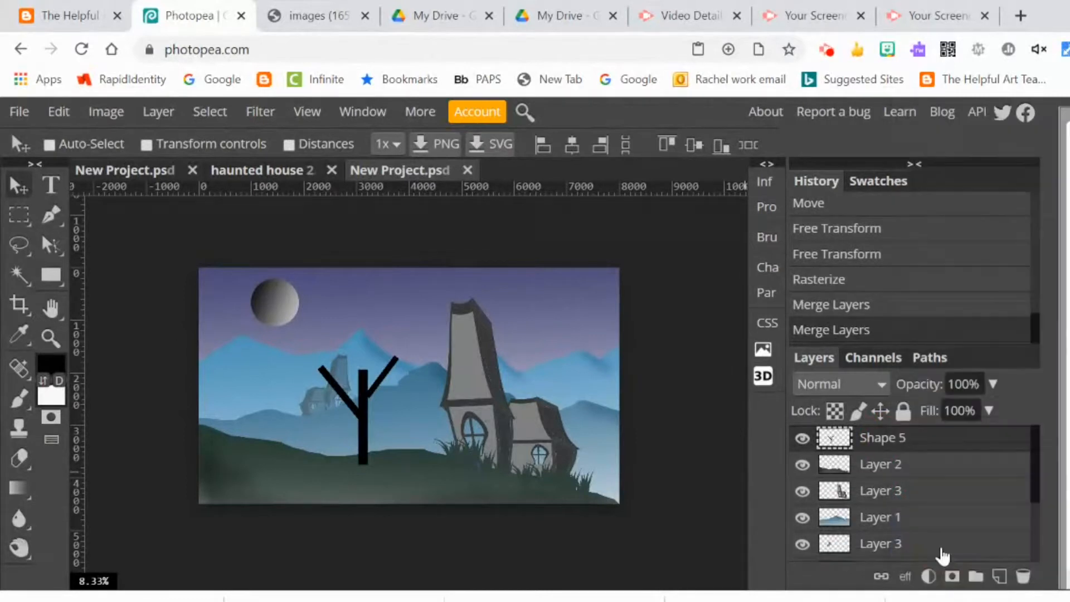
pyautogui.moveTo(126, 211)
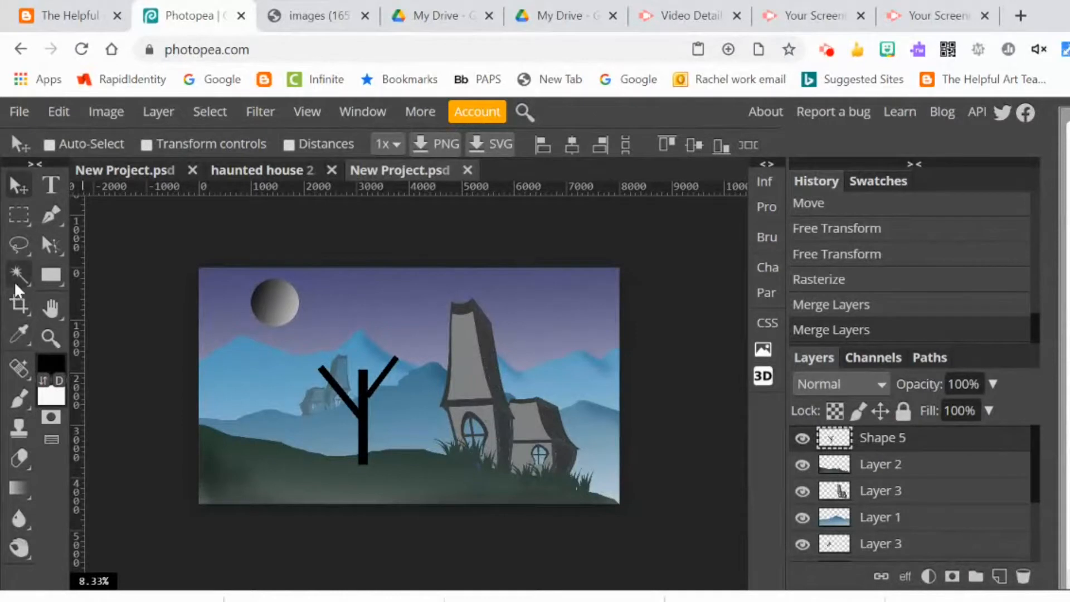
# Magic-wand select the black tree and warp it so trunk and branches curve, then commit
pyautogui.click(19, 273)
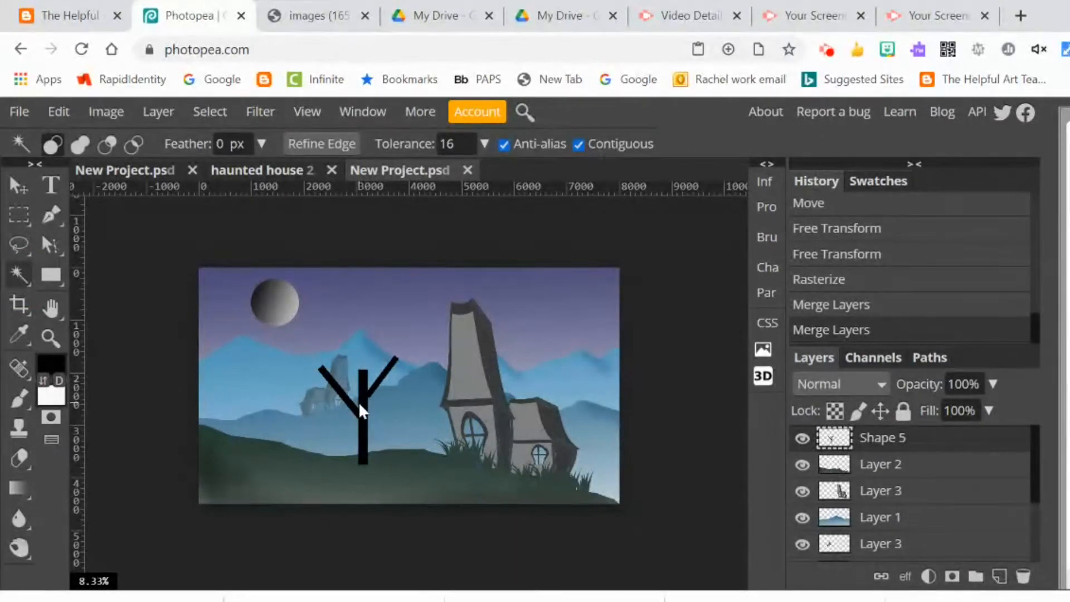
pyautogui.click(361, 409)
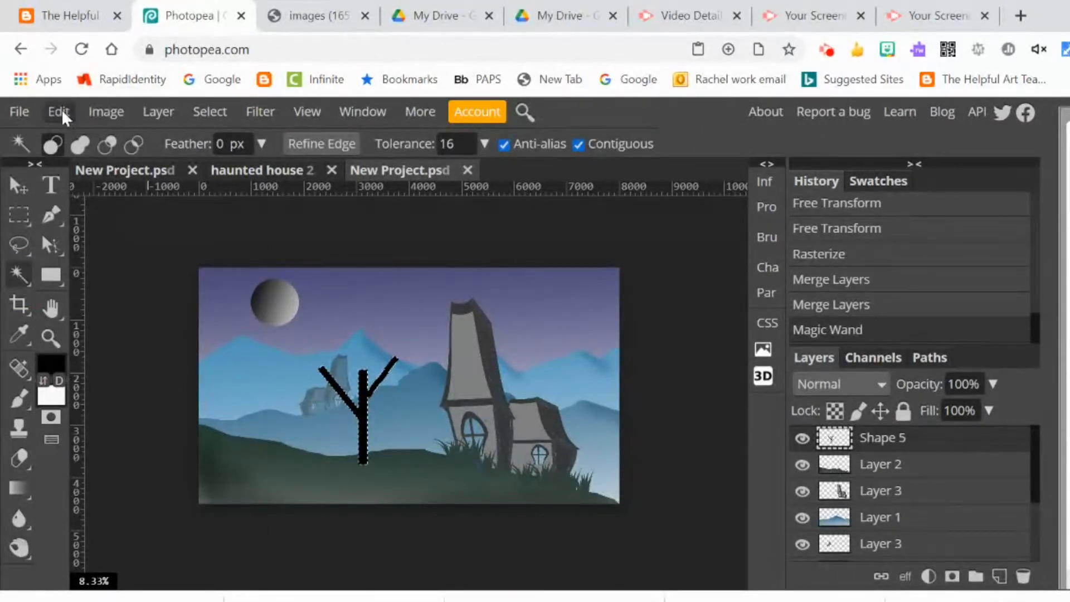
pyautogui.click(58, 112)
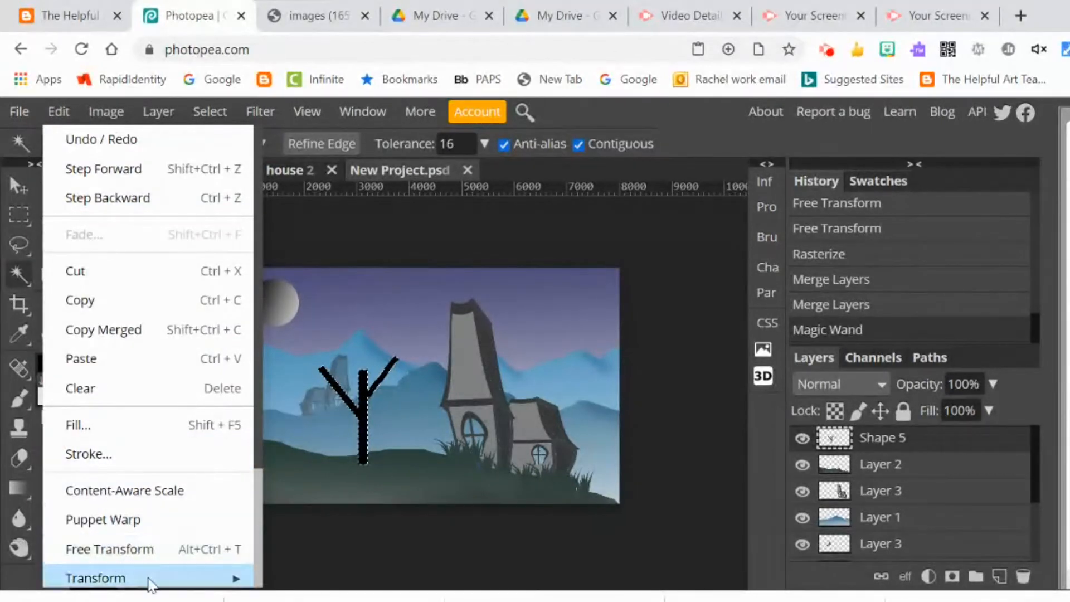
pyautogui.click(96, 578)
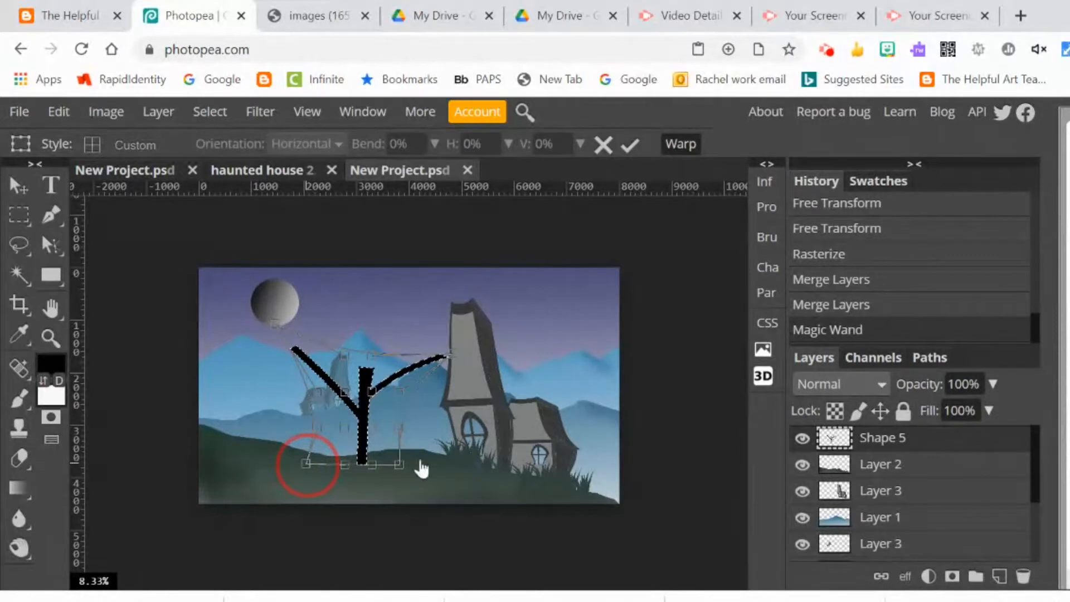
pyautogui.moveTo(479, 485)
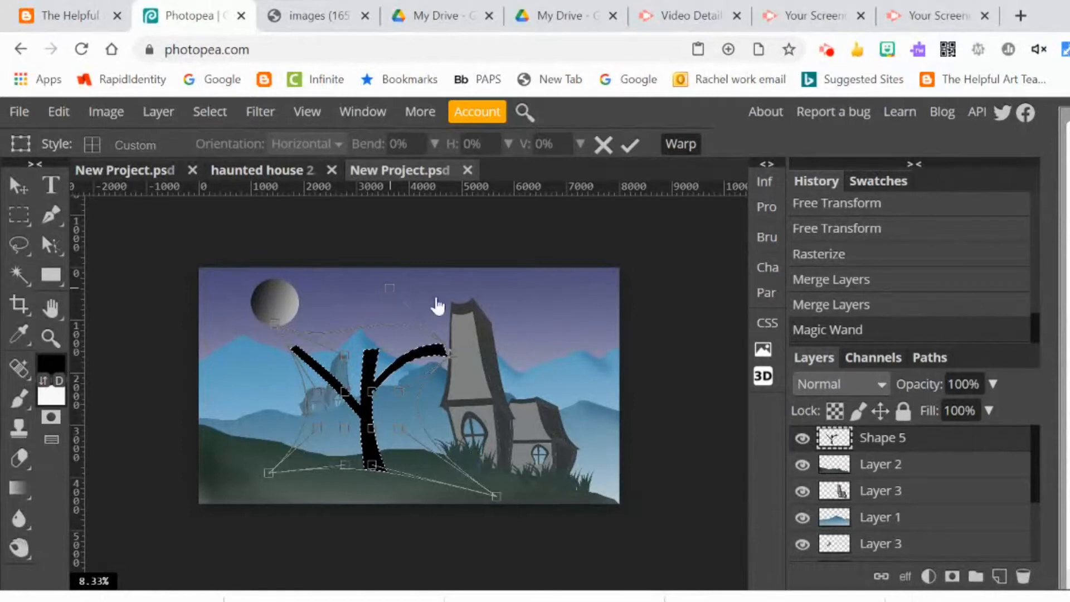
pyautogui.click(628, 144)
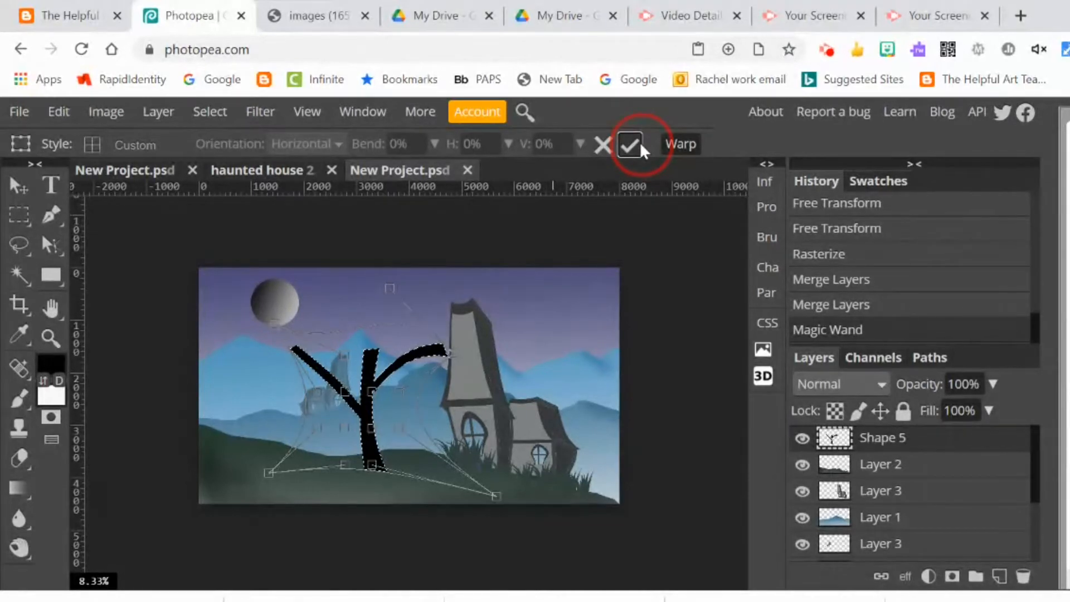
pyautogui.click(628, 144)
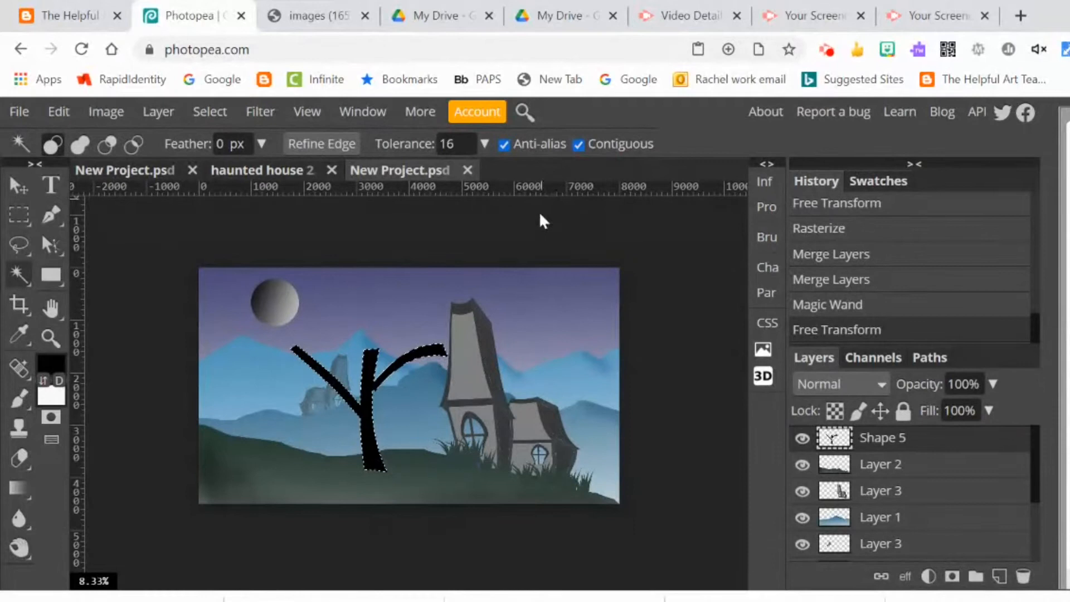
pyautogui.moveTo(358, 386)
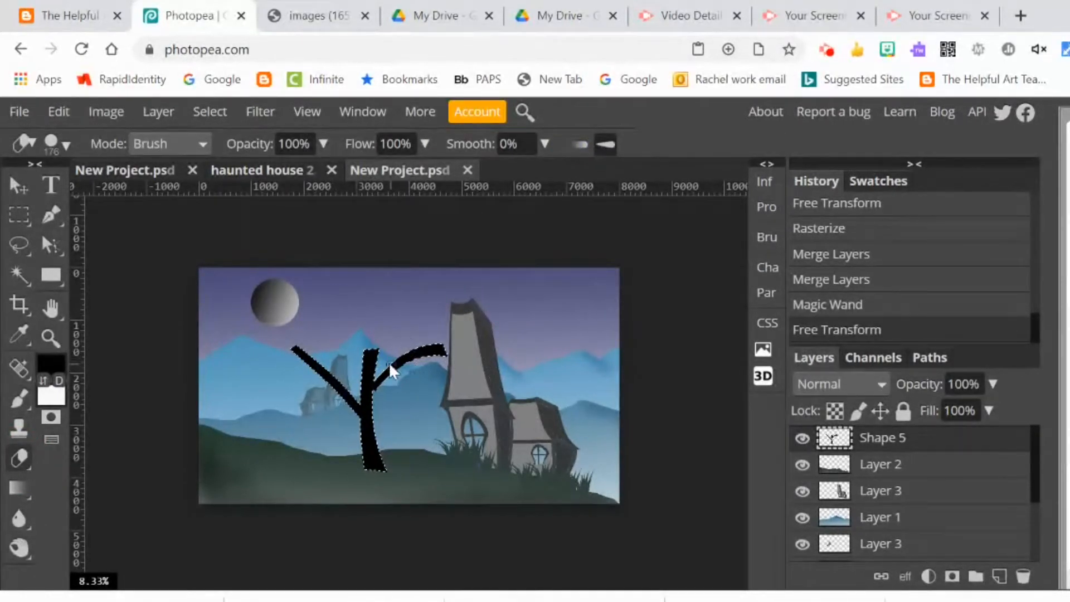
# Erase the branch tips into tapered points and clear the selection with Ctrl+D
pyautogui.click(381, 354)
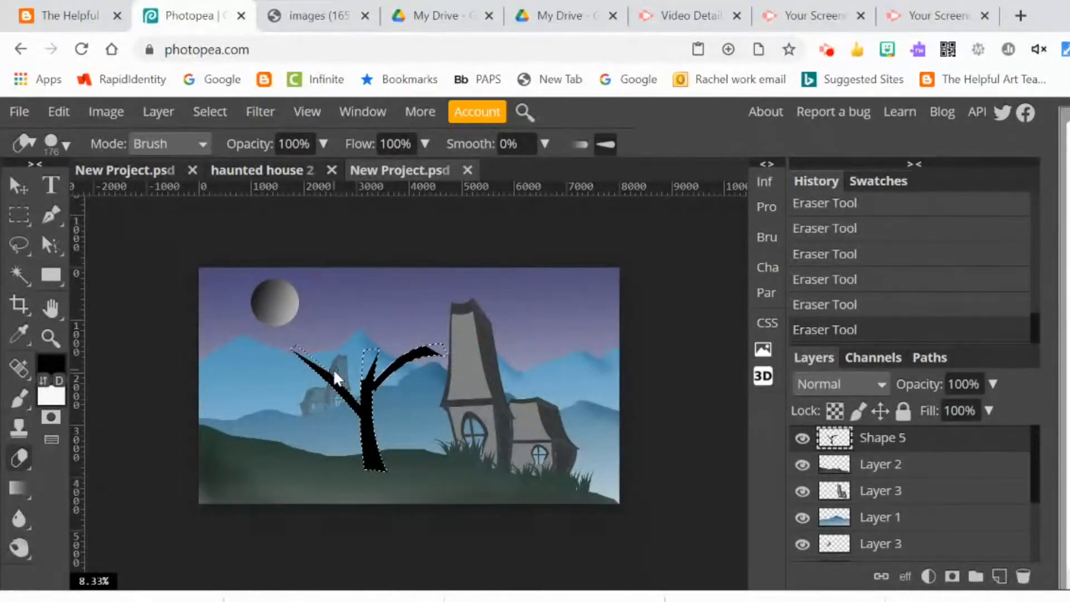
pyautogui.moveTo(444, 308)
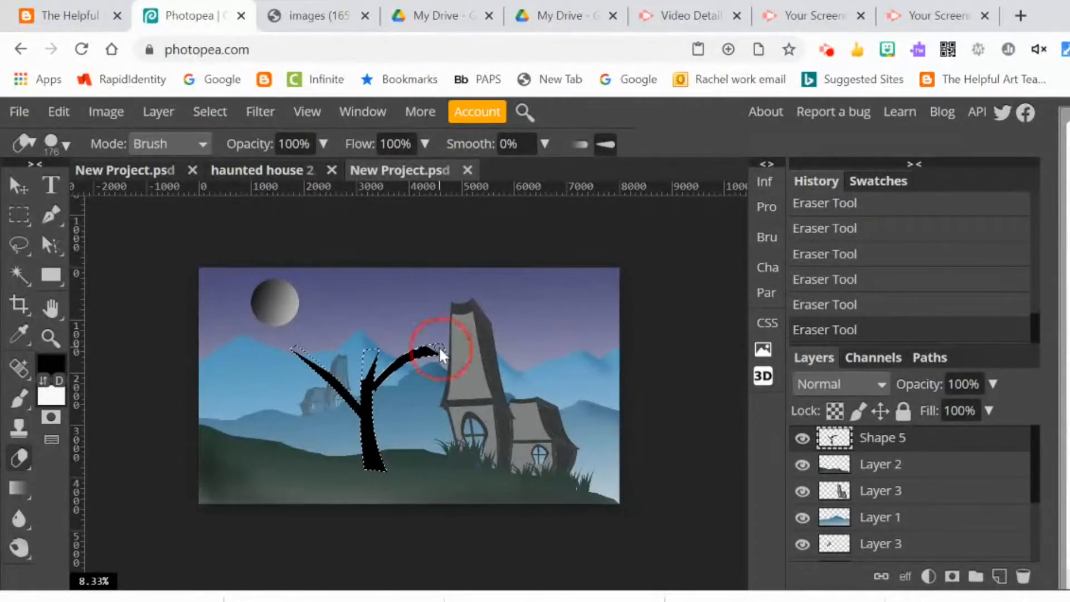
pyautogui.moveTo(413, 345)
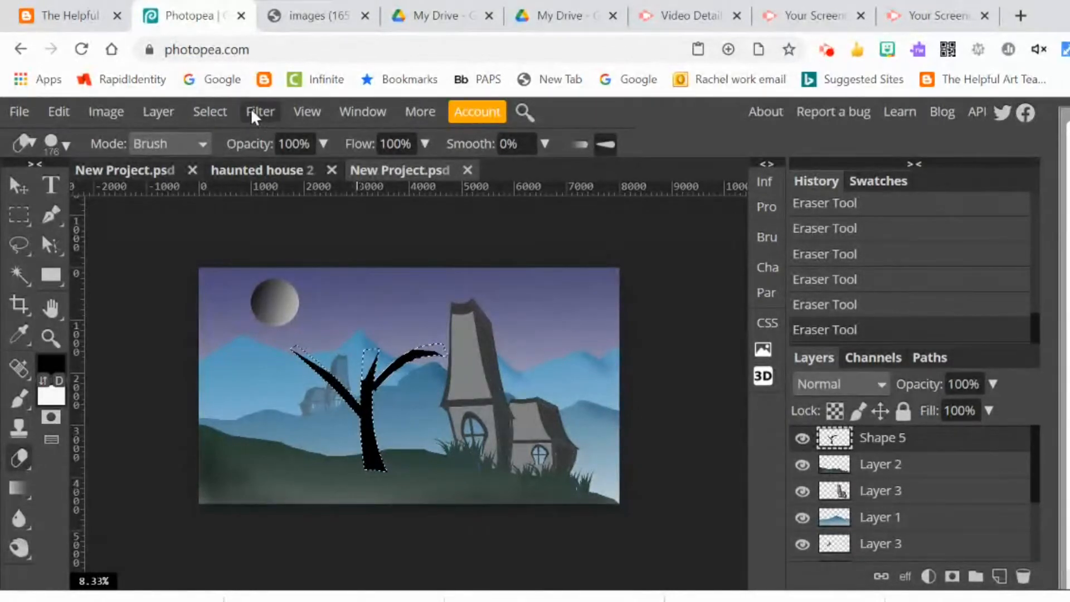
pyautogui.press('Ctrl+d')
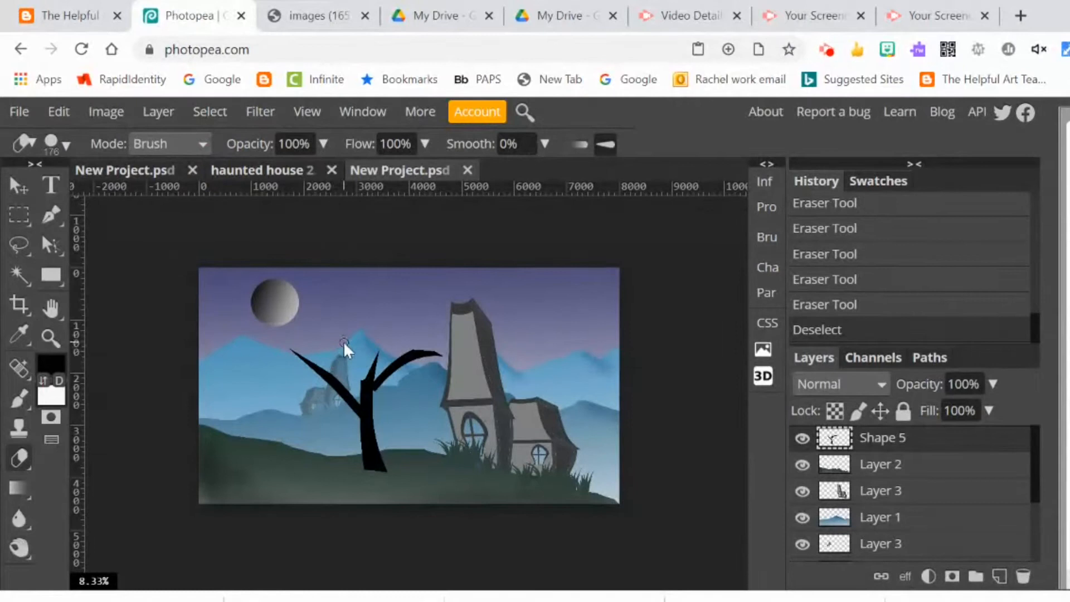
pyautogui.moveTo(382, 401)
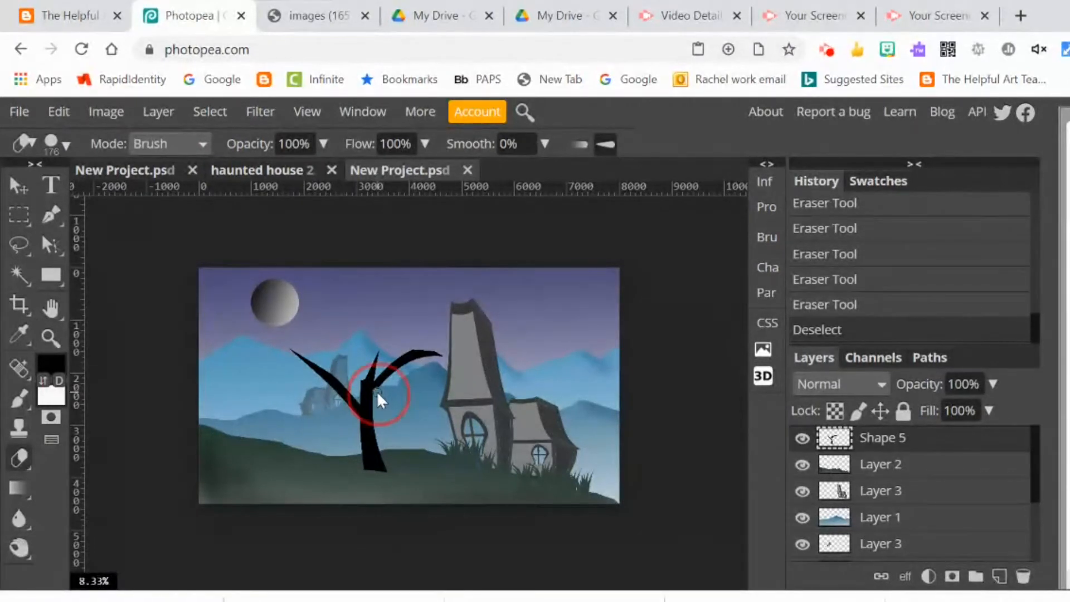
pyautogui.click(383, 399)
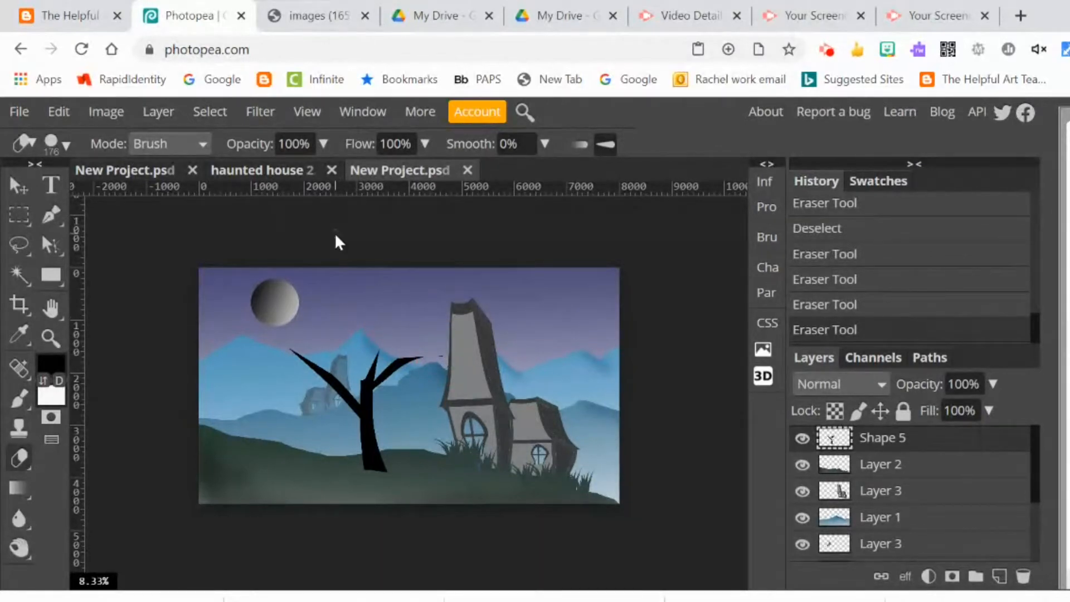
pyautogui.moveTo(17, 339)
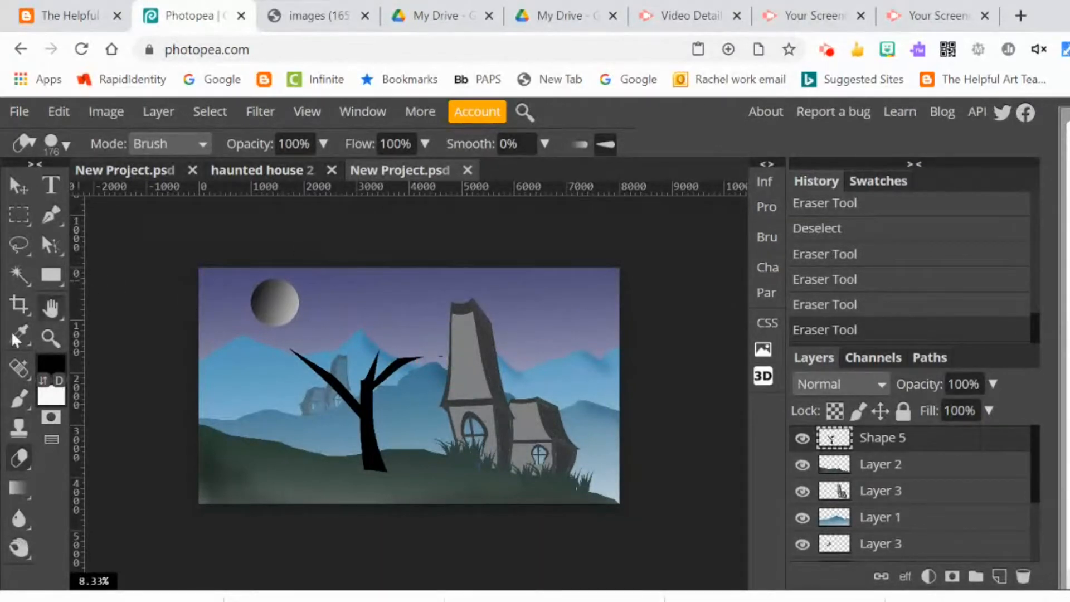
# Free-transform warp the tree, stretching the right branch toward the house roof, and commit
pyautogui.click(58, 112)
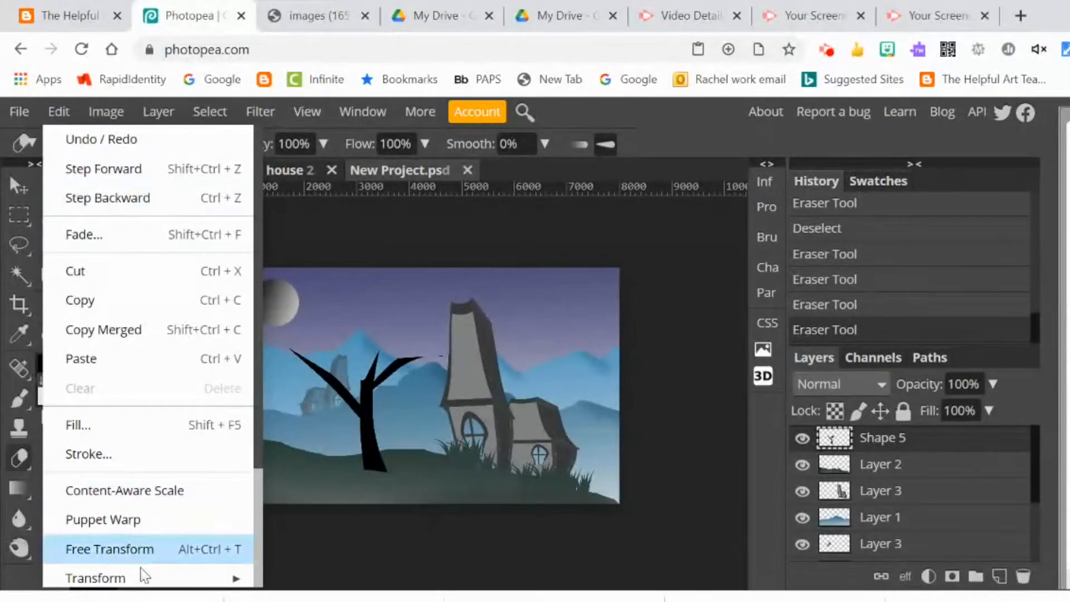
pyautogui.click(109, 549)
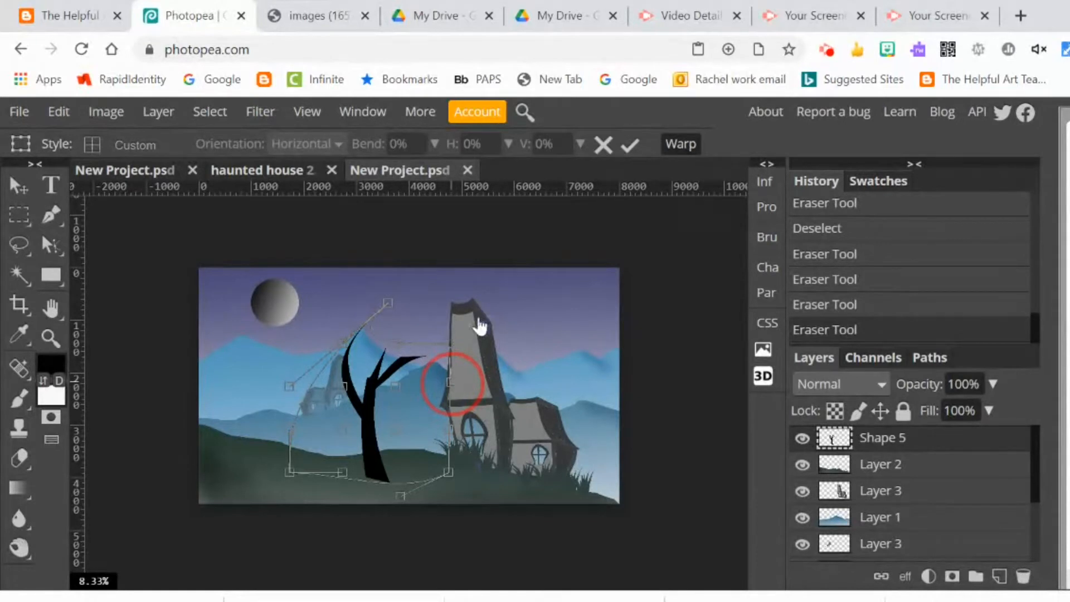
pyautogui.moveTo(450, 382); pyautogui.dragTo(478, 317)
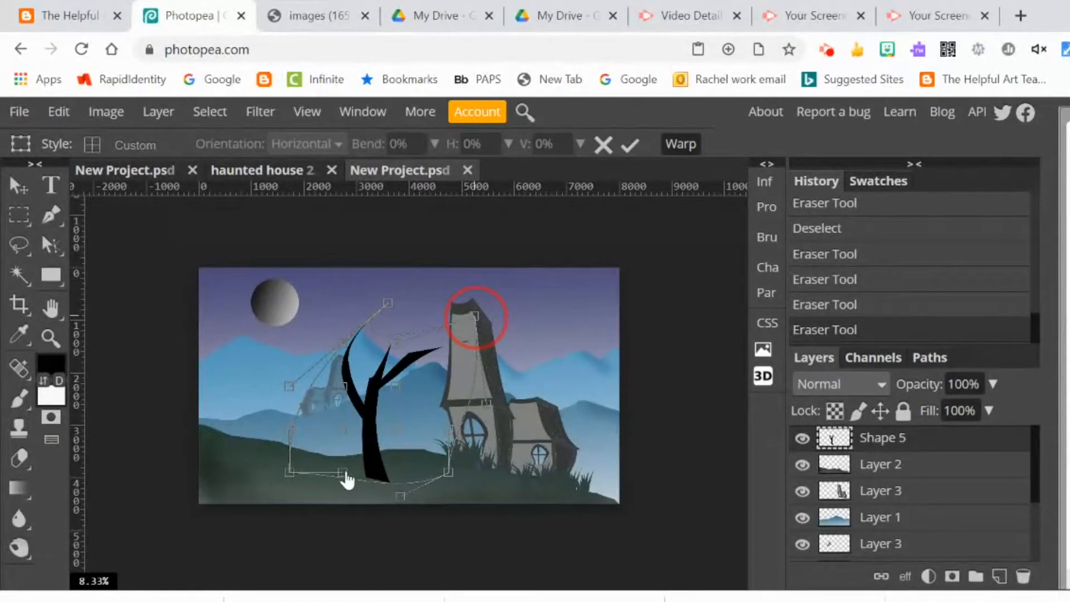
pyautogui.moveTo(331, 499)
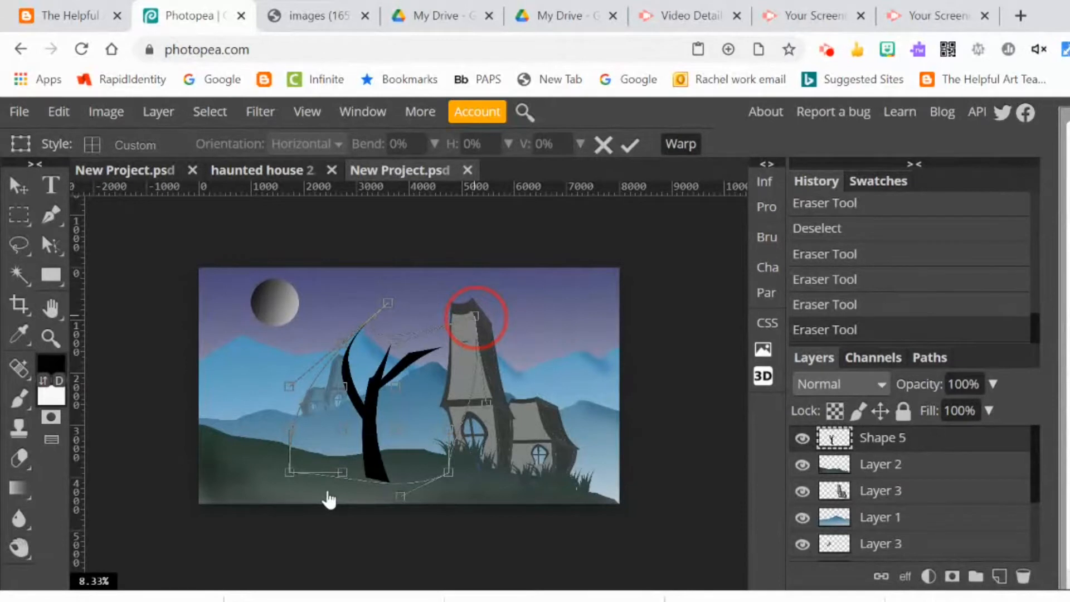
pyautogui.moveTo(386, 448)
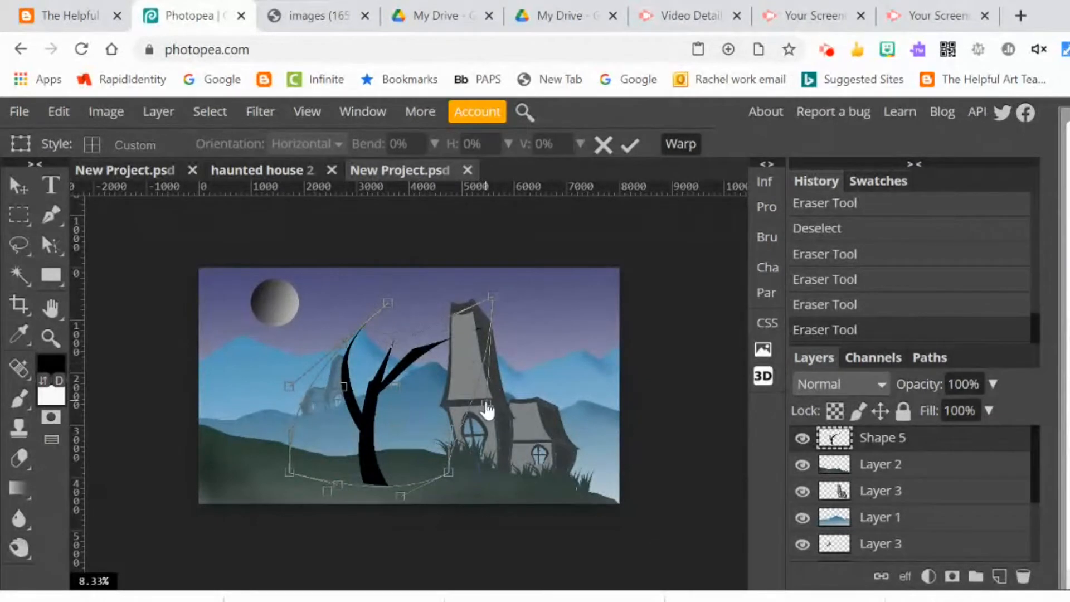
pyautogui.click(485, 403)
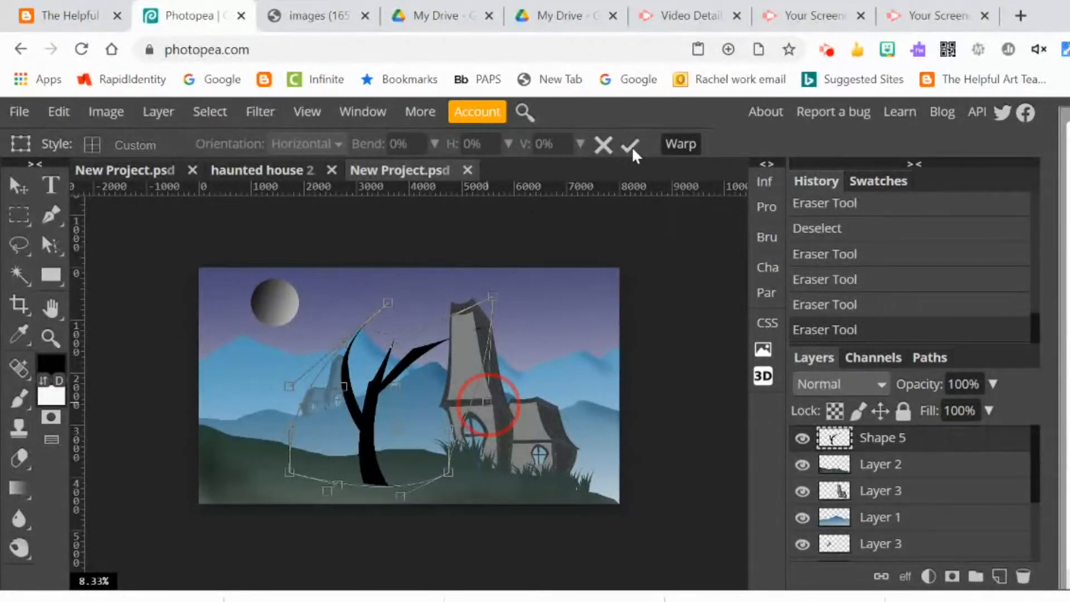
pyautogui.click(628, 144)
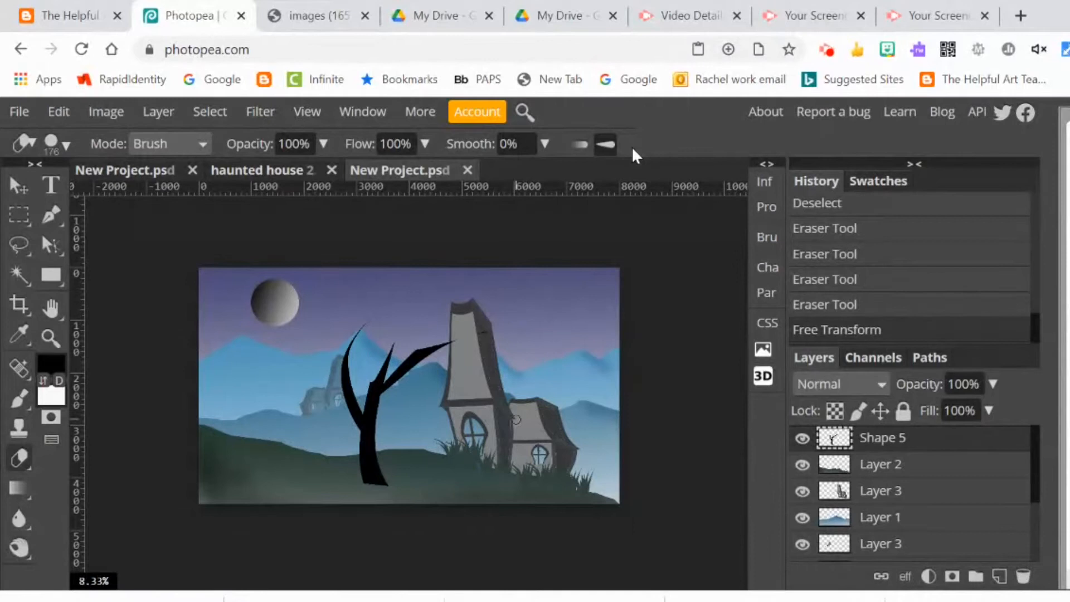
pyautogui.moveTo(669, 340)
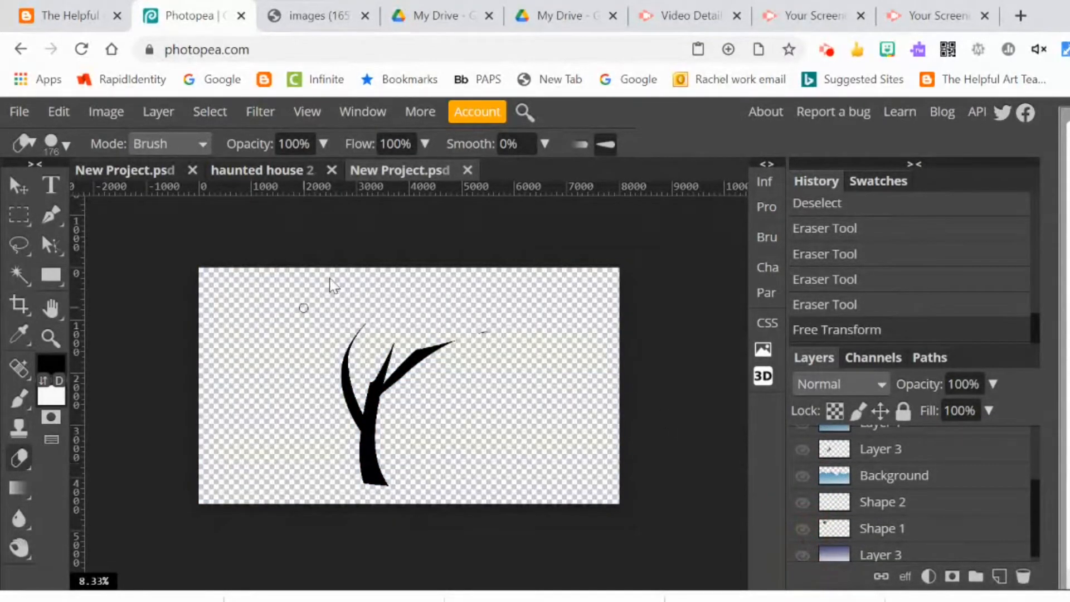
# With other layers hidden, magic-wand select the black tree on the transparent canvas
pyautogui.click(19, 275)
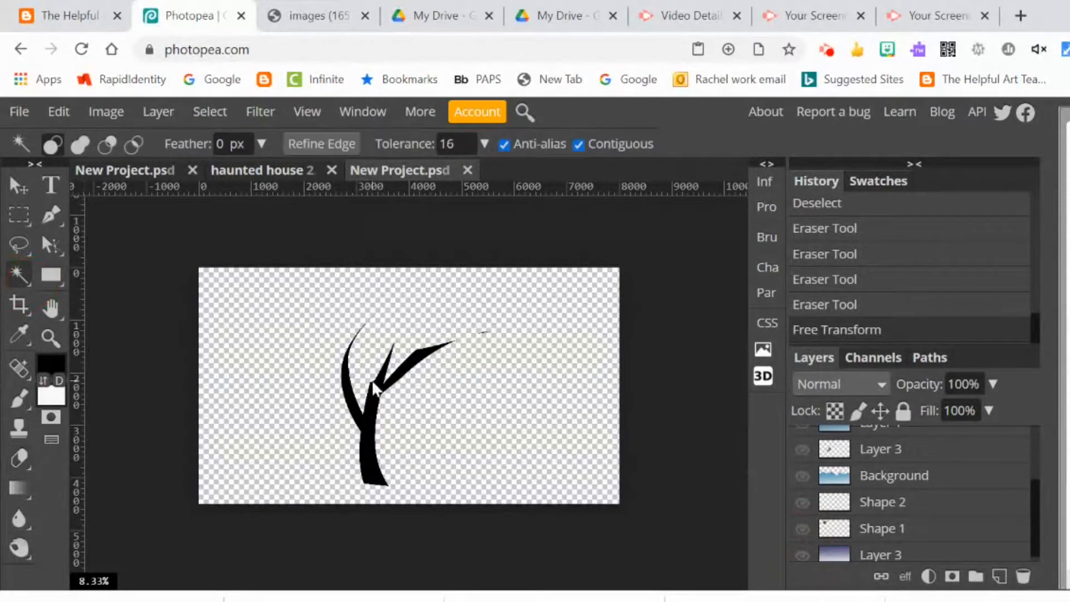
pyautogui.click(373, 389)
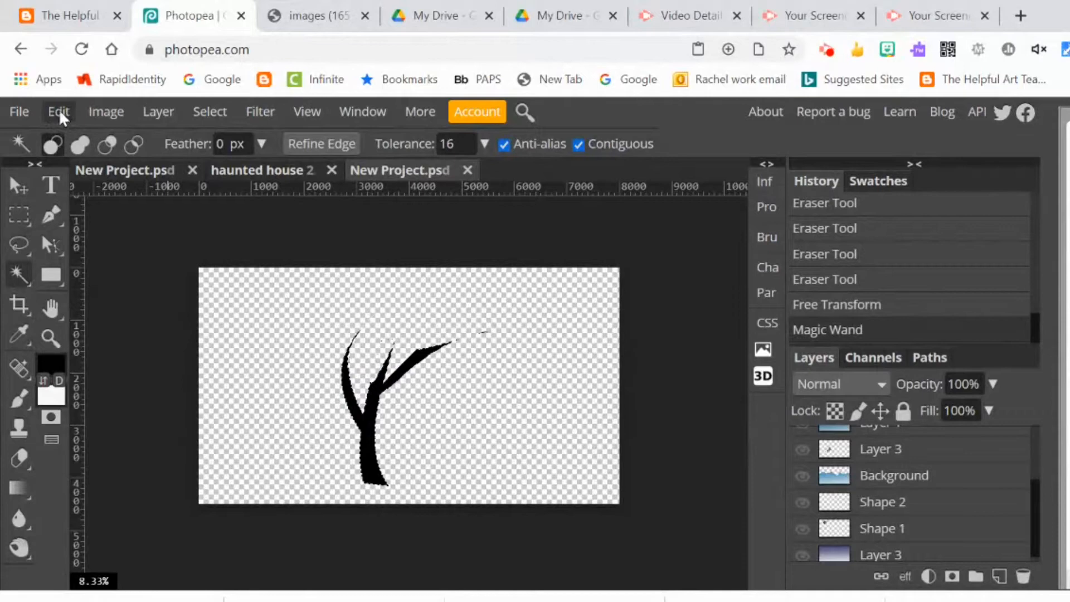
pyautogui.click(58, 112)
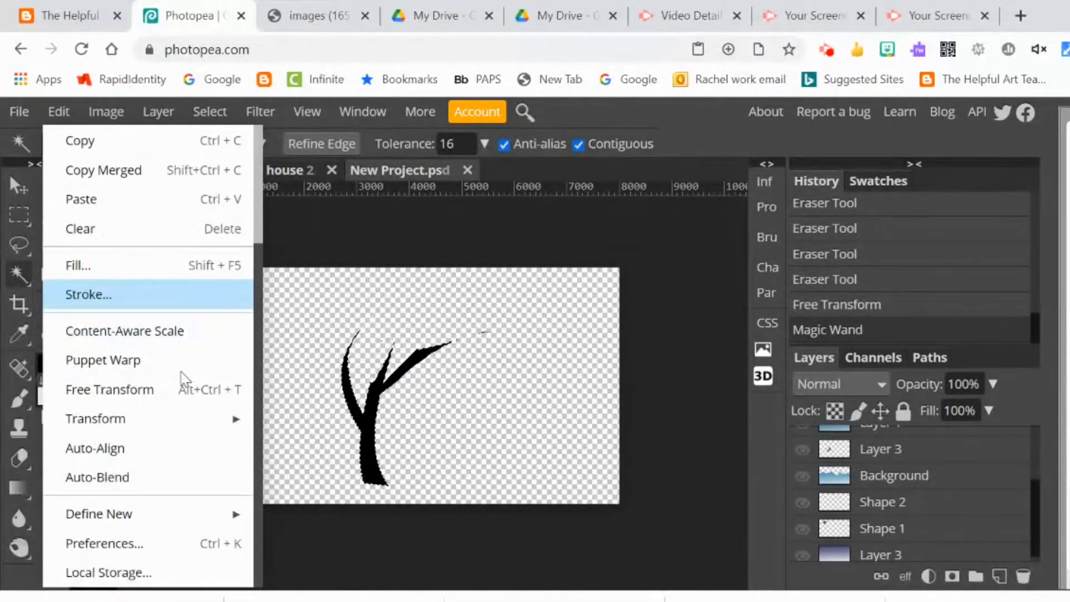
pyautogui.moveTo(98, 514)
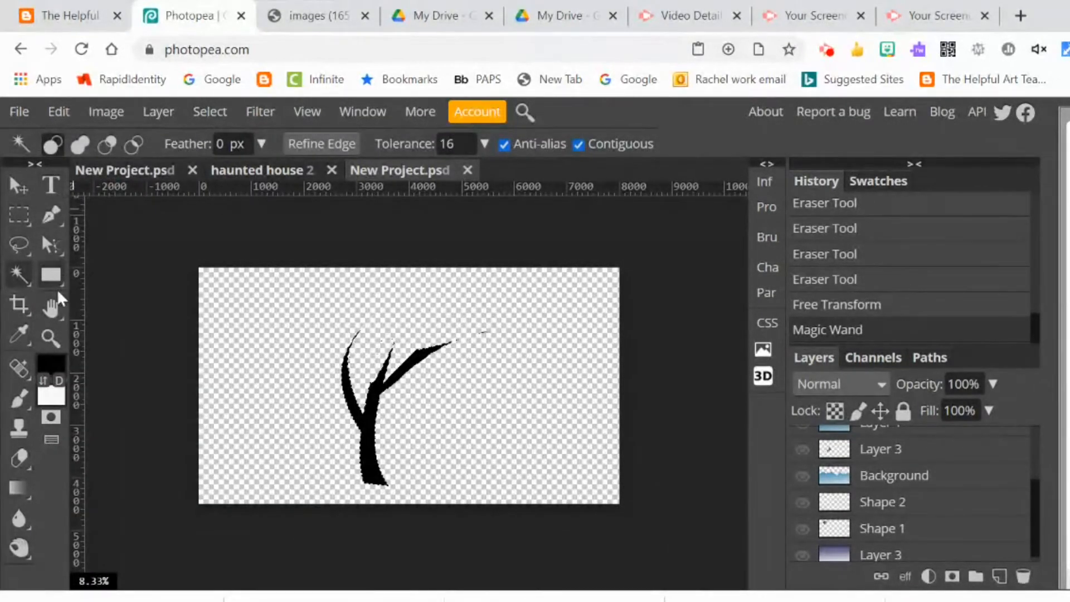
# Switch to the Brush tool and enlarge the twig brush to about 719 px
pyautogui.click(19, 398)
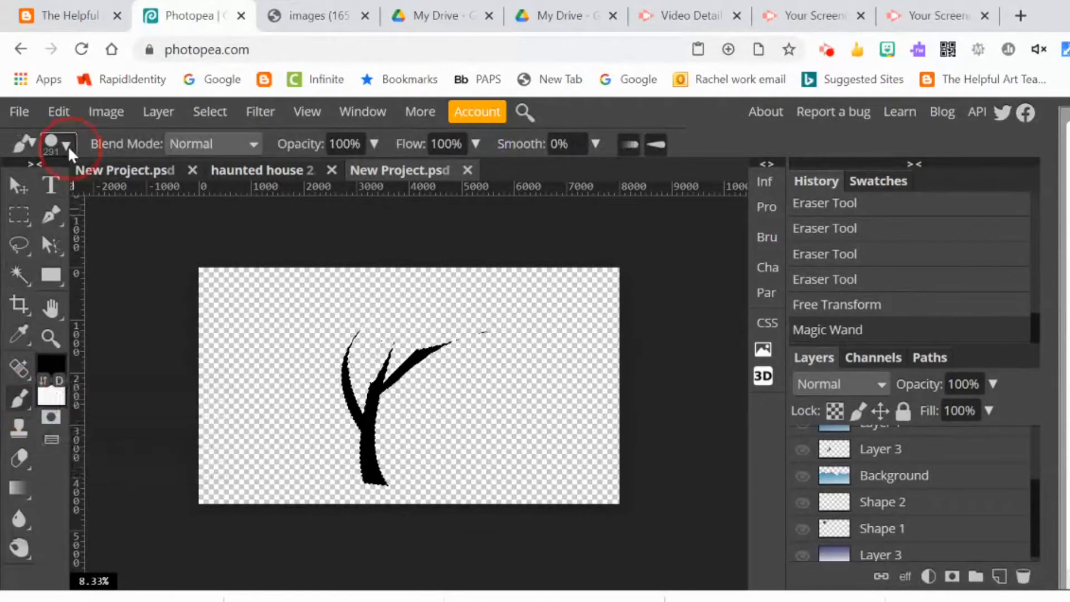
pyautogui.click(68, 144)
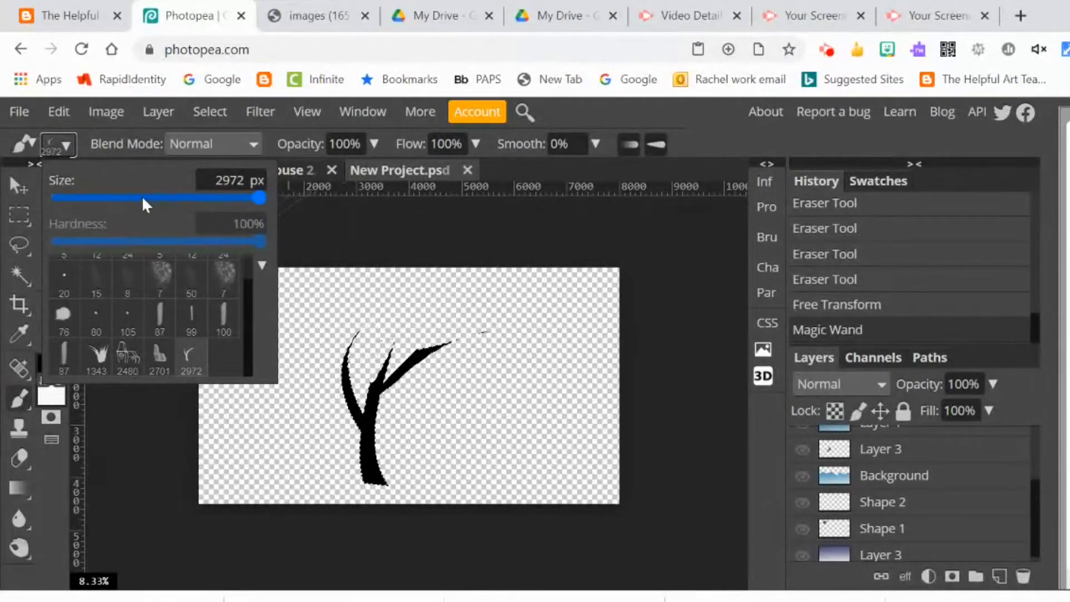
pyautogui.moveTo(256, 197); pyautogui.dragTo(143, 197)
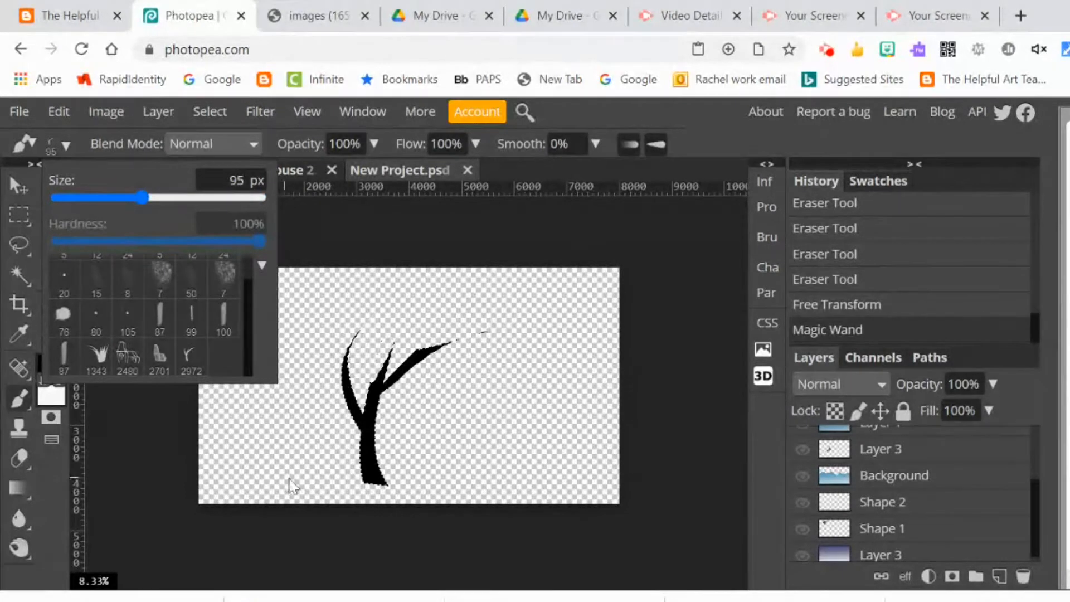
pyautogui.moveTo(457, 277)
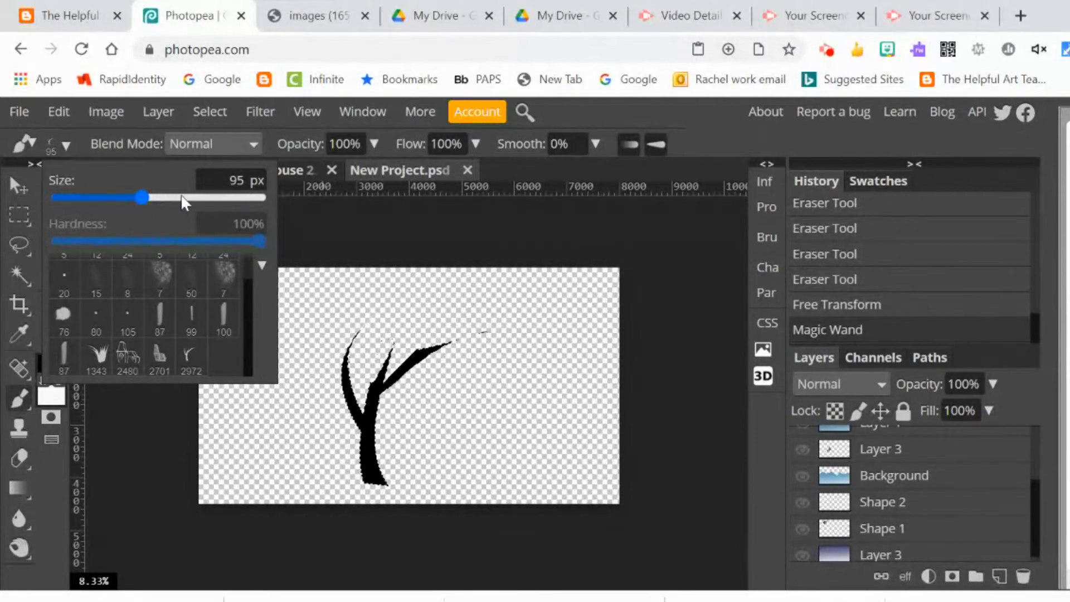
pyautogui.moveTo(142, 197); pyautogui.dragTo(179, 198)
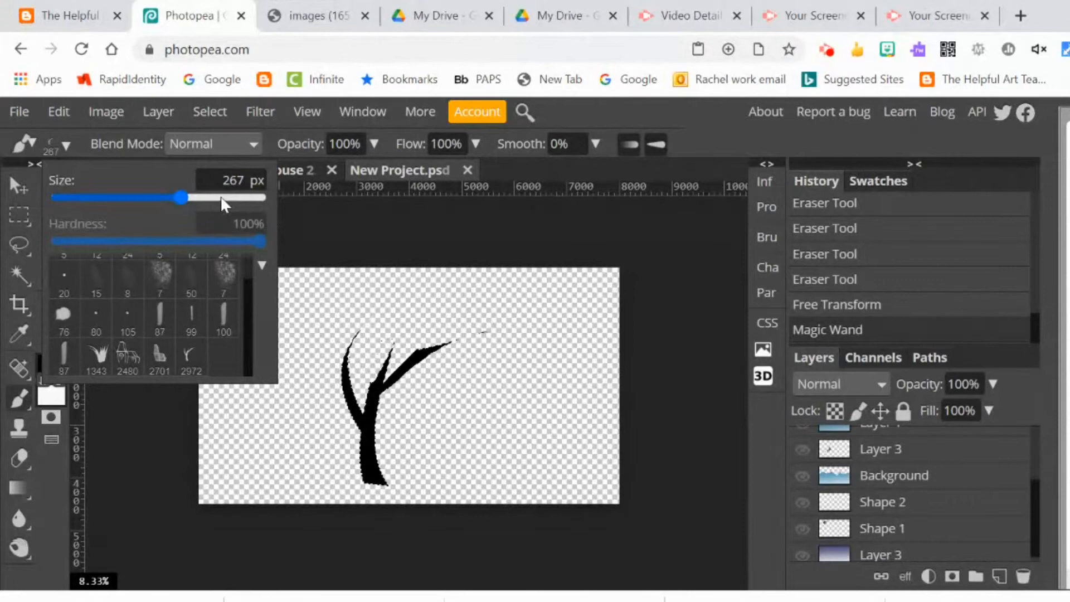
pyautogui.moveTo(179, 199); pyautogui.dragTo(219, 198)
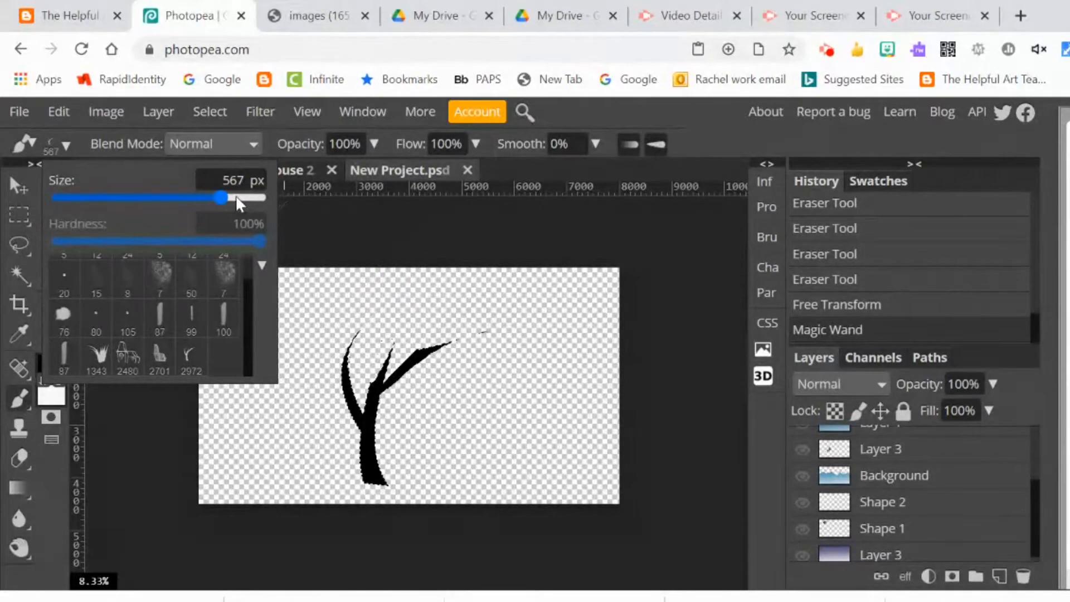
pyautogui.moveTo(219, 198); pyautogui.dragTo(238, 198)
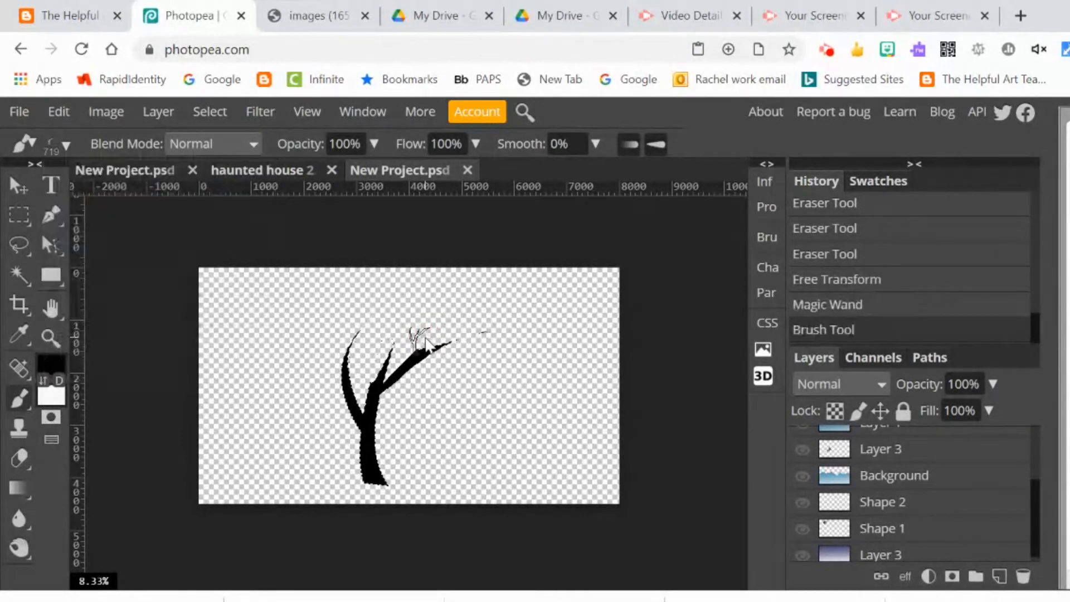
# Deselect and stamp twig tufts onto the tips of both tree branches
pyautogui.click(420, 342)
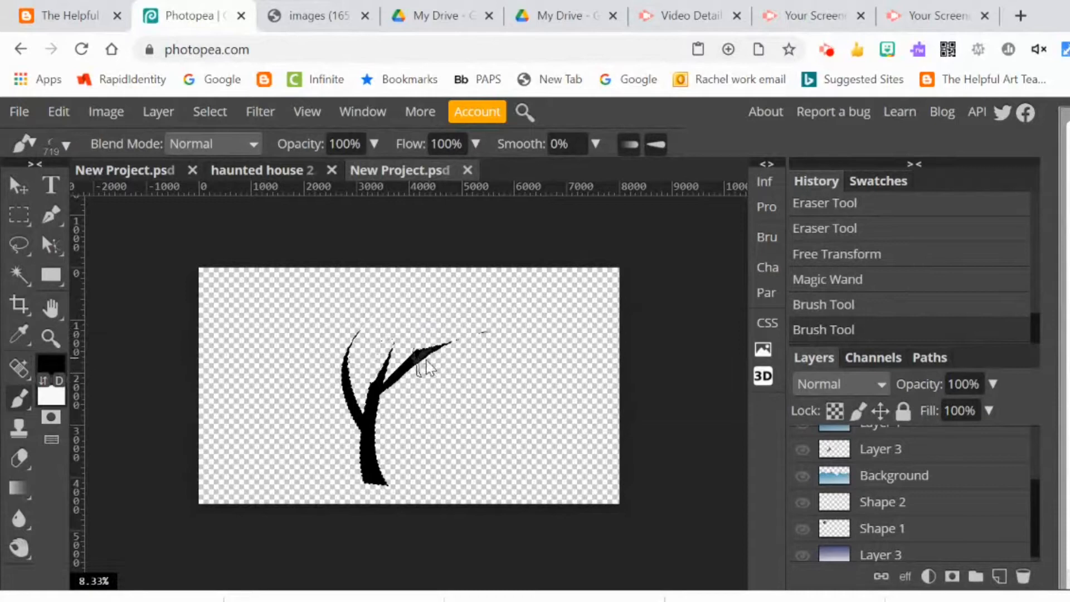
pyautogui.click(210, 111)
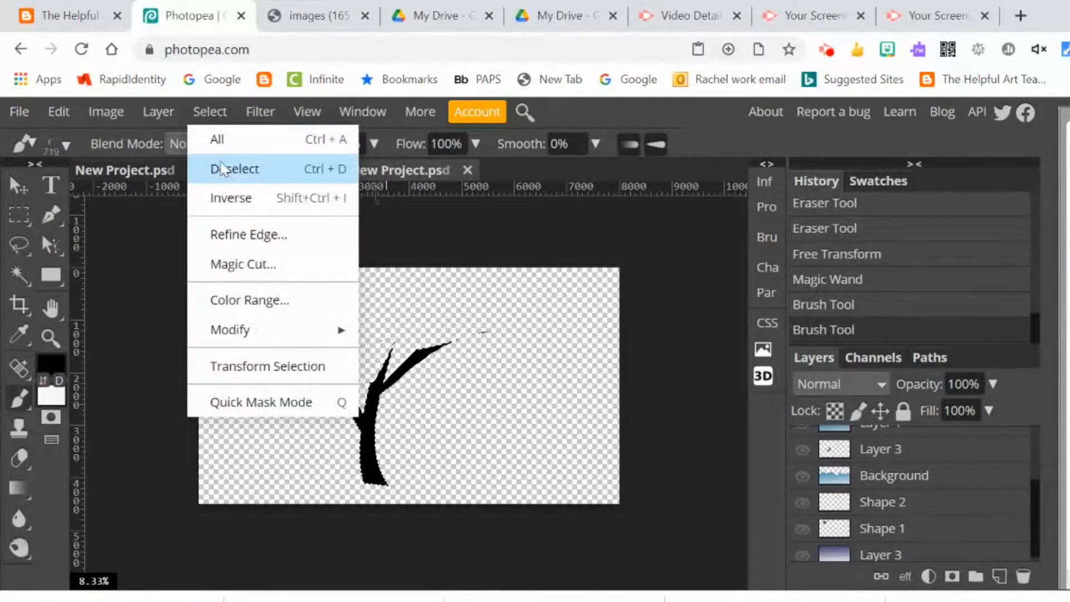
pyautogui.click(240, 169)
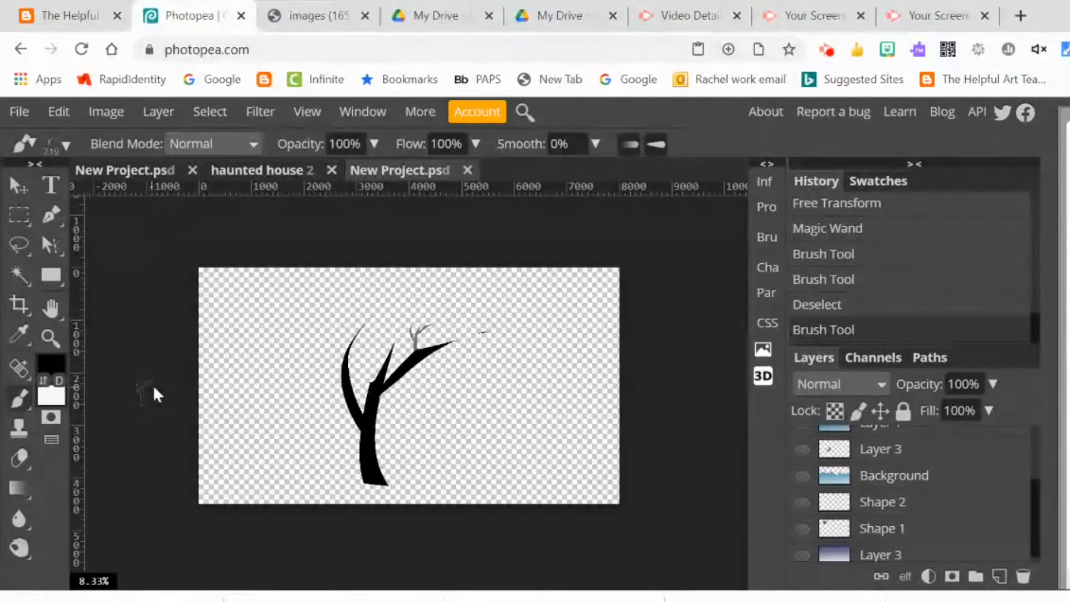
pyautogui.moveTo(78, 383)
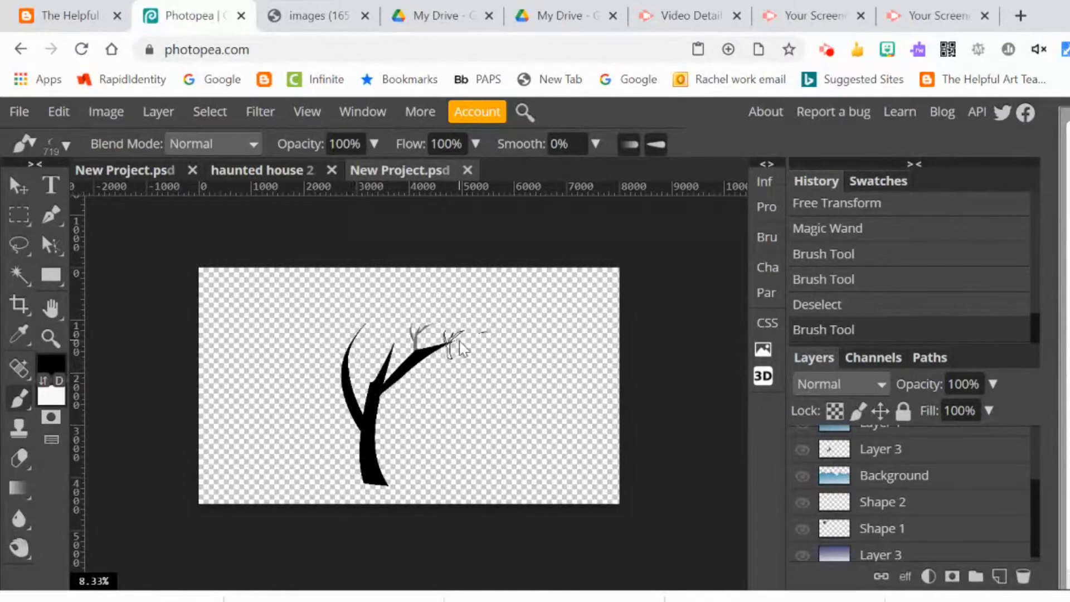
pyautogui.moveTo(463, 348); pyautogui.dragTo(361, 372)
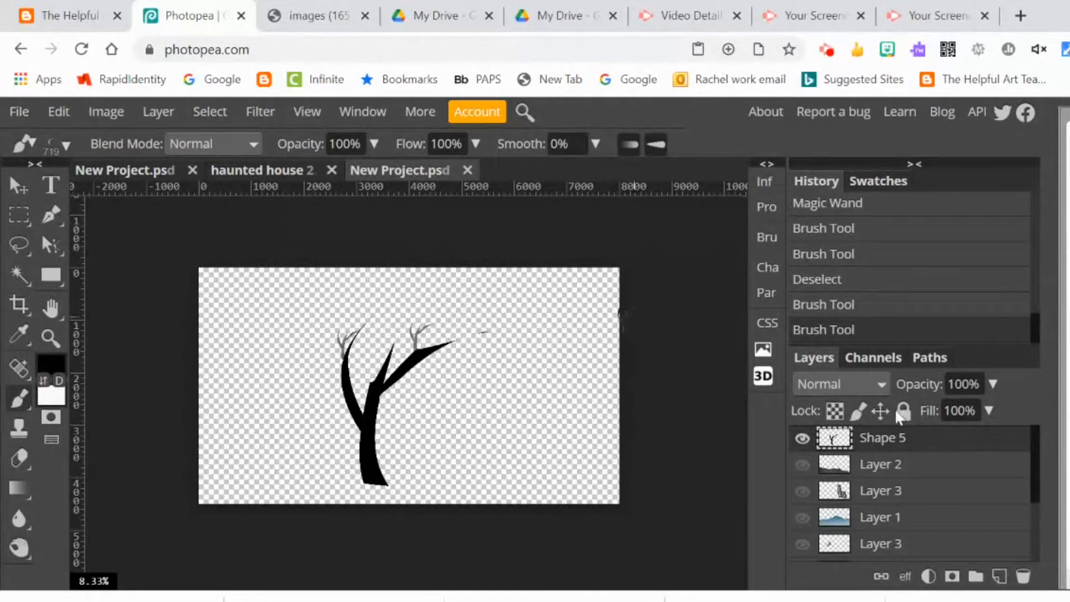
pyautogui.moveTo(95, 207)
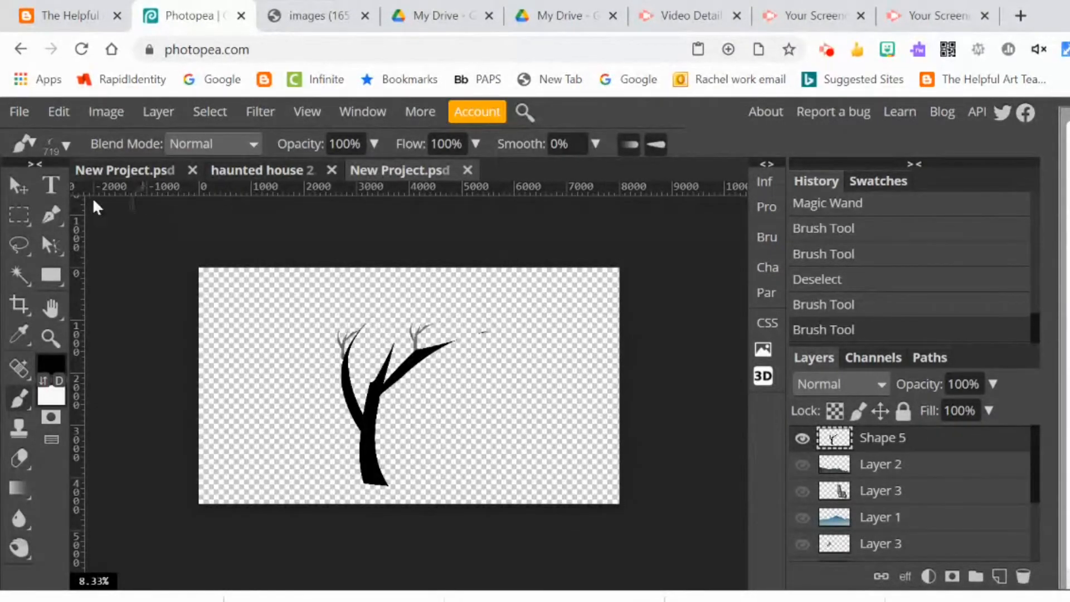
# Enlarge the twig brush to 1000 px in the brush size options
pyautogui.click(67, 144)
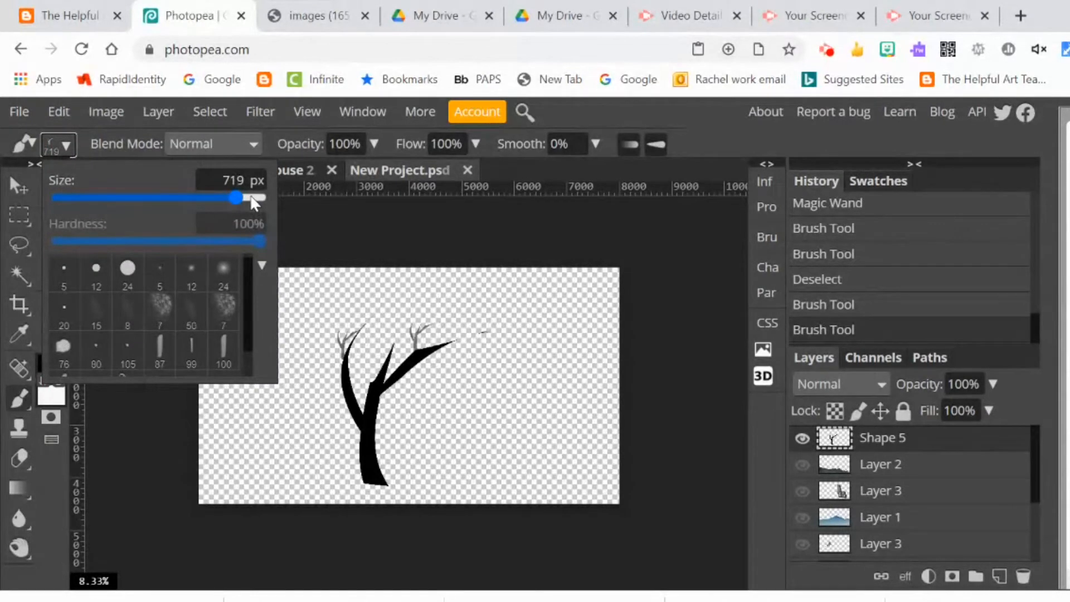
pyautogui.moveTo(236, 198); pyautogui.dragTo(260, 198)
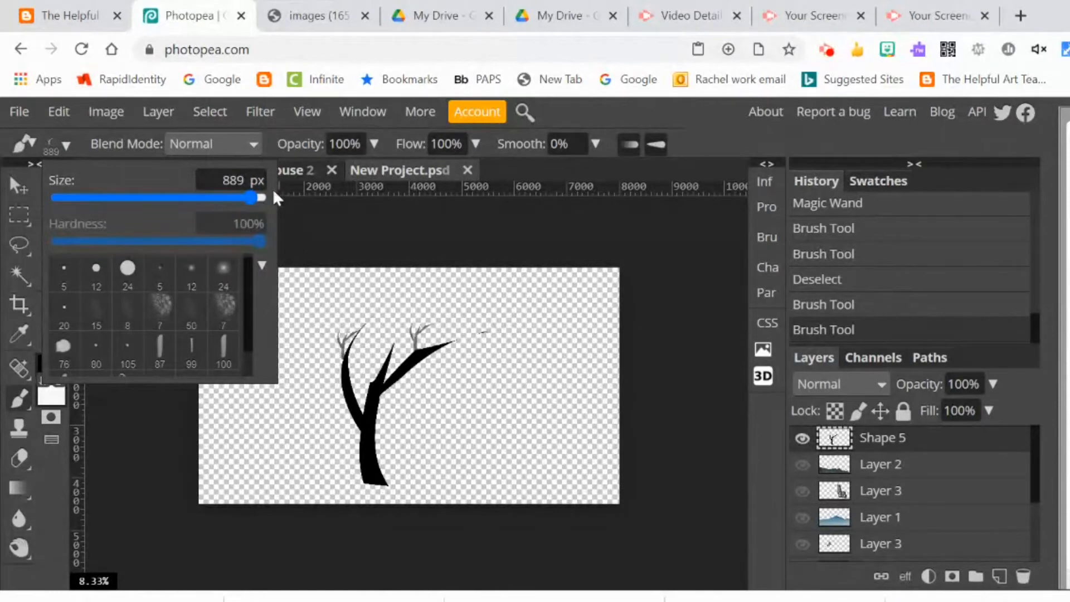
pyautogui.moveTo(261, 198); pyautogui.dragTo(253, 202)
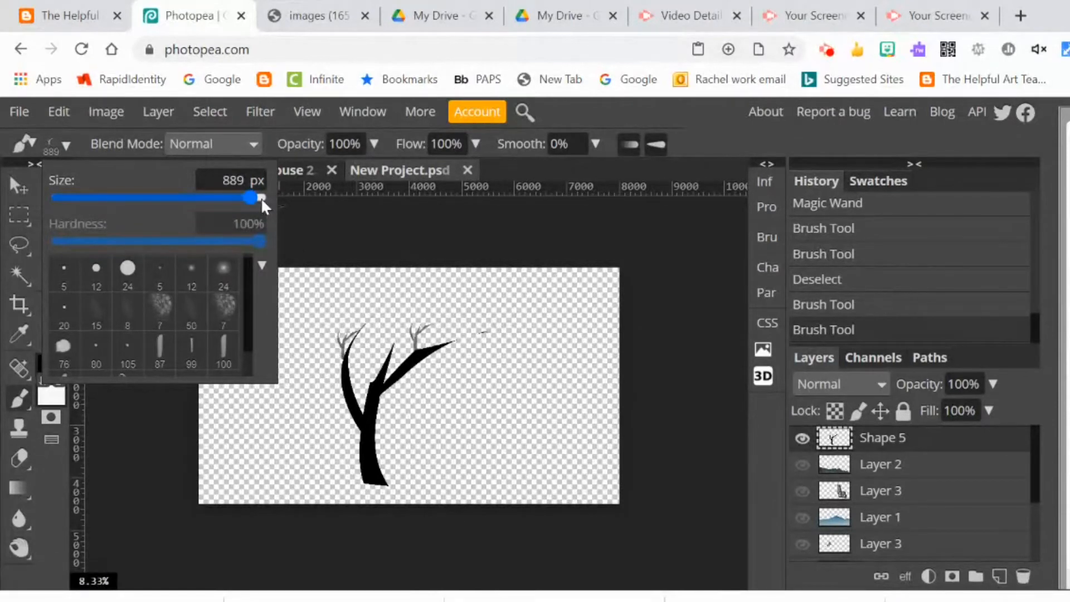
pyautogui.moveTo(256, 199); pyautogui.dragTo(260, 198)
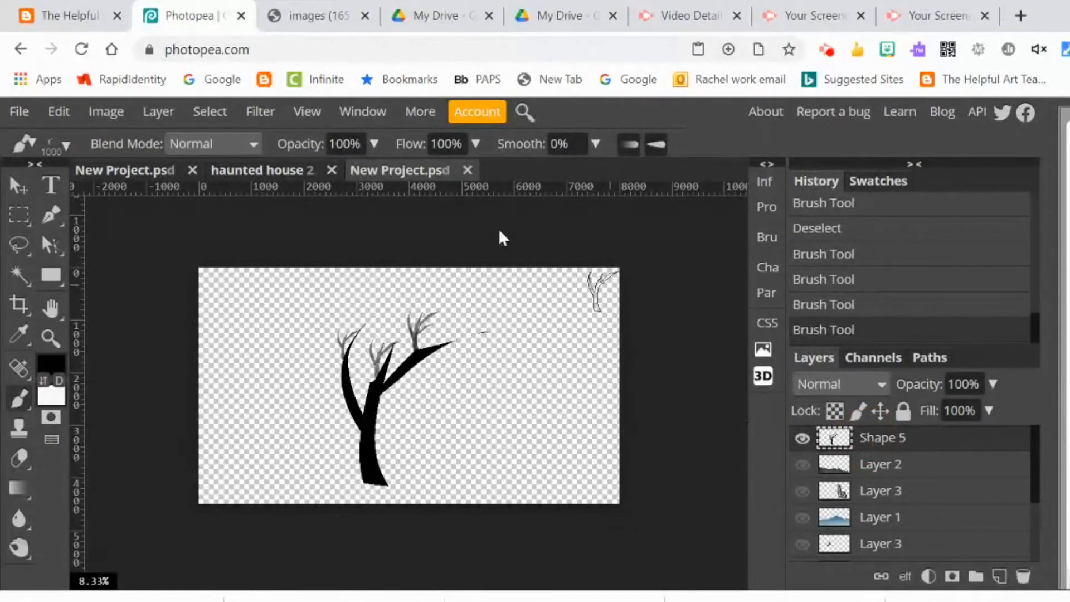
# Duplicate the tree layer, move the copy right and start Free Transform on it
pyautogui.click(157, 112)
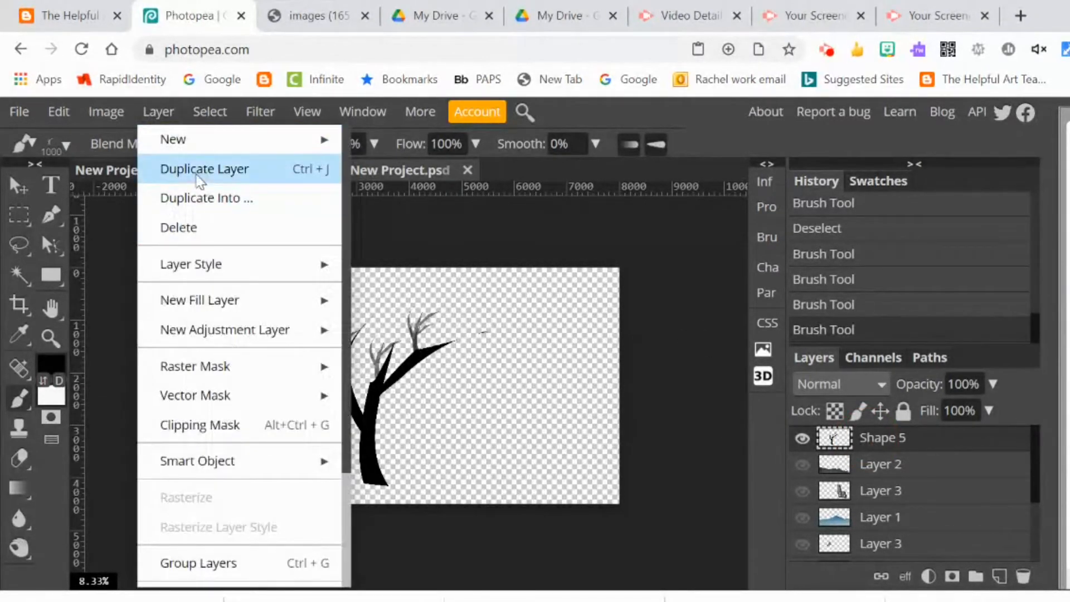
pyautogui.click(204, 168)
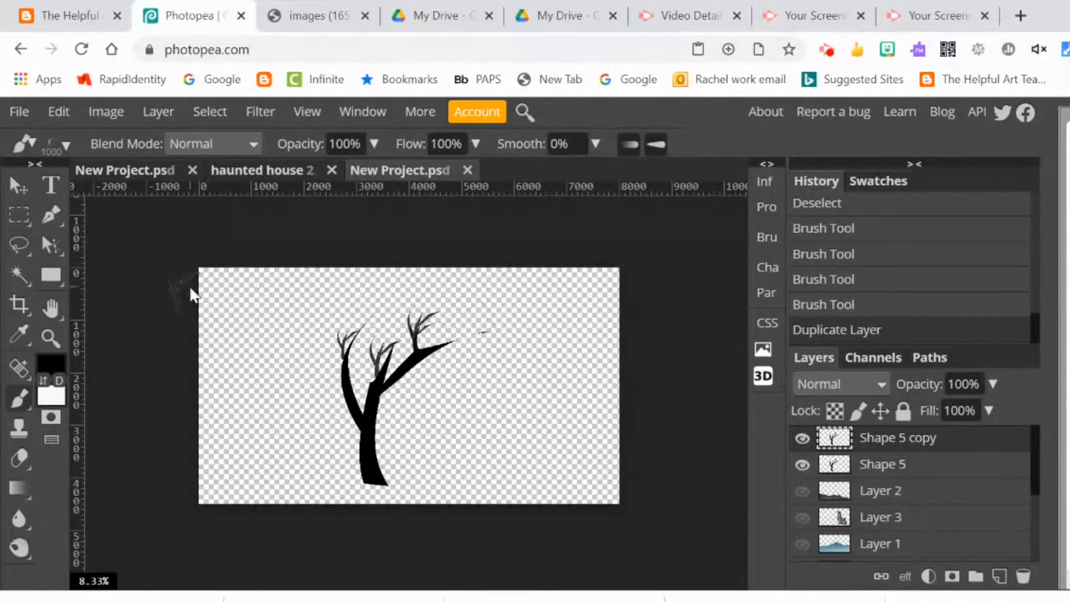
pyautogui.moveTo(106, 111)
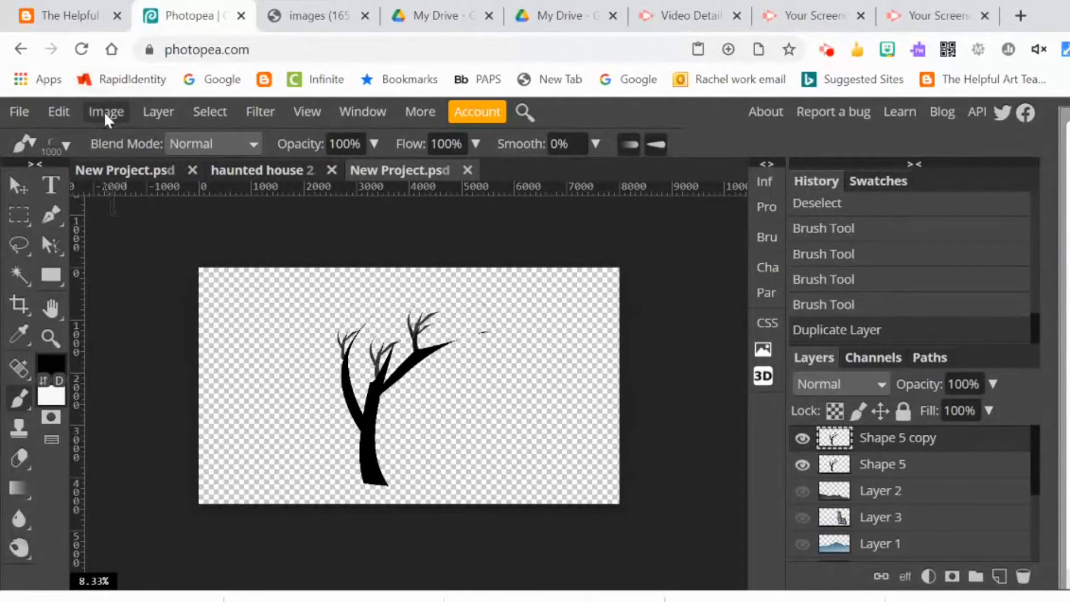
pyautogui.click(19, 186)
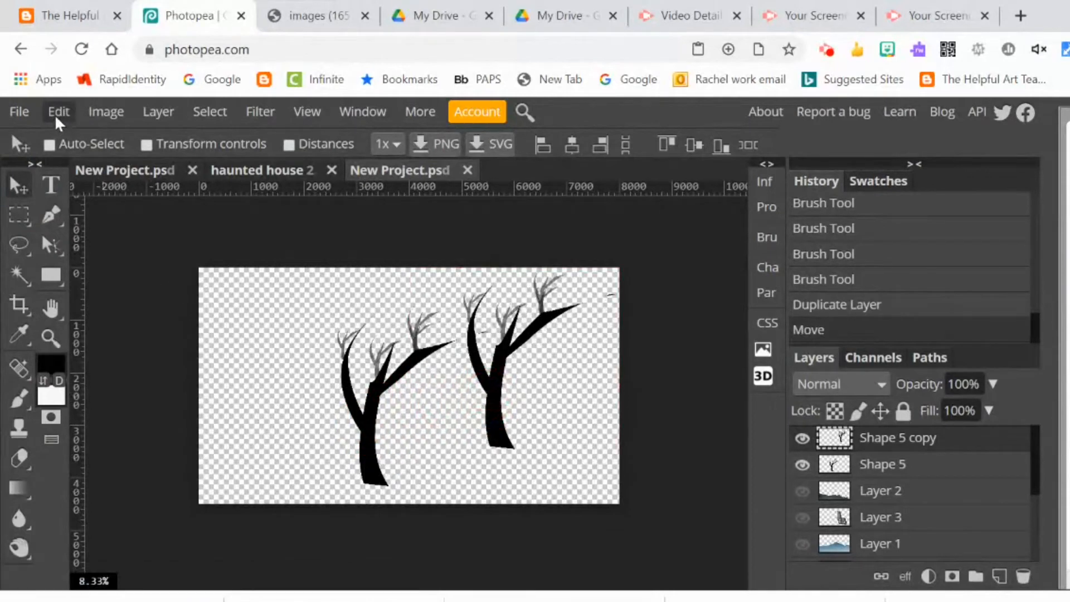
pyautogui.click(58, 111)
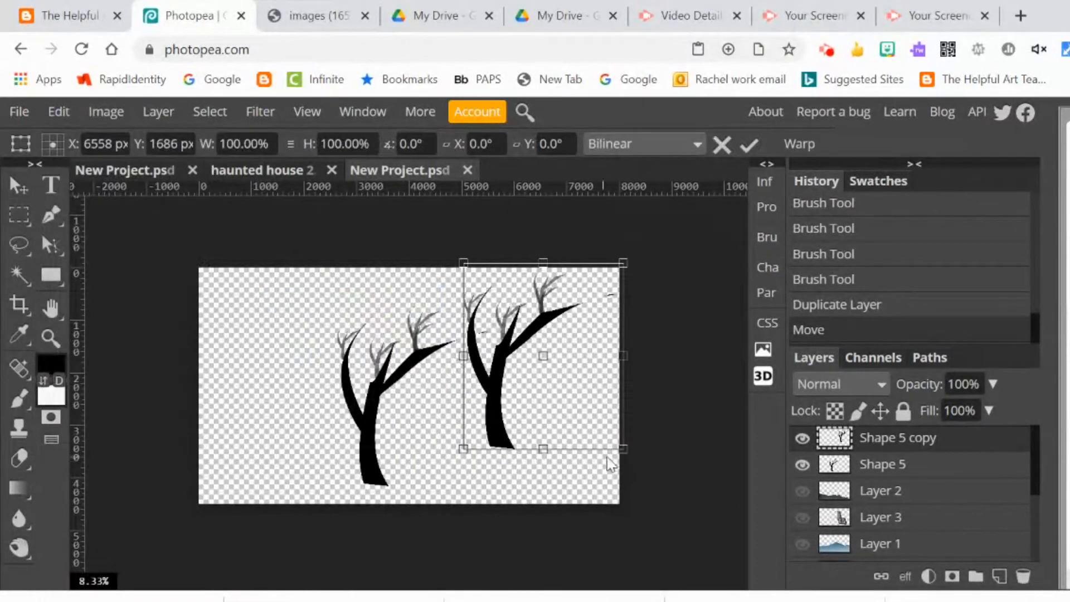
# Scale the copied tree down with the transform handles and commit the resize
pyautogui.moveTo(619, 449); pyautogui.dragTo(518, 395)
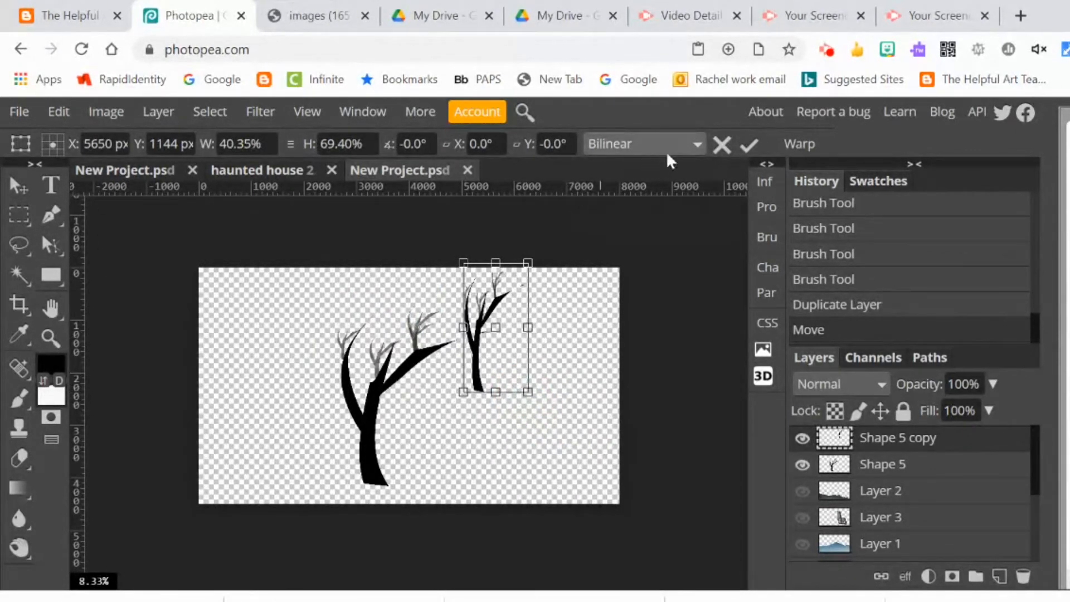
pyautogui.click(749, 143)
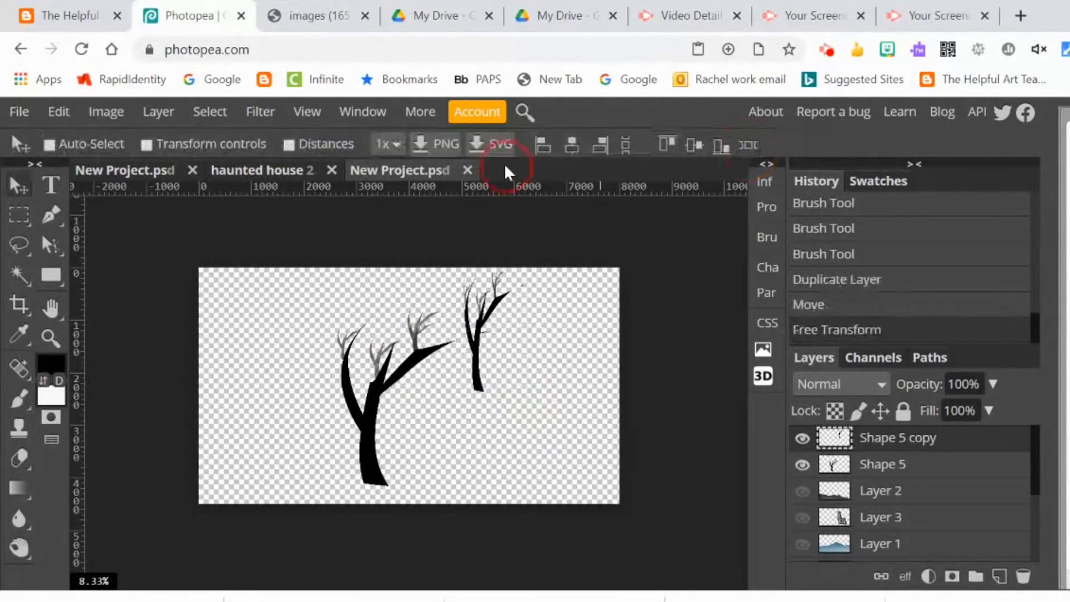
# Rotate the small copy about 61°, move it onto the trunk as a branch and confirm
pyautogui.click(58, 112)
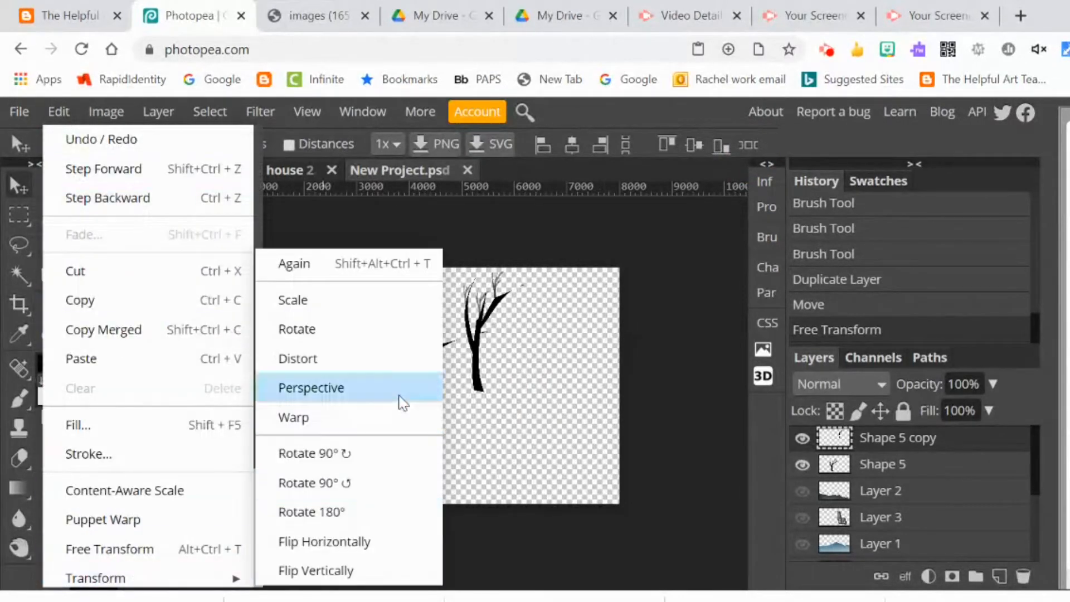
pyautogui.click(293, 417)
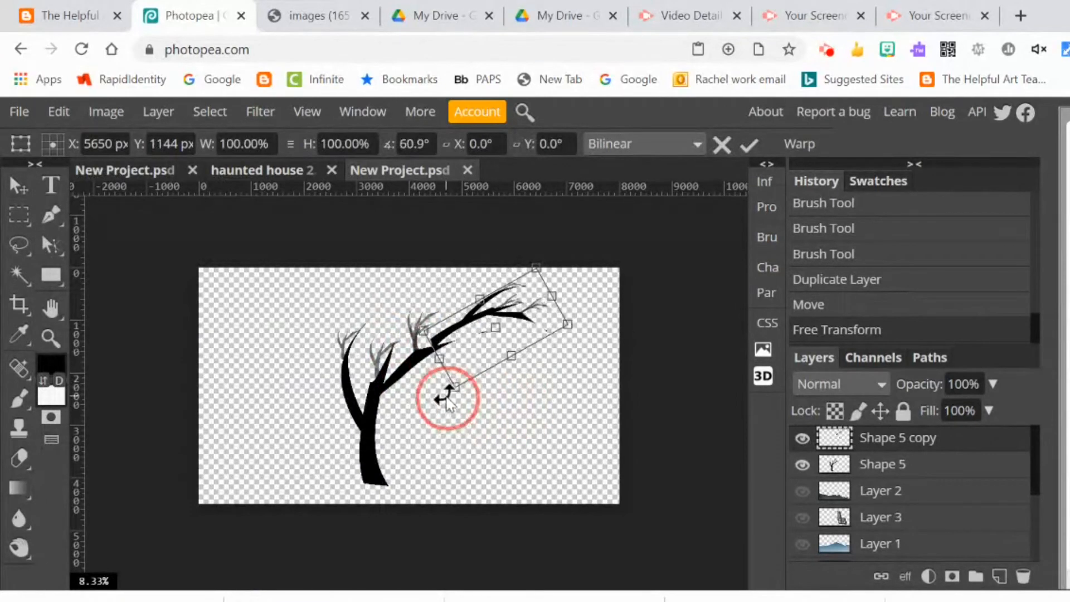
pyautogui.moveTo(447, 399); pyautogui.dragTo(447, 383)
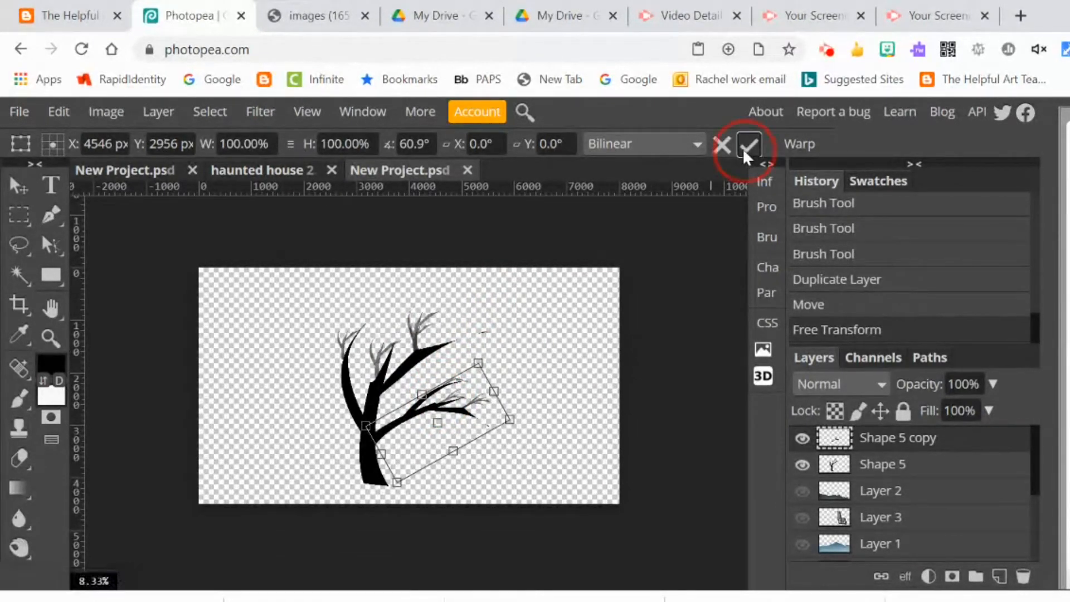
pyautogui.click(749, 144)
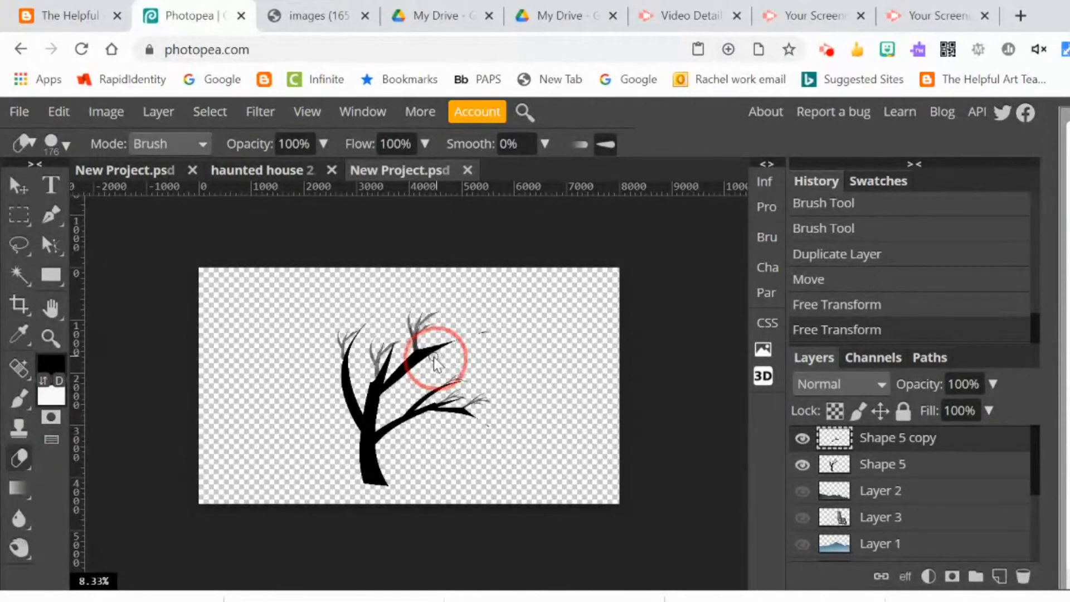
# Erase the stray overlapping bits where the extra branch meets the trunk
pyautogui.click(437, 358)
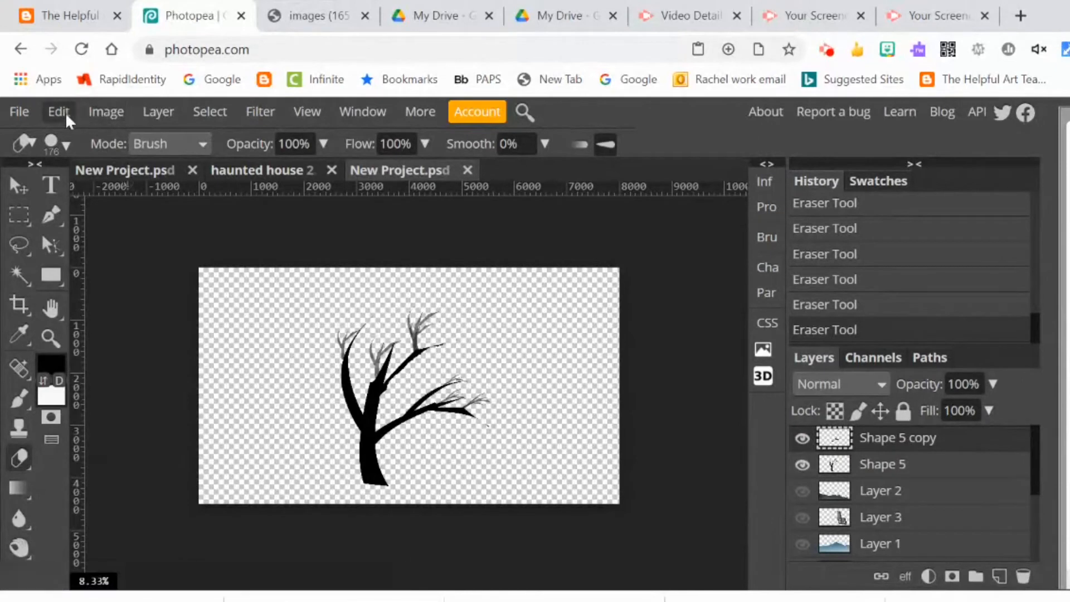
# Flip the duplicated branch horizontally so it mirrors to the left of the trunk
pyautogui.click(157, 111)
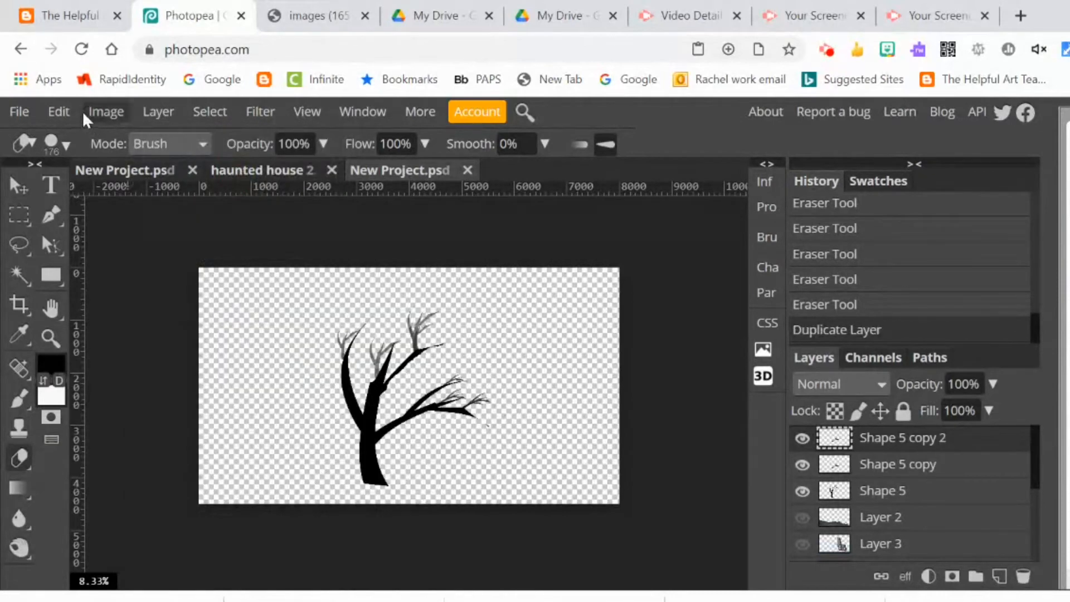
pyautogui.click(58, 111)
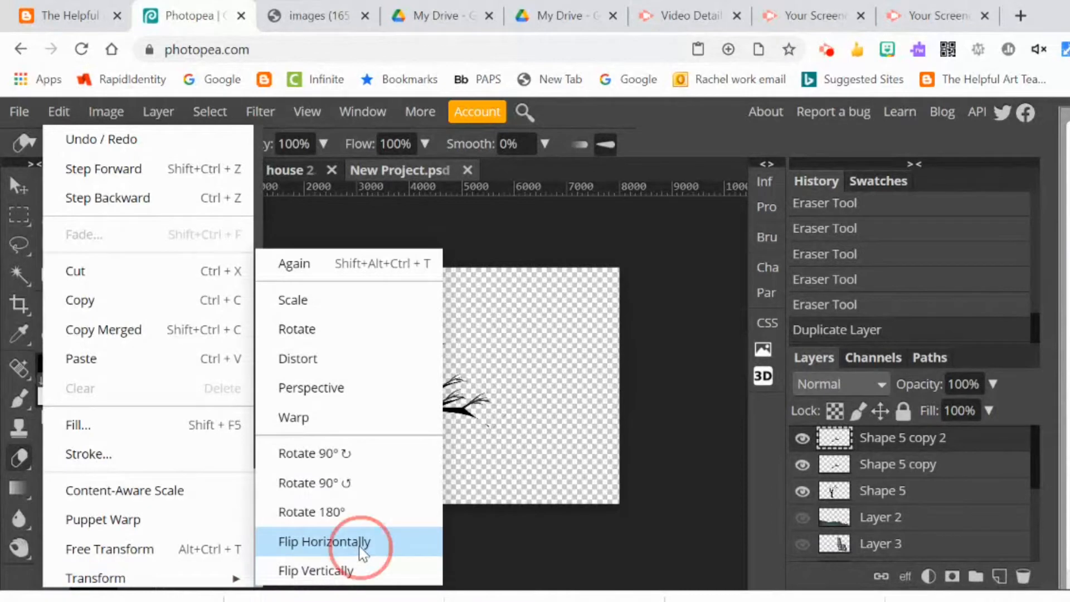
pyautogui.click(325, 542)
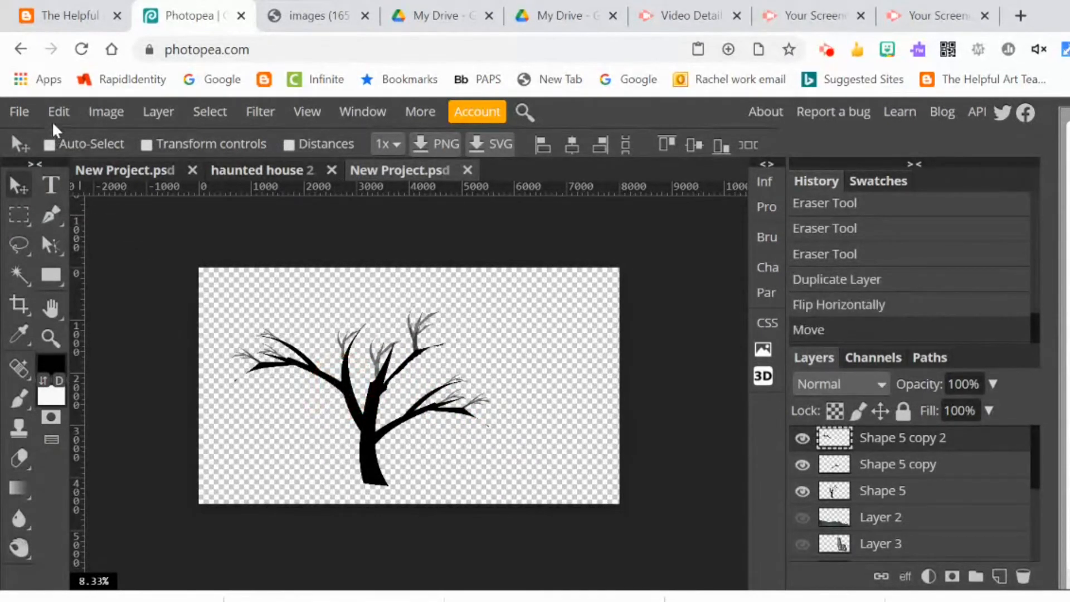
# Free Transform the left branch: tilt it upward, move it onto the trunk and confirm
pyautogui.click(58, 111)
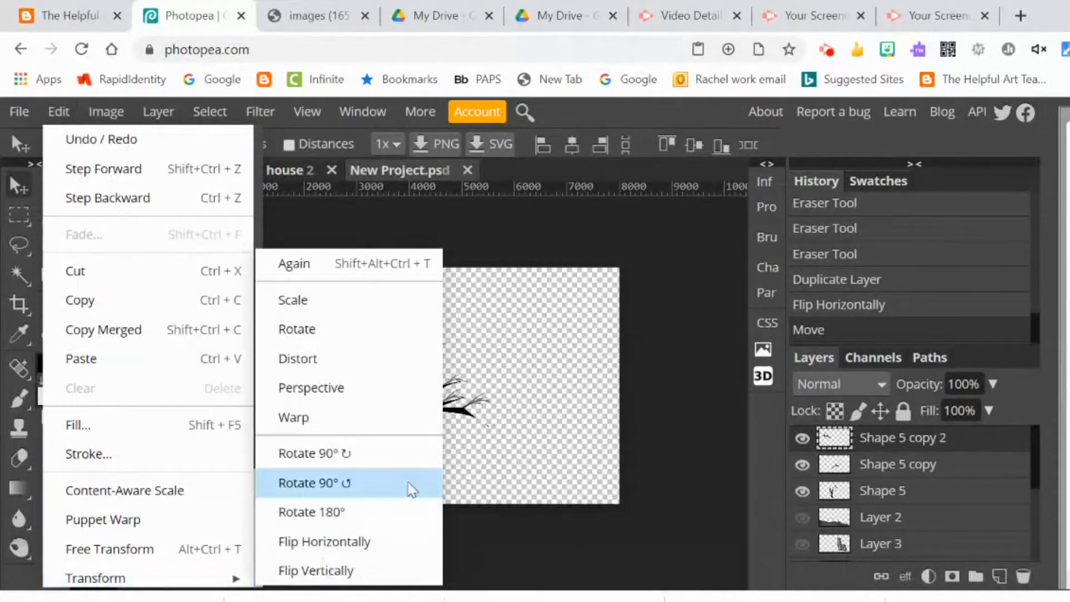
pyautogui.click(315, 483)
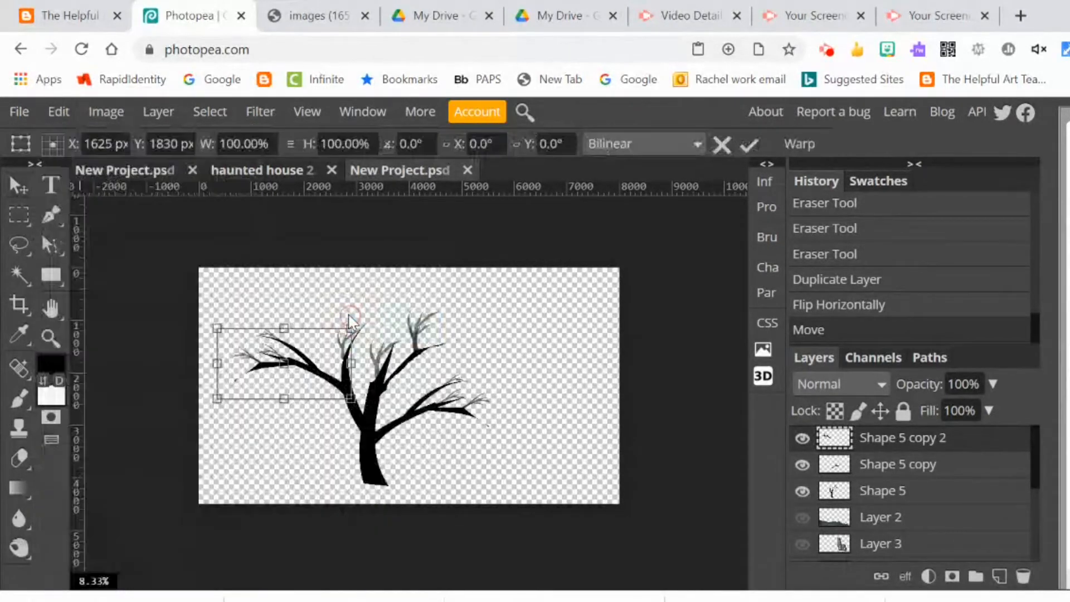
pyautogui.moveTo(351, 325); pyautogui.dragTo(253, 293)
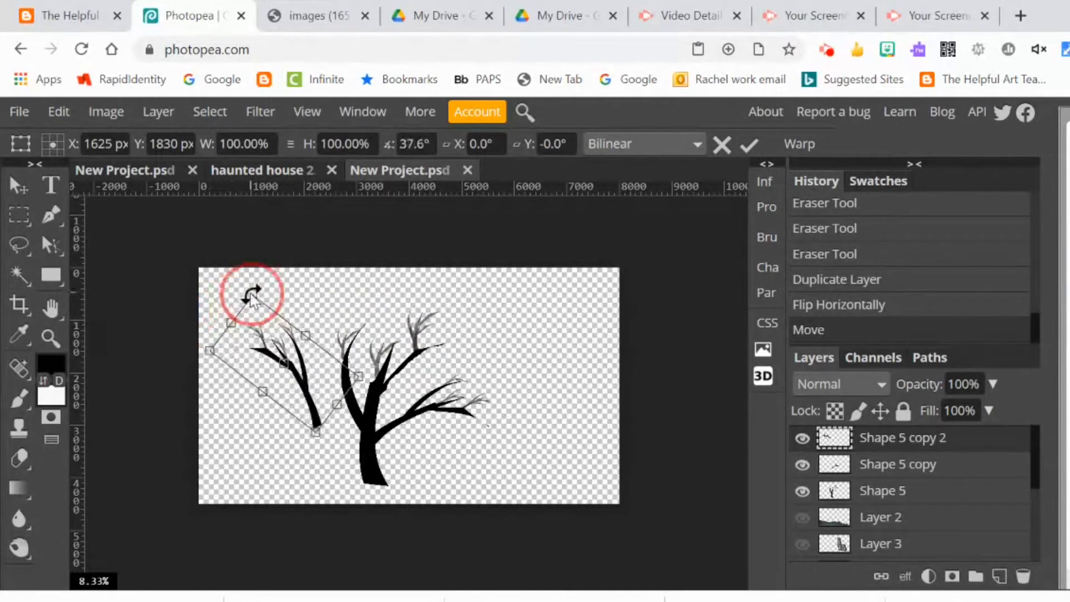
pyautogui.moveTo(253, 297); pyautogui.dragTo(314, 355)
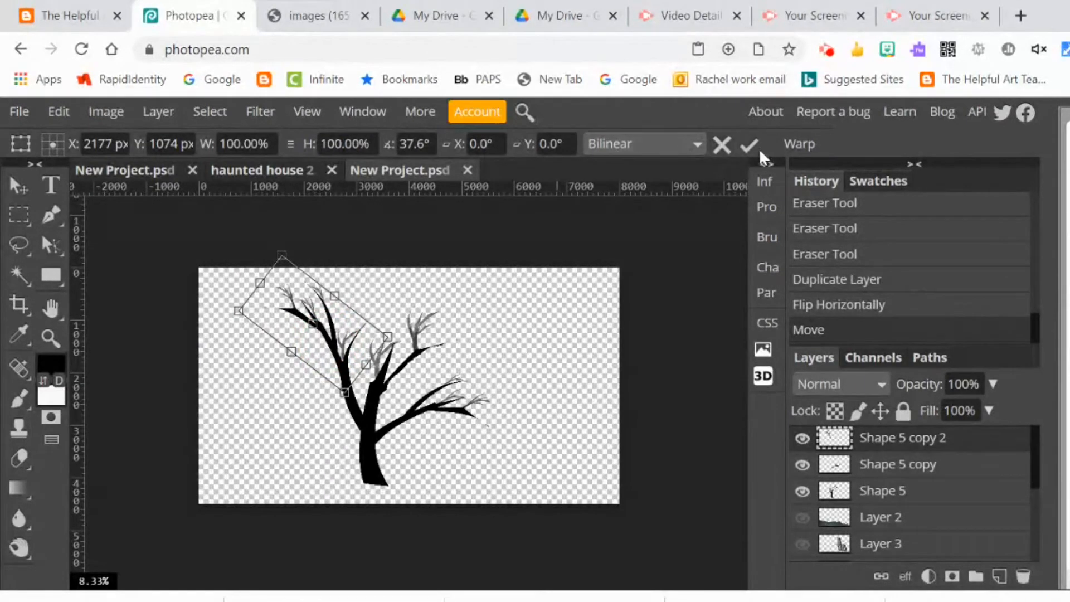
pyautogui.click(749, 145)
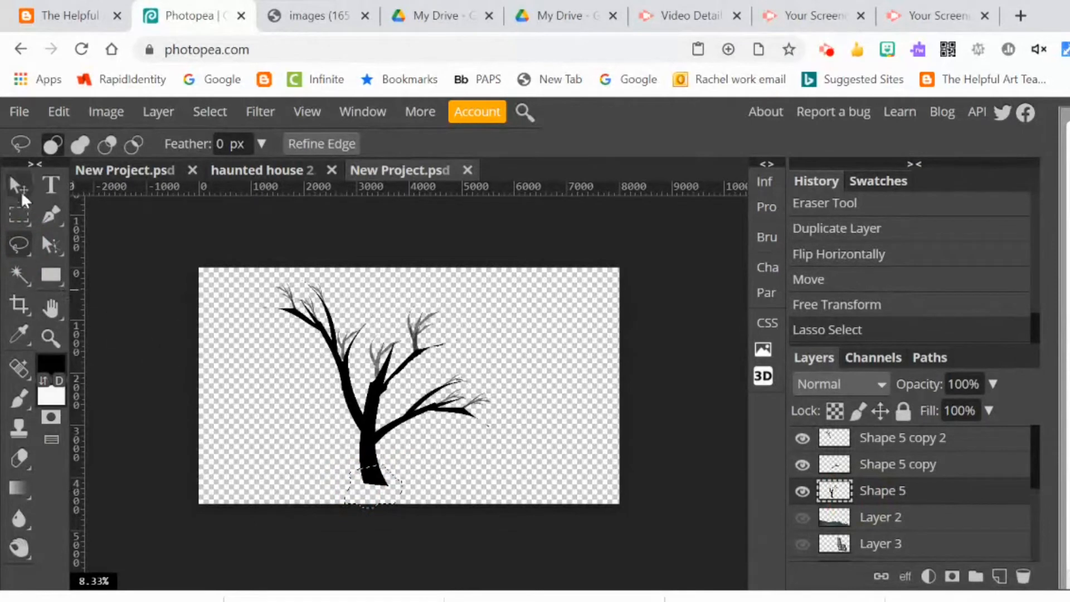
# Warp the selected trunk base outward and wider toward the canvas bottom, then apply
pyautogui.click(58, 112)
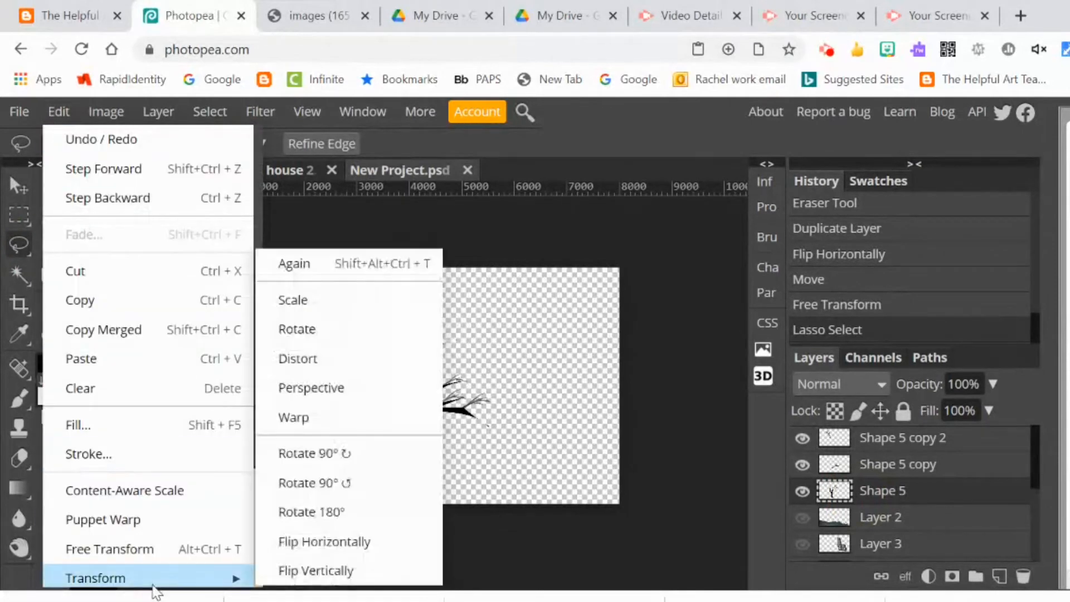
pyautogui.click(293, 417)
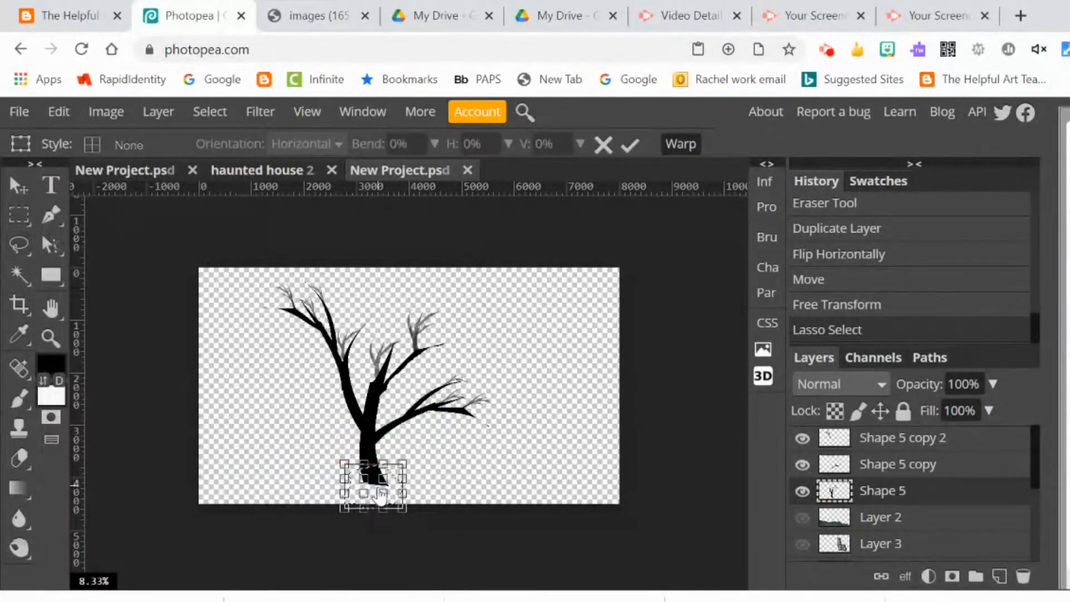
pyautogui.click(373, 492)
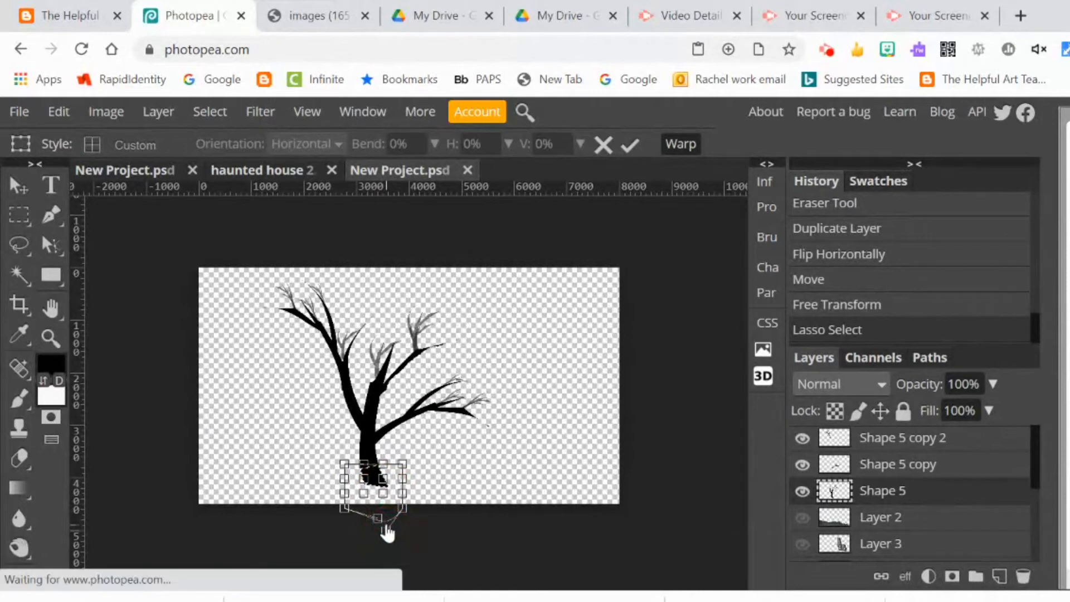
pyautogui.click(376, 494)
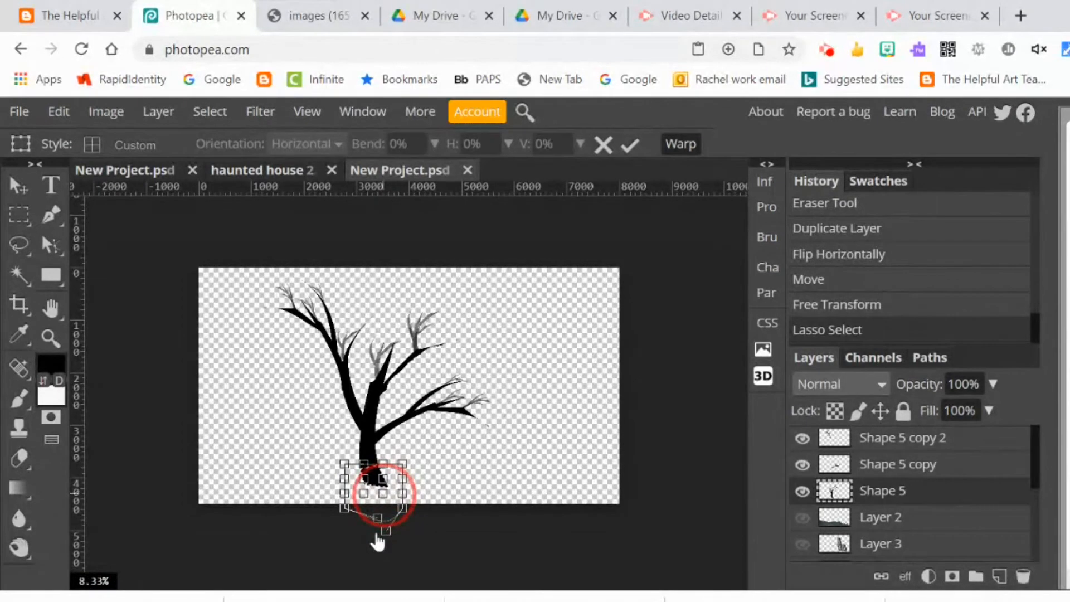
pyautogui.moveTo(378, 543); pyautogui.dragTo(369, 505)
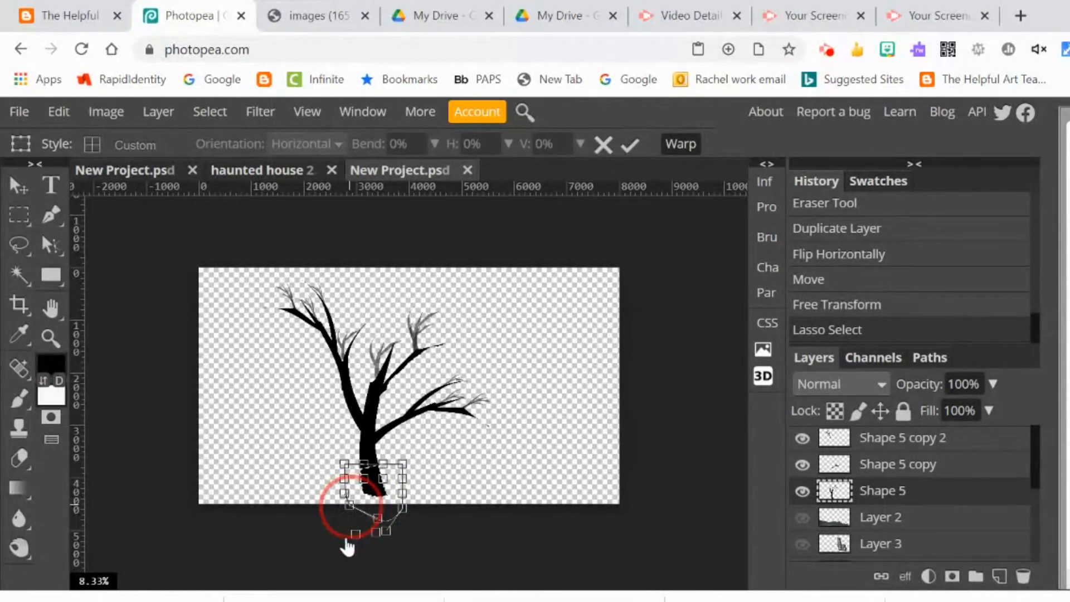
pyautogui.click(627, 145)
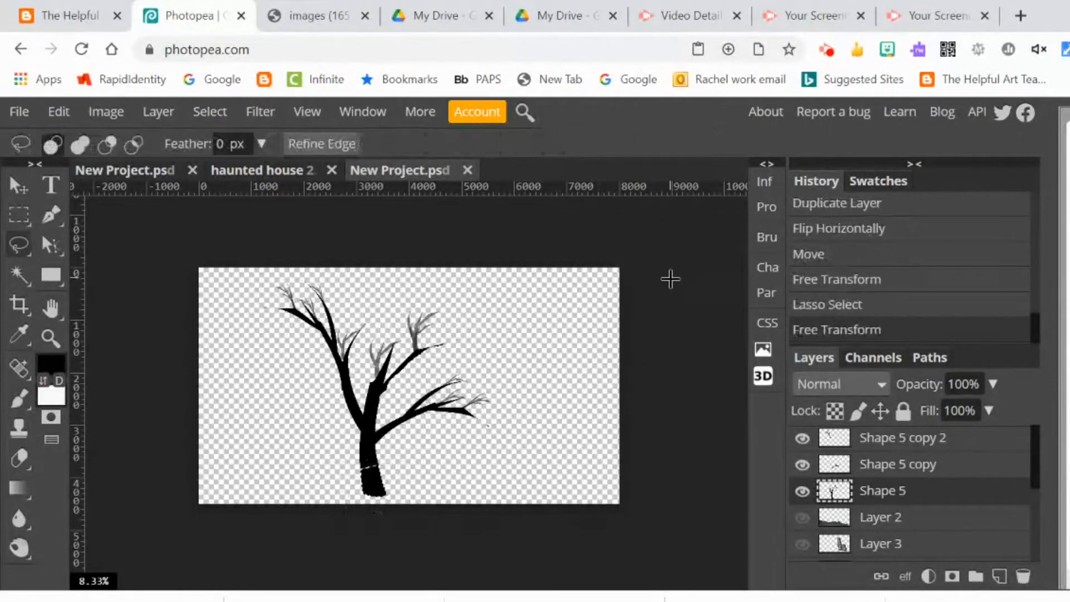
pyautogui.moveTo(922, 525)
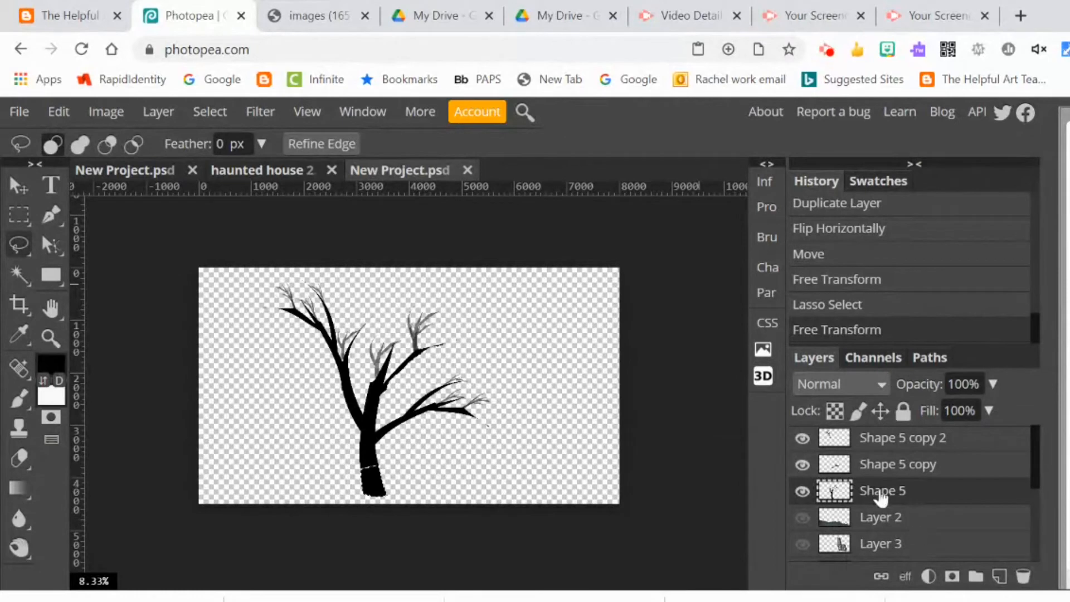
# Merge the Shape 5 branch layer into the trunk, deselect the trunk base and pick the Brush
pyautogui.rightClick(881, 491)
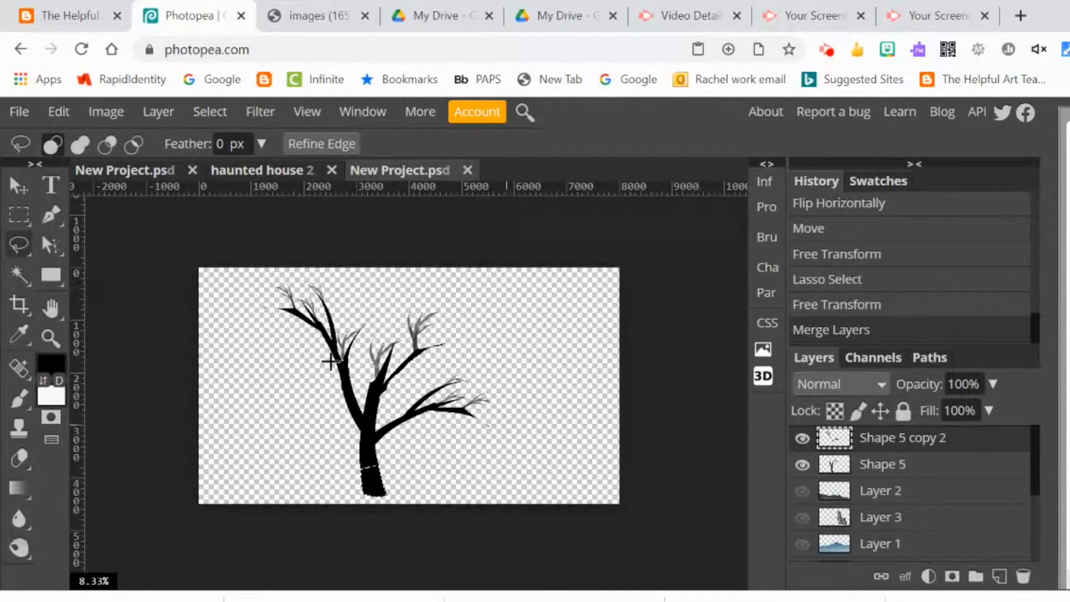
pyautogui.click(210, 112)
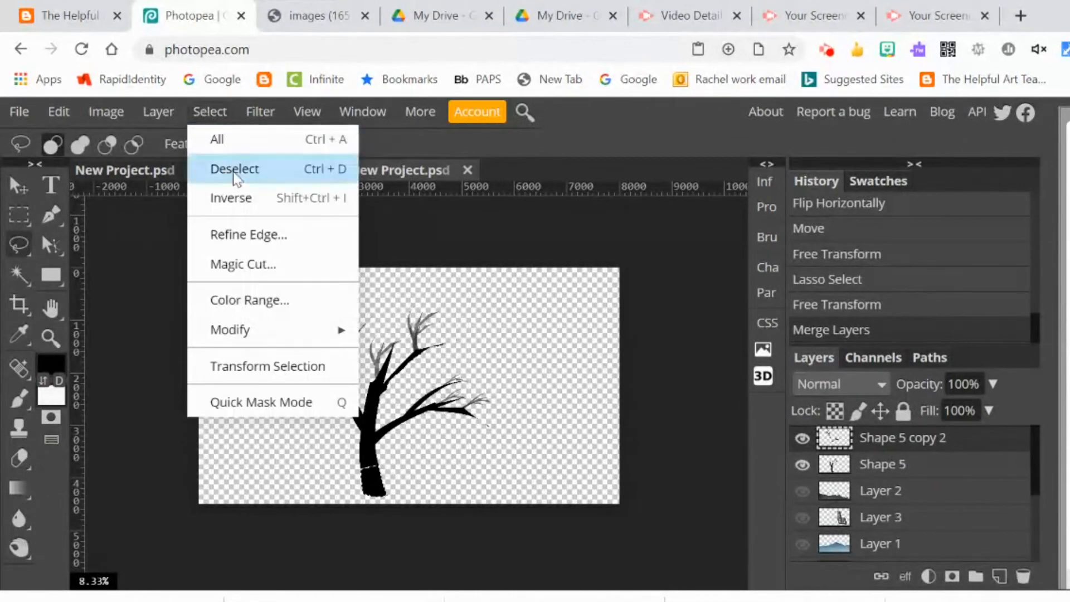
pyautogui.click(234, 168)
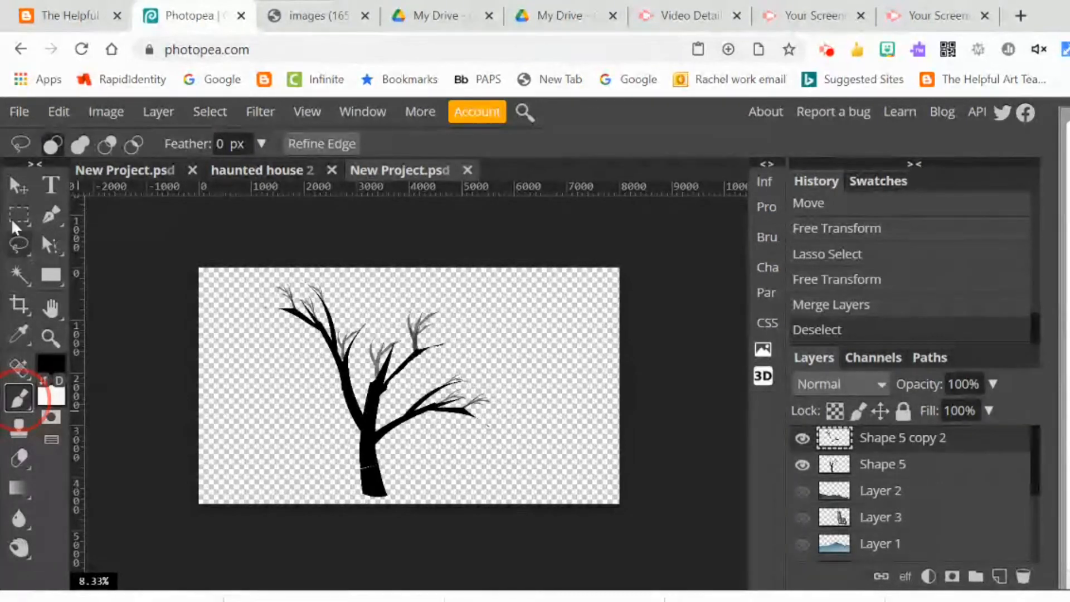
pyautogui.click(19, 400)
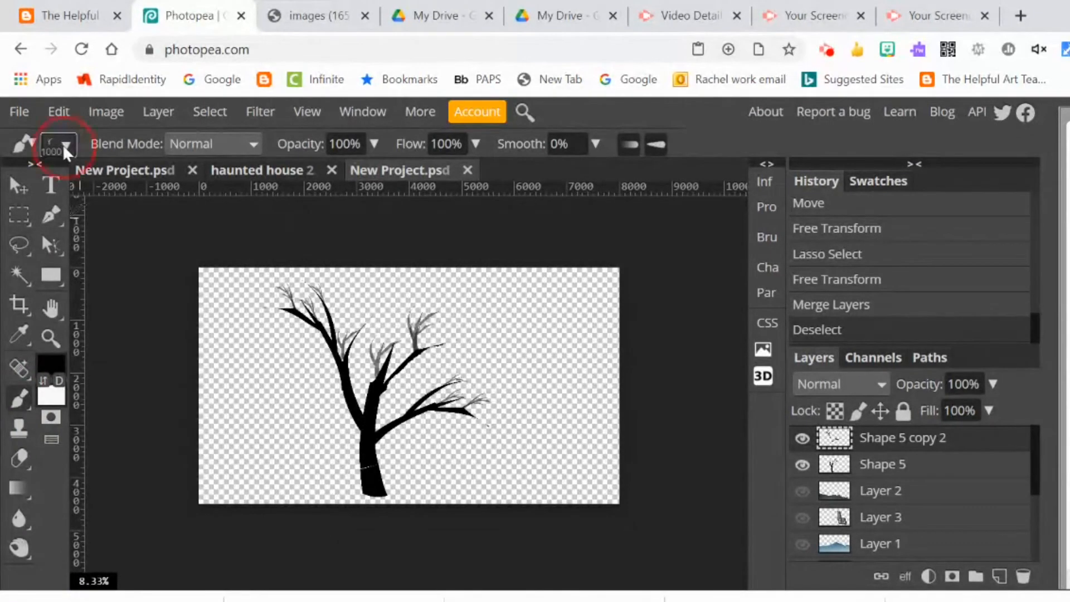
# Choose a small hard brush tip and Merge Down Shape 5 copy 2 into the tree layer
pyautogui.click(67, 144)
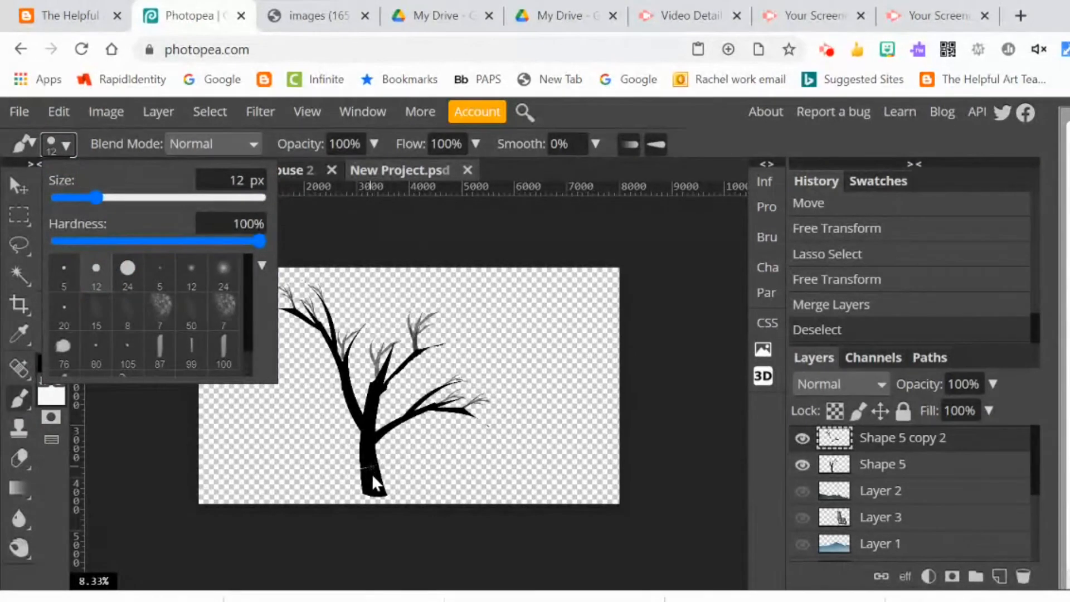
pyautogui.click(375, 471)
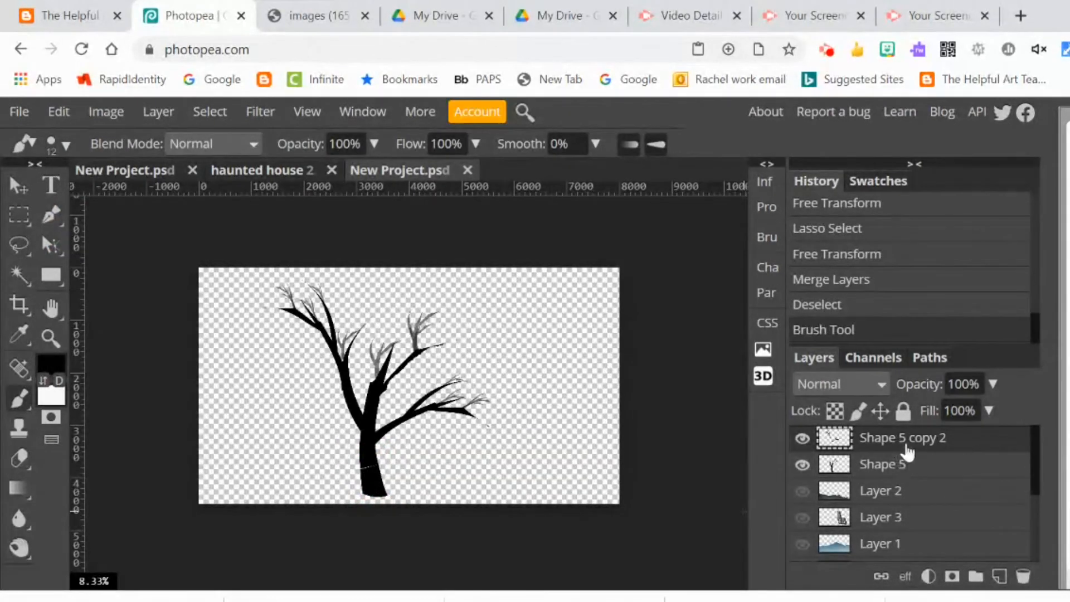
pyautogui.rightClick(902, 437)
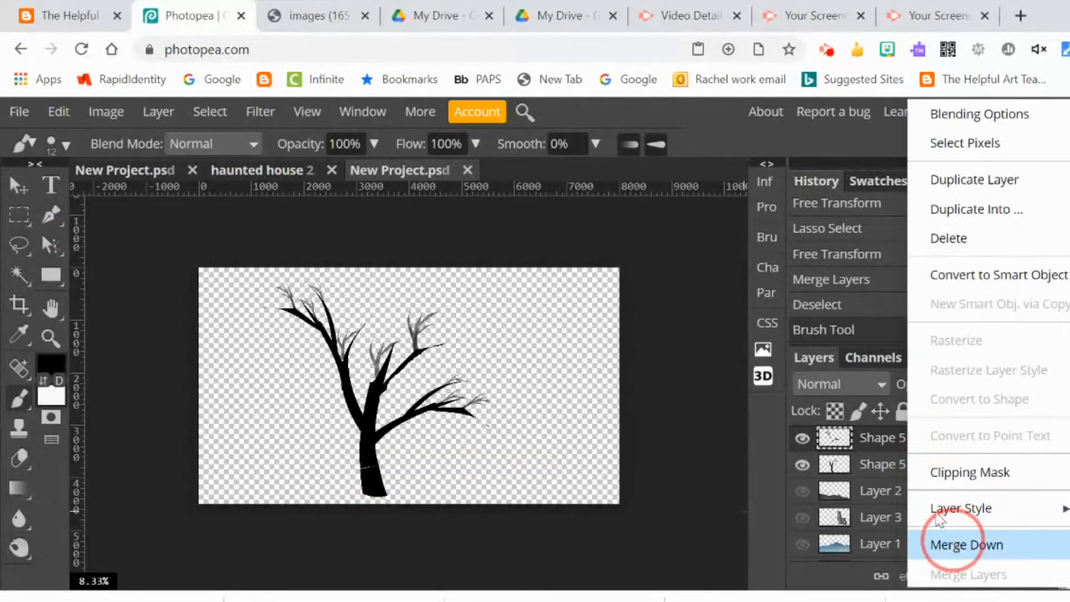
pyautogui.click(966, 544)
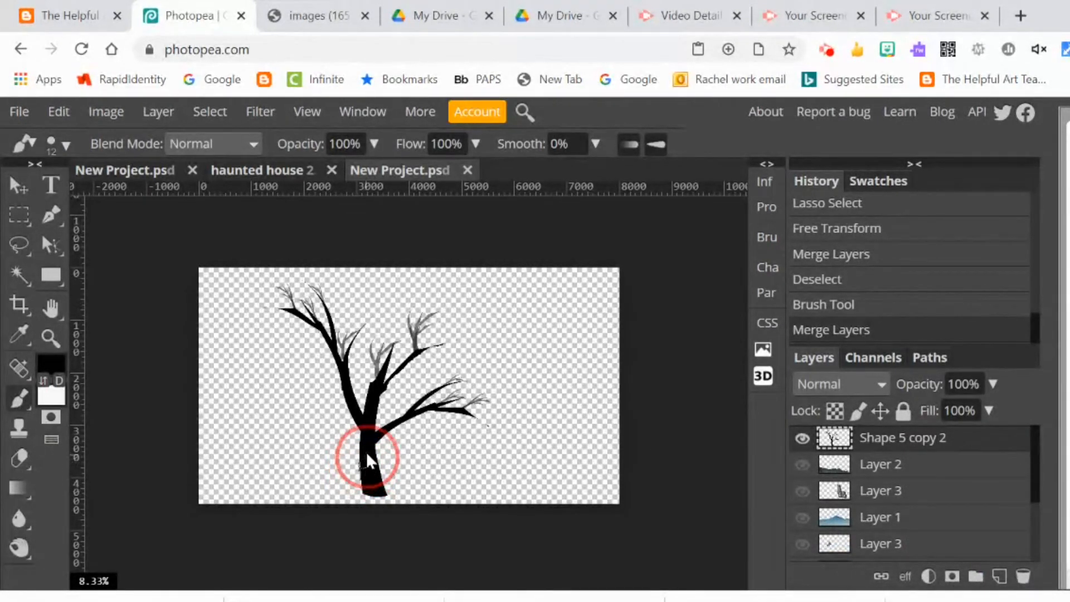
# Paint black over the seams on the trunk where the pieces join
pyautogui.click(210, 111)
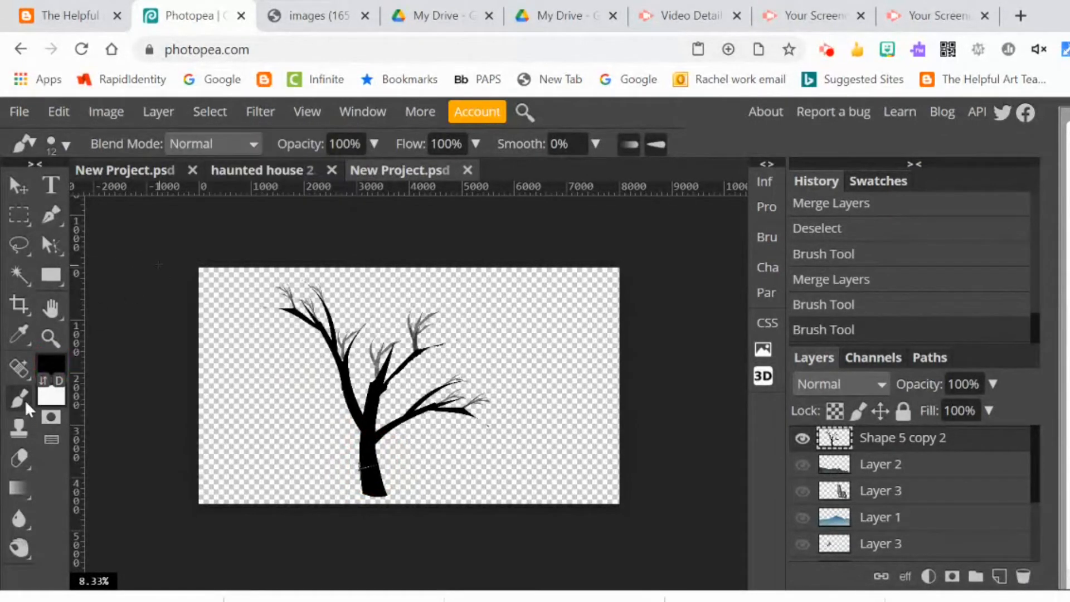
pyautogui.click(62, 143)
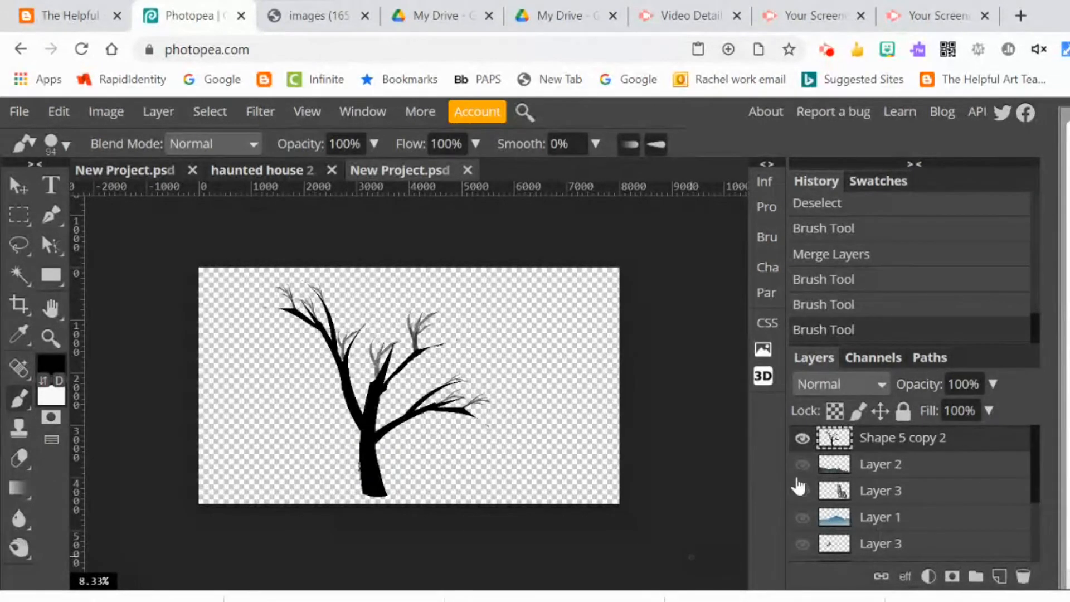
# Show the hidden grass, haunted house and background layers behind the black tree
pyautogui.click(801, 491)
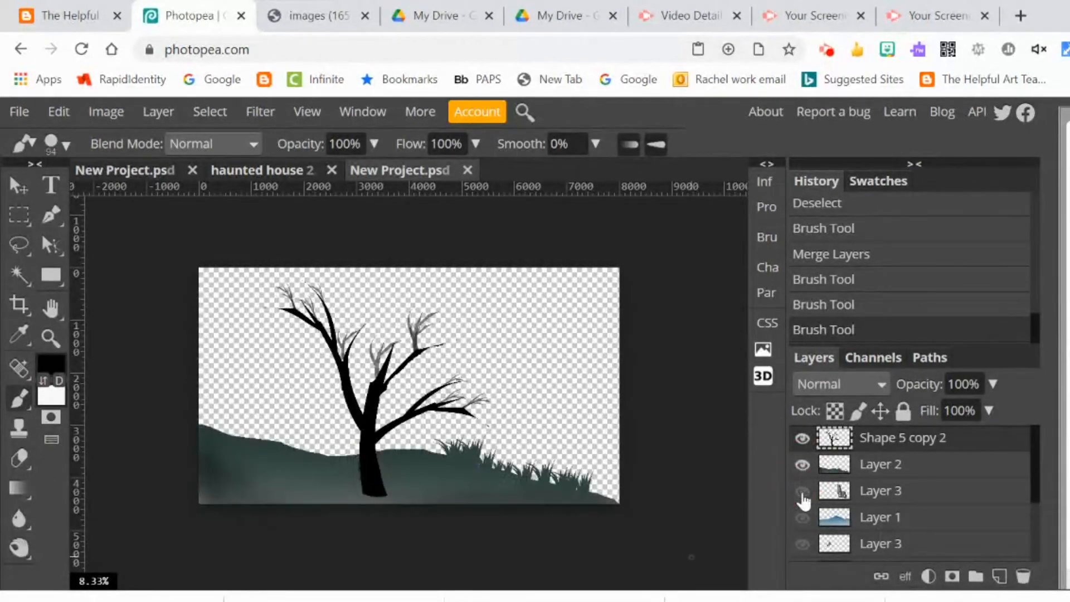
pyautogui.click(802, 490)
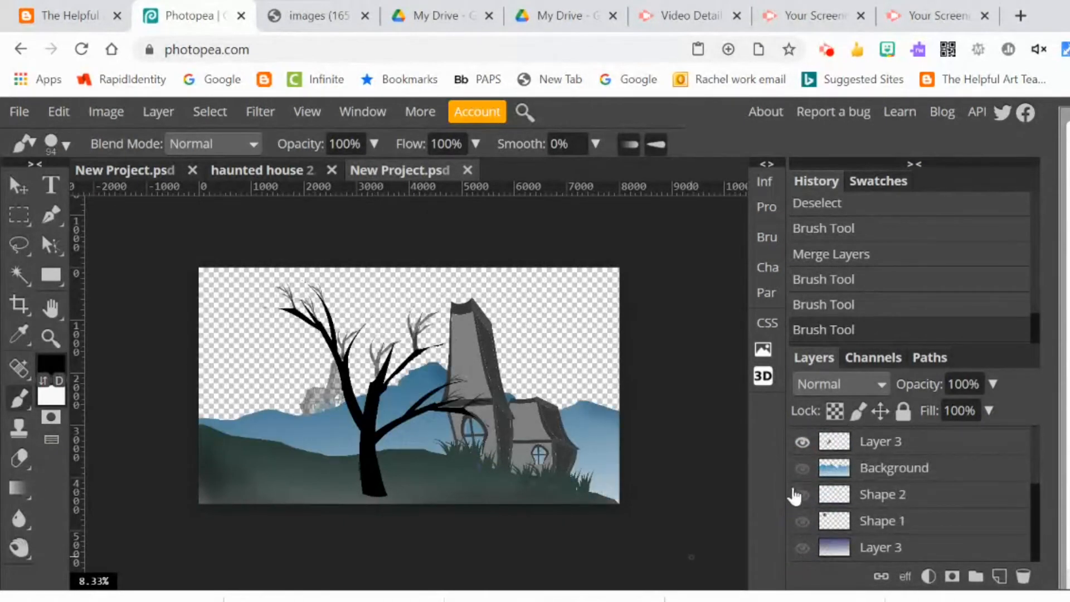
pyautogui.click(802, 494)
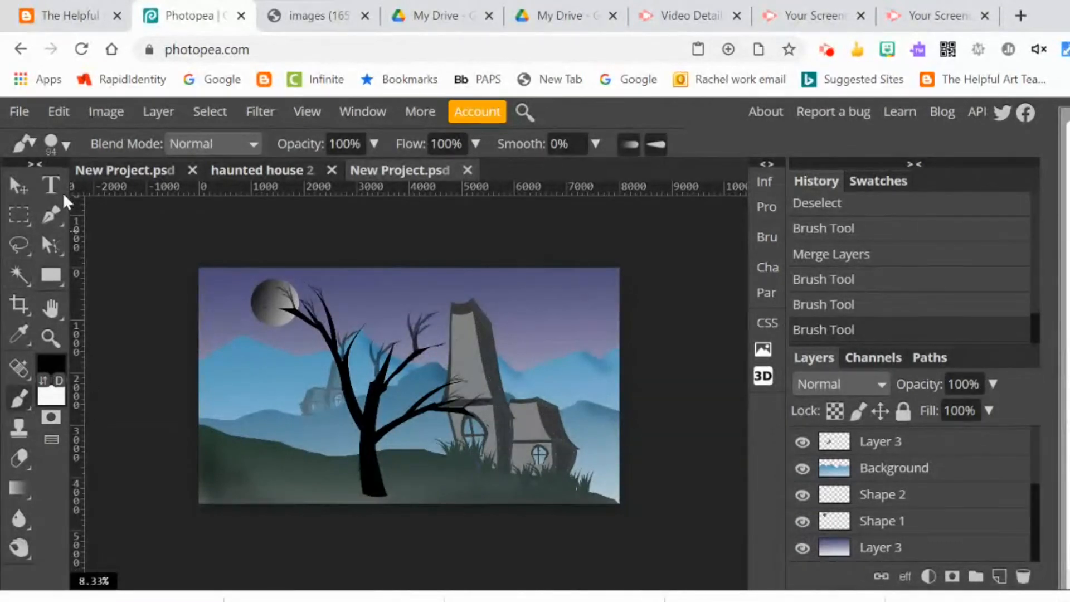
# Choose the tree-shaped brush preset and add a new layer for background trees
pyautogui.click(72, 144)
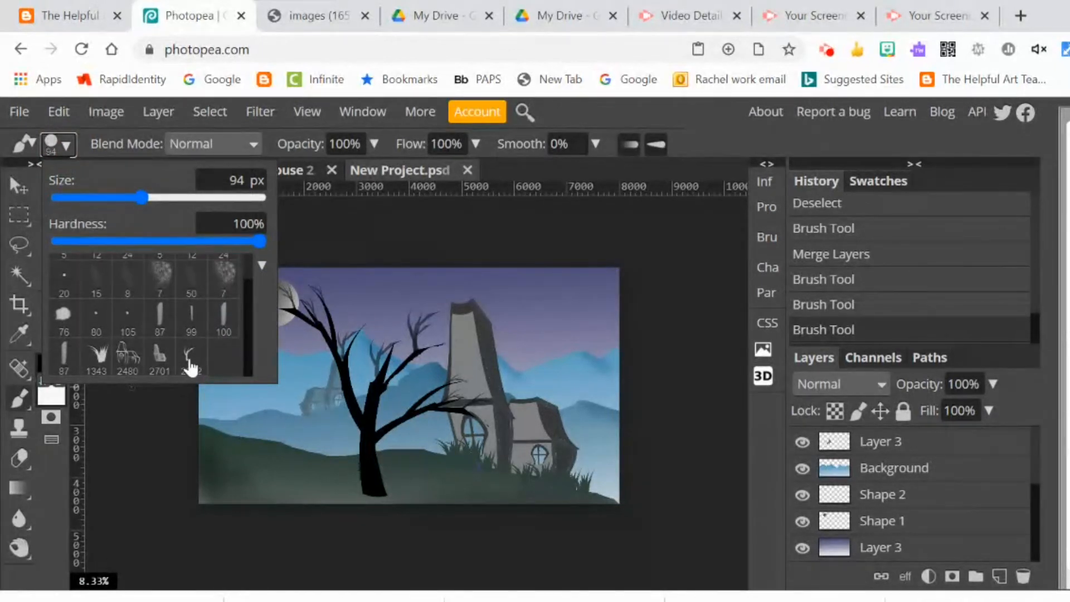
pyautogui.click(191, 358)
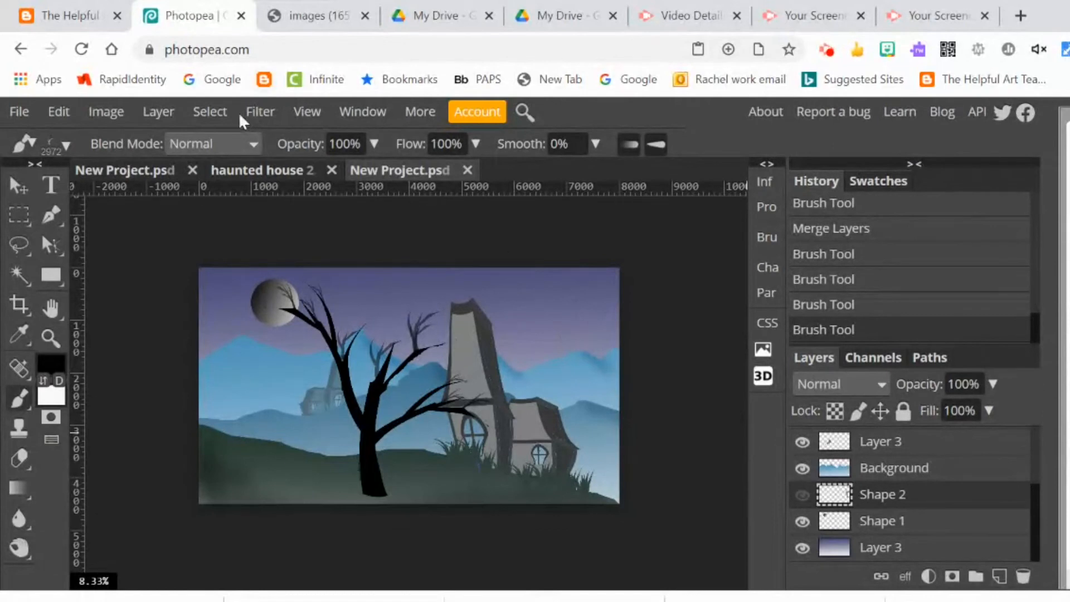
pyautogui.click(157, 112)
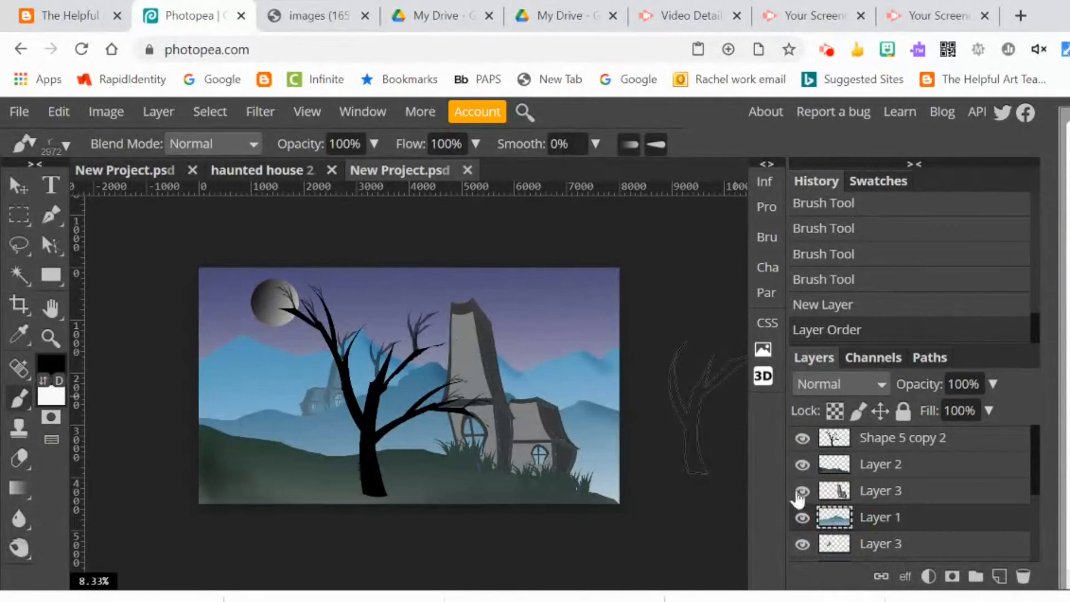
# Add a new layer and stamp a small bare tree on the distant left hill
pyautogui.click(158, 111)
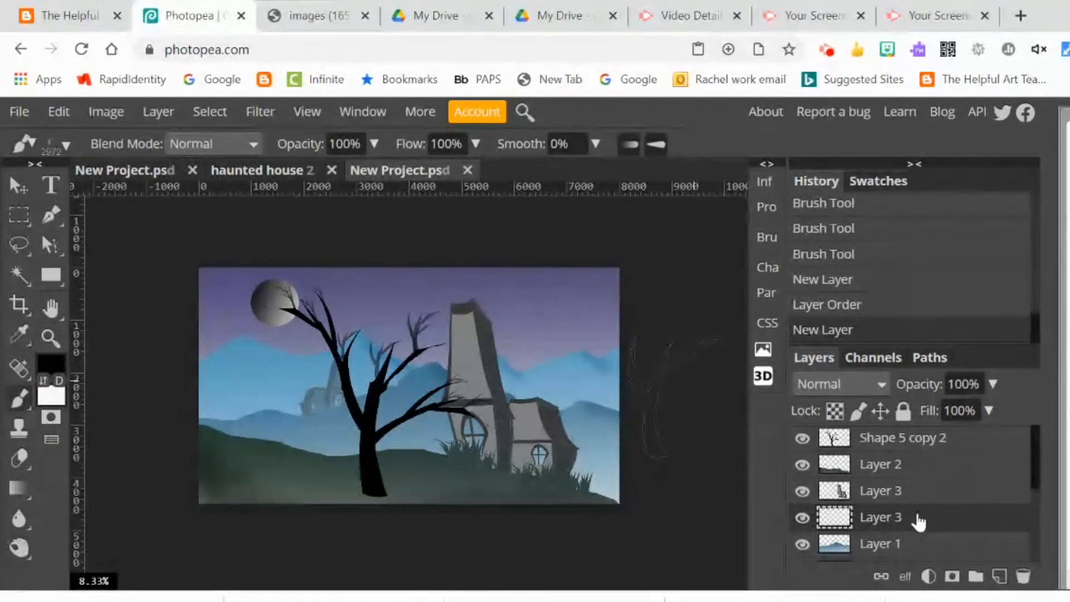
pyautogui.scroll(-3)
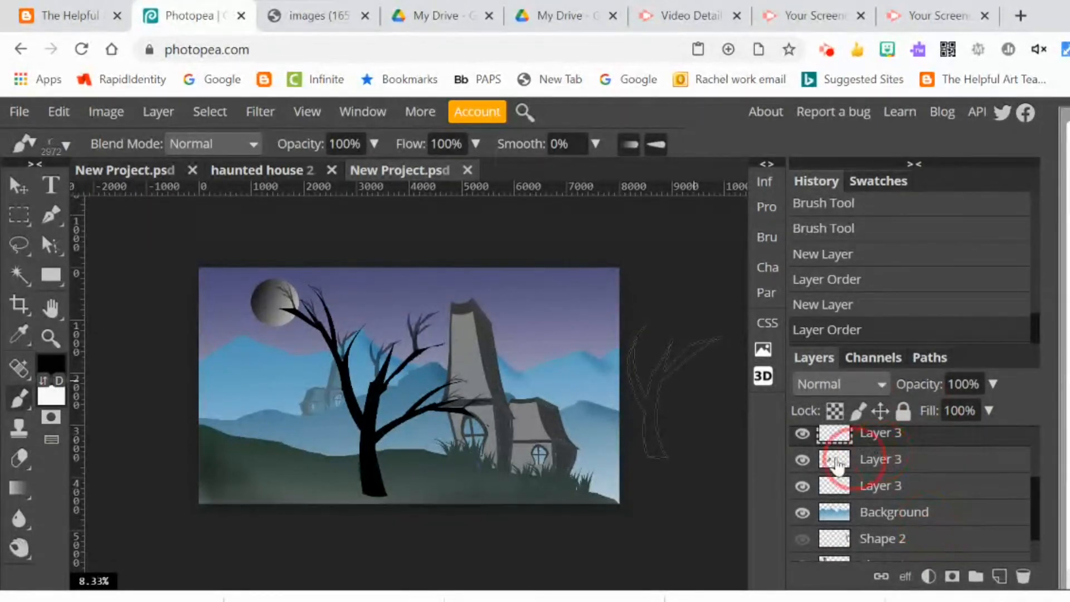
pyautogui.scroll(-3)
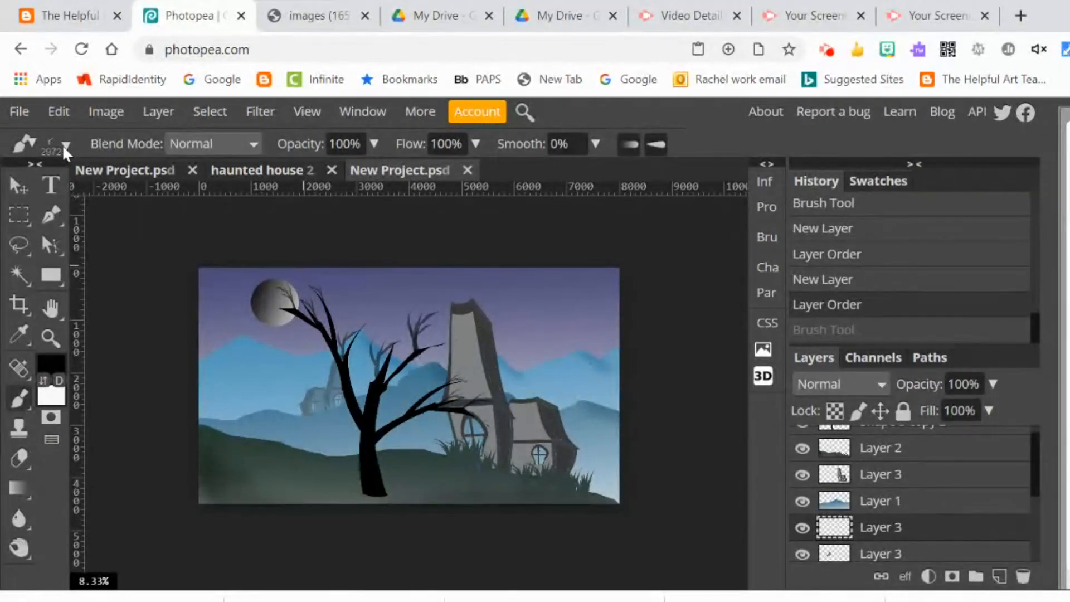
pyautogui.click(66, 143)
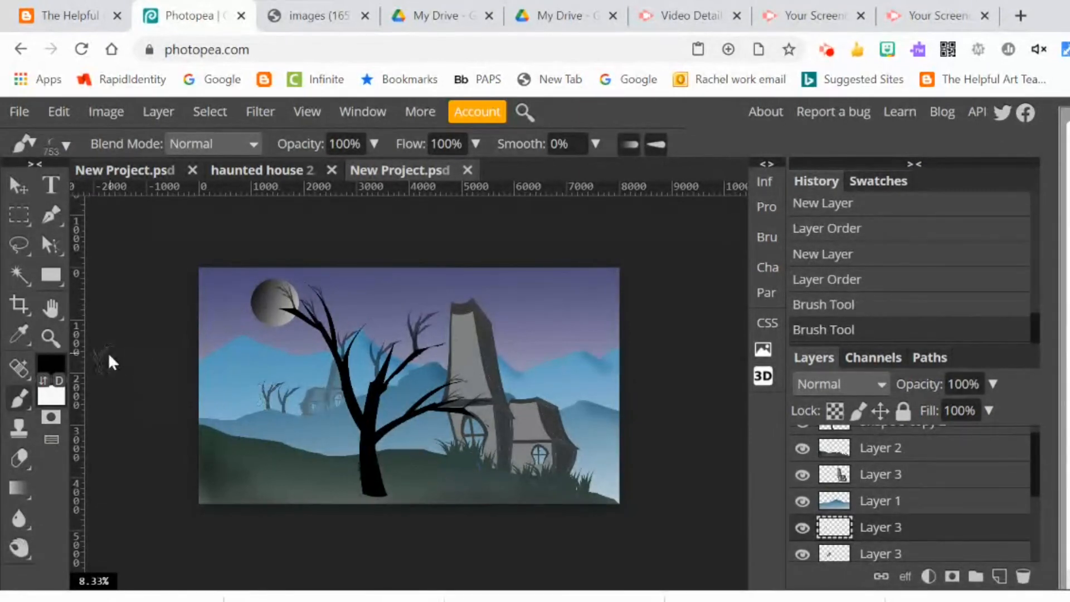
# Enlarge the tree brush from 753 px to about 883 px for a second, larger stamped tree
pyautogui.click(59, 111)
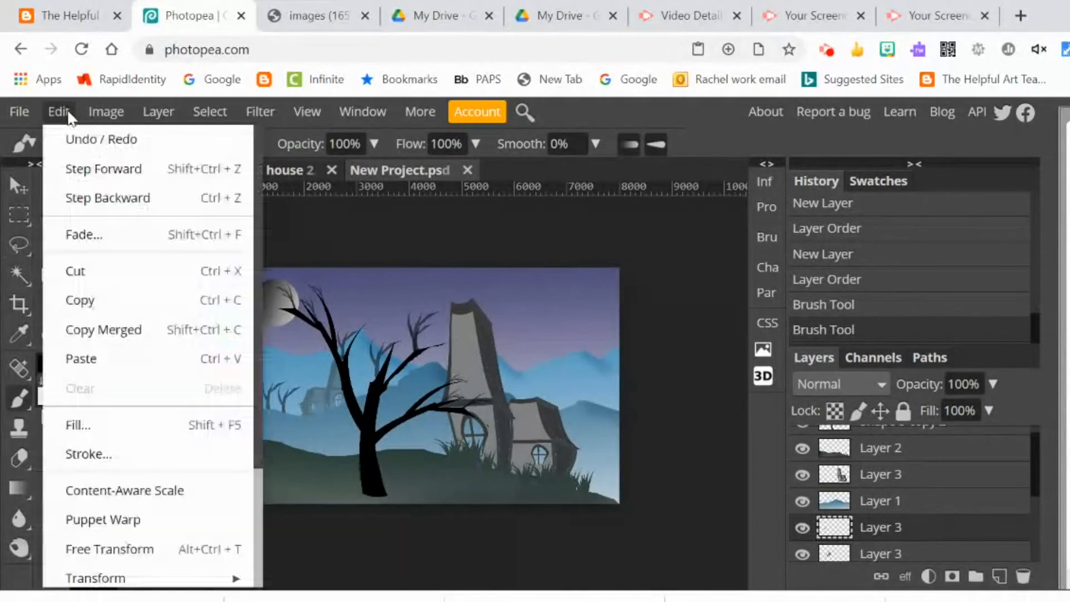
pyautogui.moveTo(311, 234)
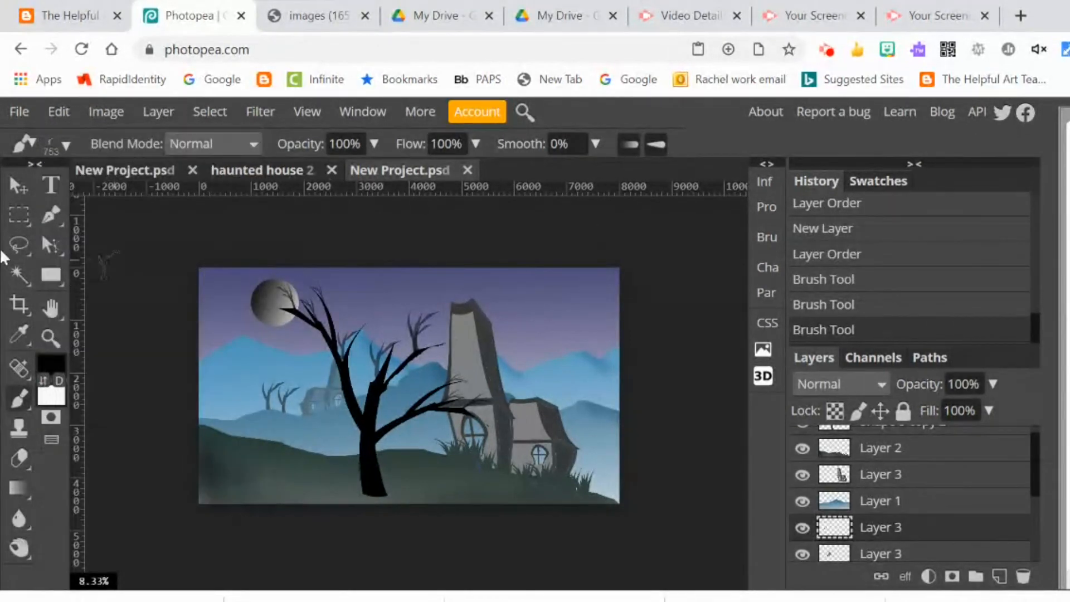
pyautogui.click(71, 144)
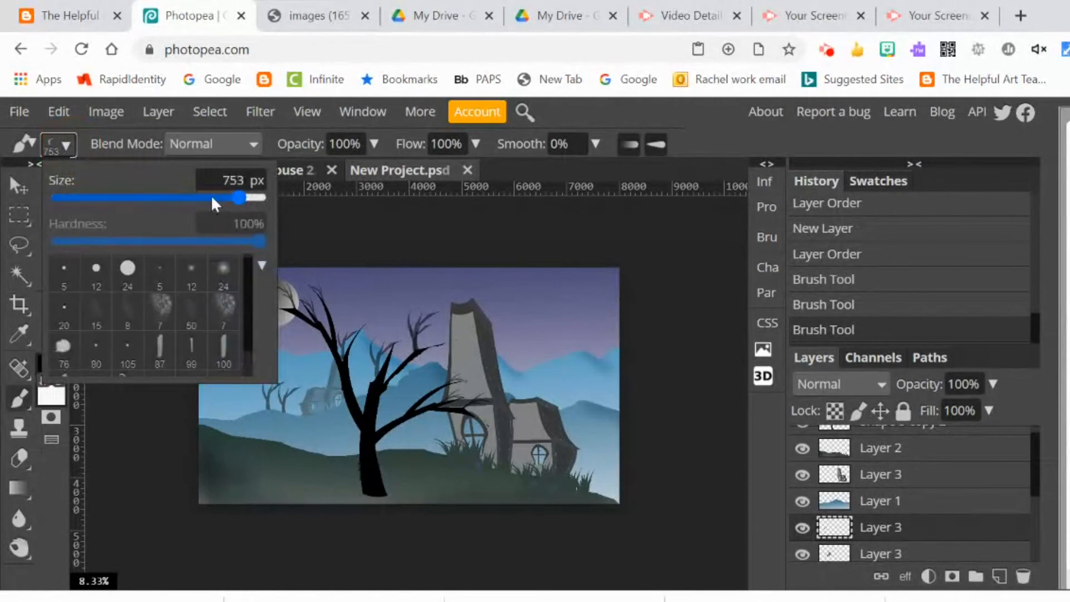
pyautogui.moveTo(239, 199); pyautogui.dragTo(257, 199)
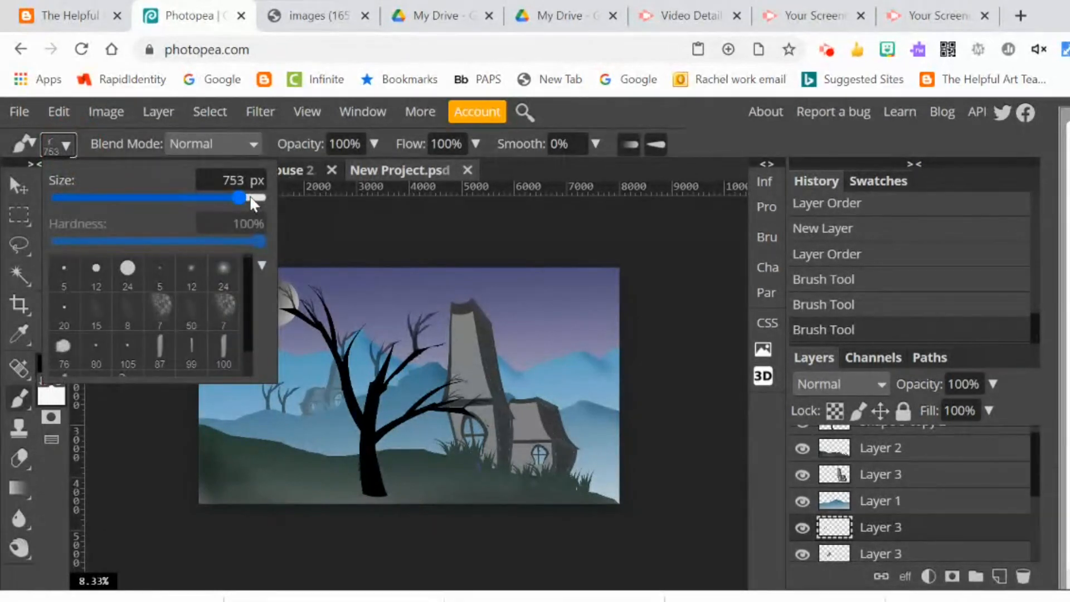
pyautogui.moveTo(237, 198); pyautogui.dragTo(257, 198)
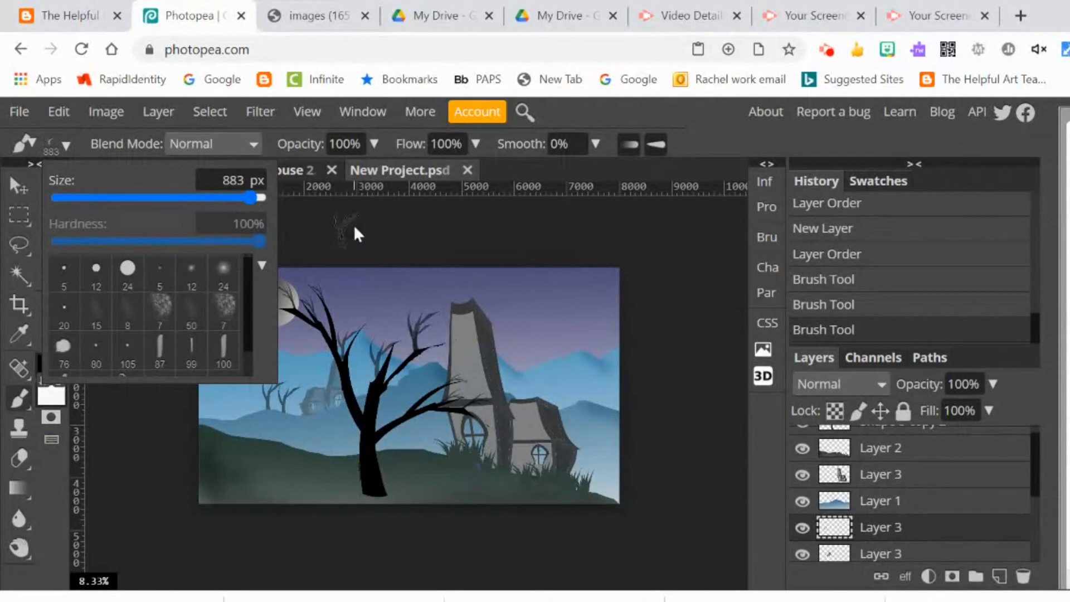
pyautogui.moveTo(225, 443)
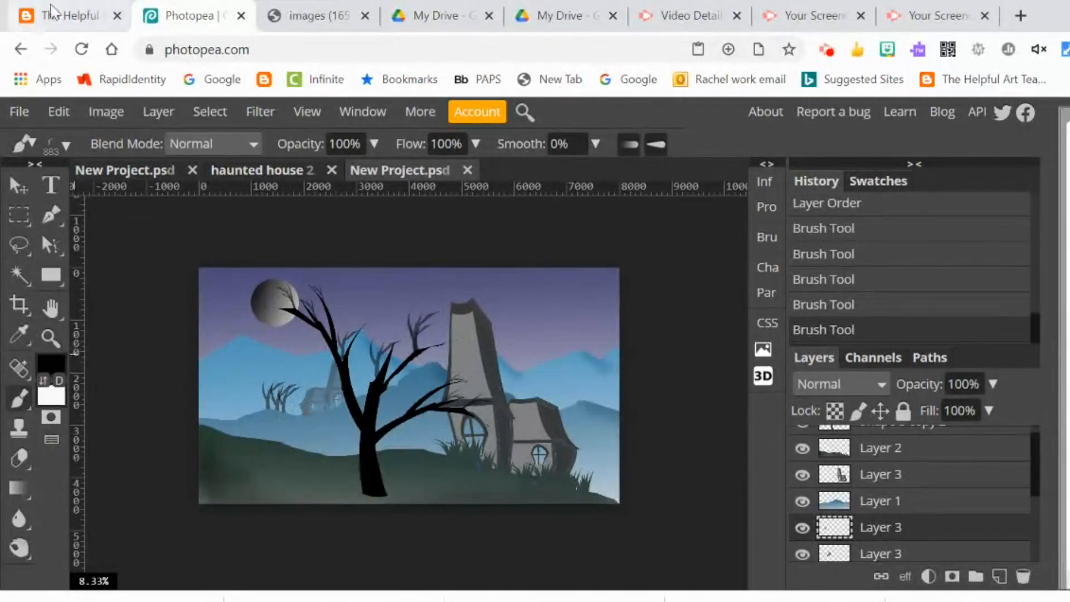
# Flip the small hillside trees horizontally twice and enter Free Transform on them
pyautogui.click(58, 112)
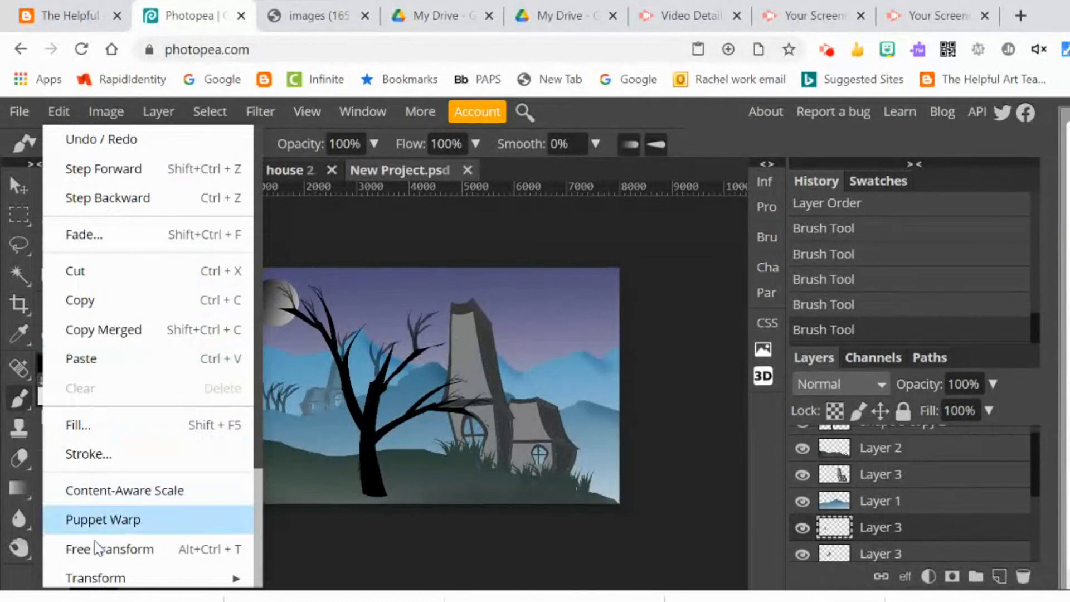
pyautogui.moveTo(95, 578)
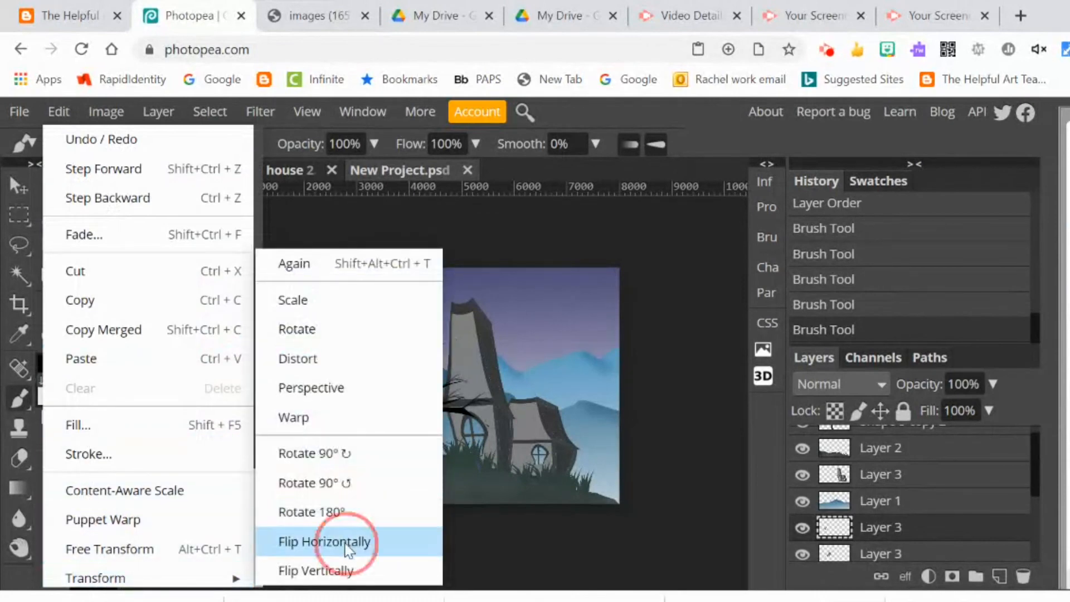
pyautogui.click(325, 542)
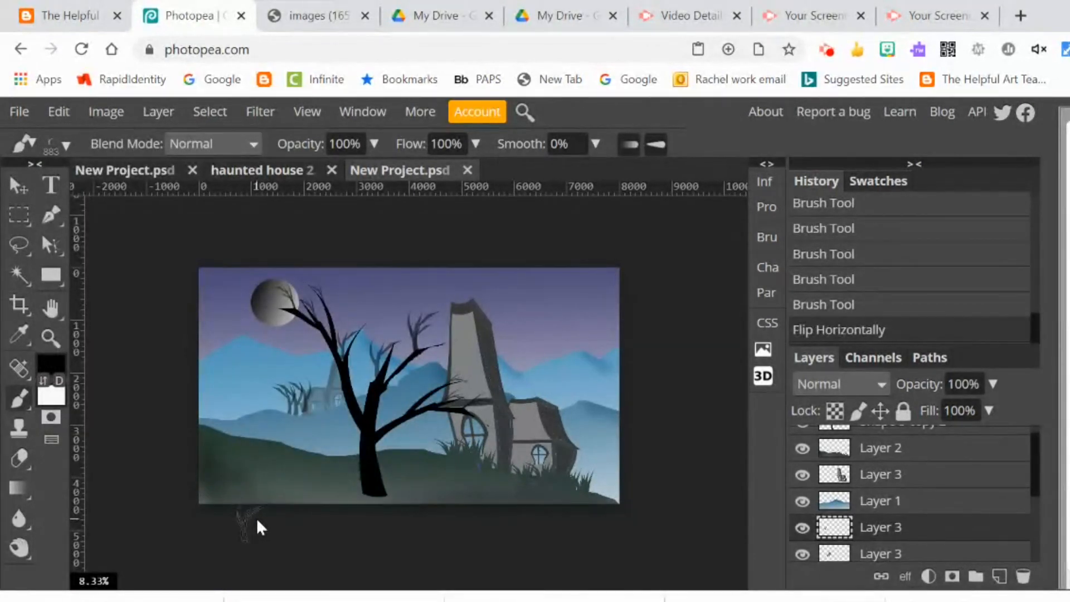
pyautogui.click(58, 112)
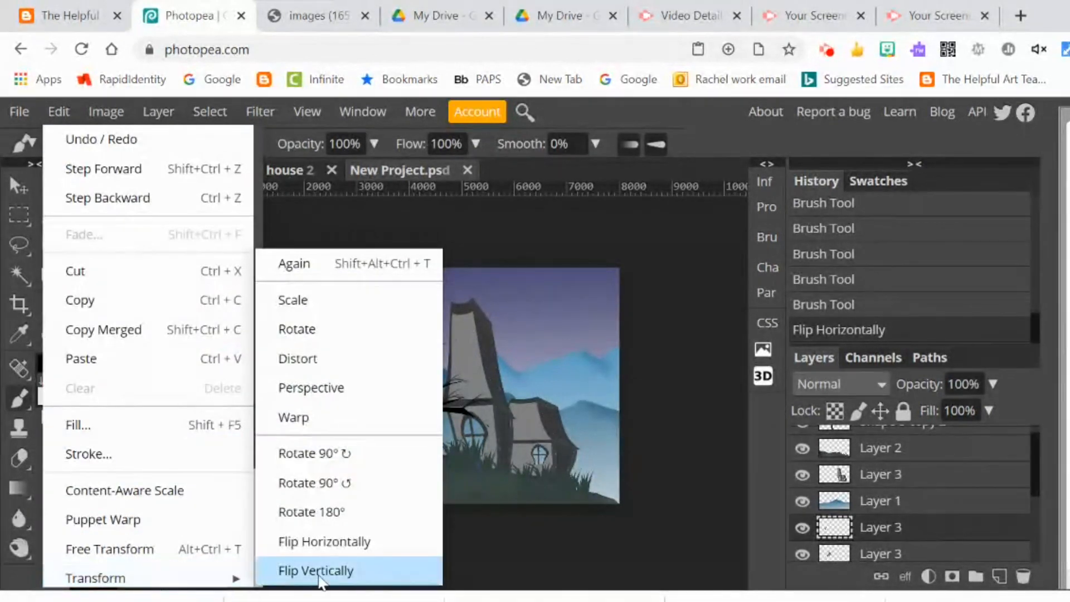
pyautogui.click(315, 571)
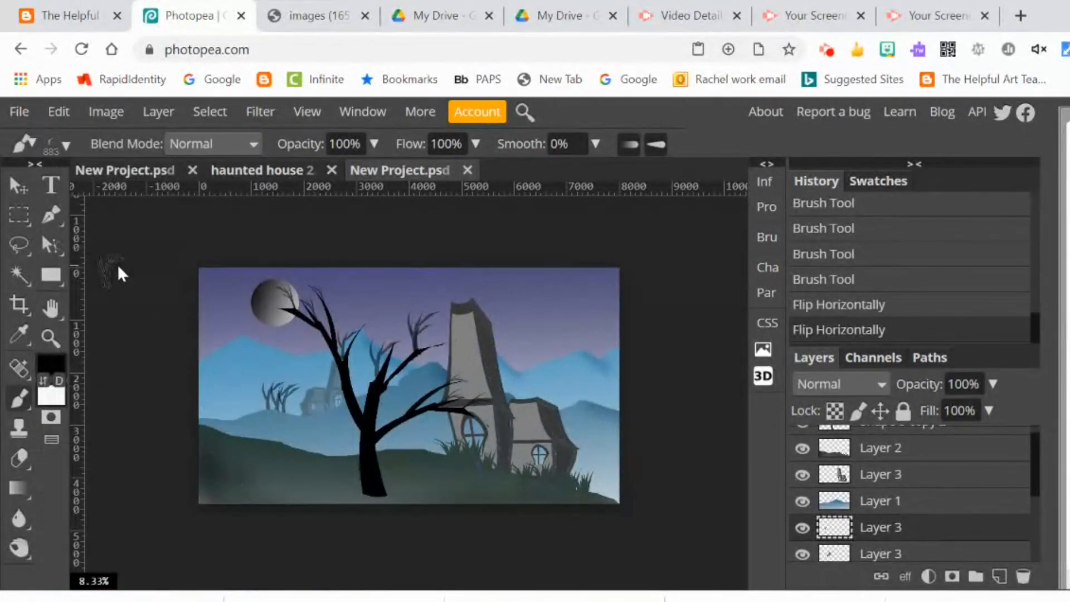
pyautogui.click(58, 111)
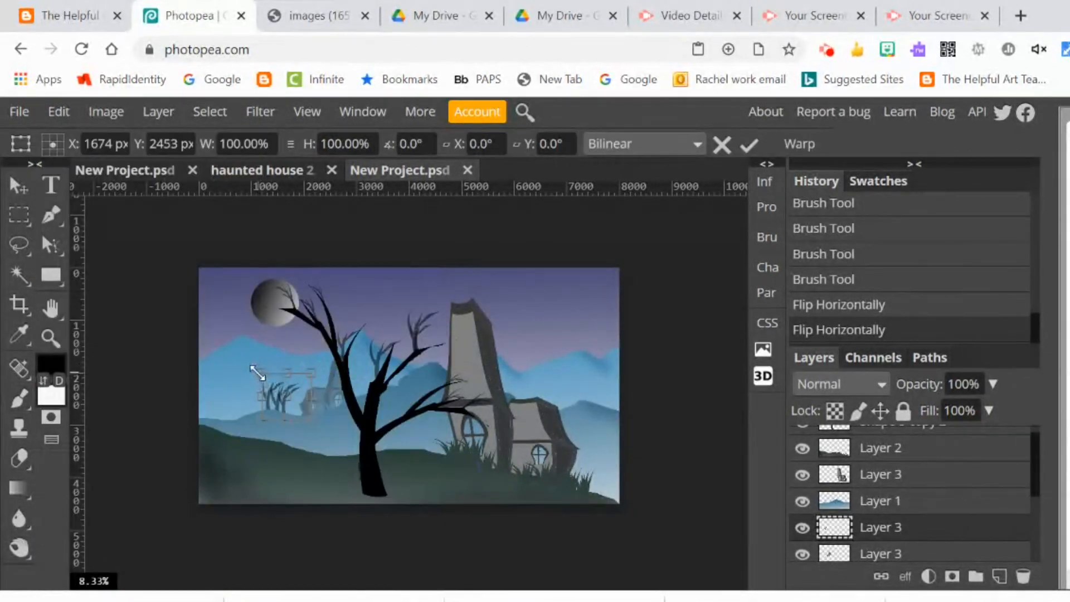
# Scale, rotate and reposition the small trees on the hill, then commit the transform
pyautogui.moveTo(266, 376); pyautogui.dragTo(283, 358)
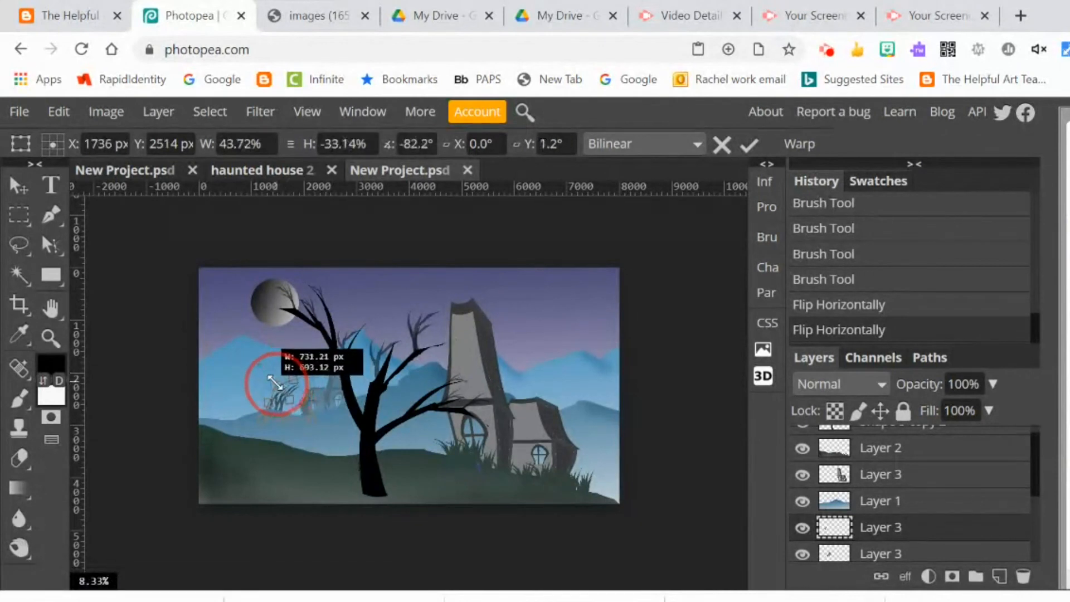
pyautogui.moveTo(270, 382); pyautogui.dragTo(267, 379)
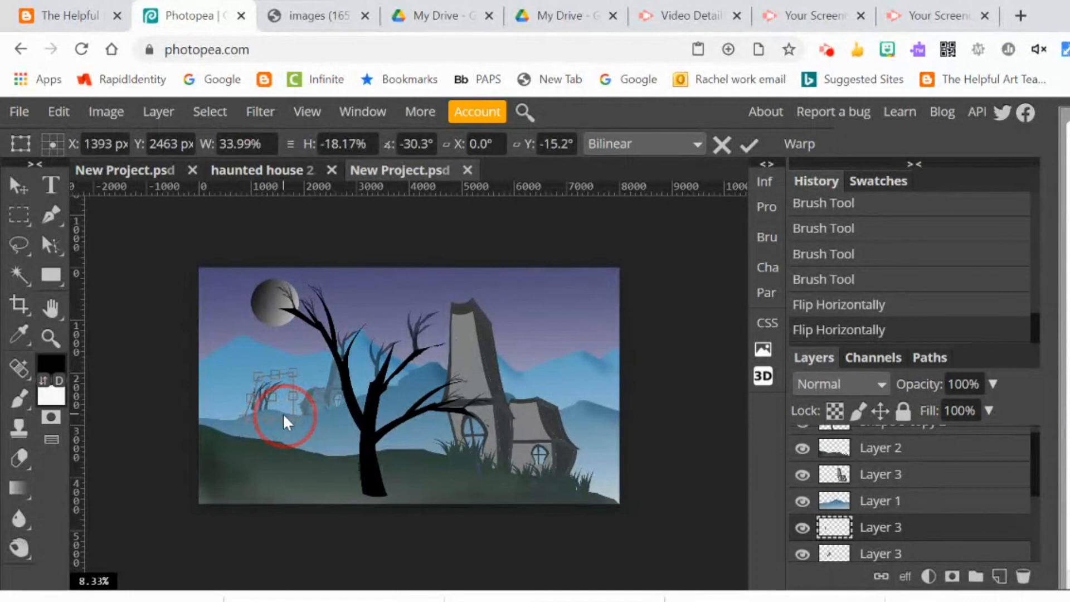
pyautogui.moveTo(287, 420); pyautogui.dragTo(258, 421)
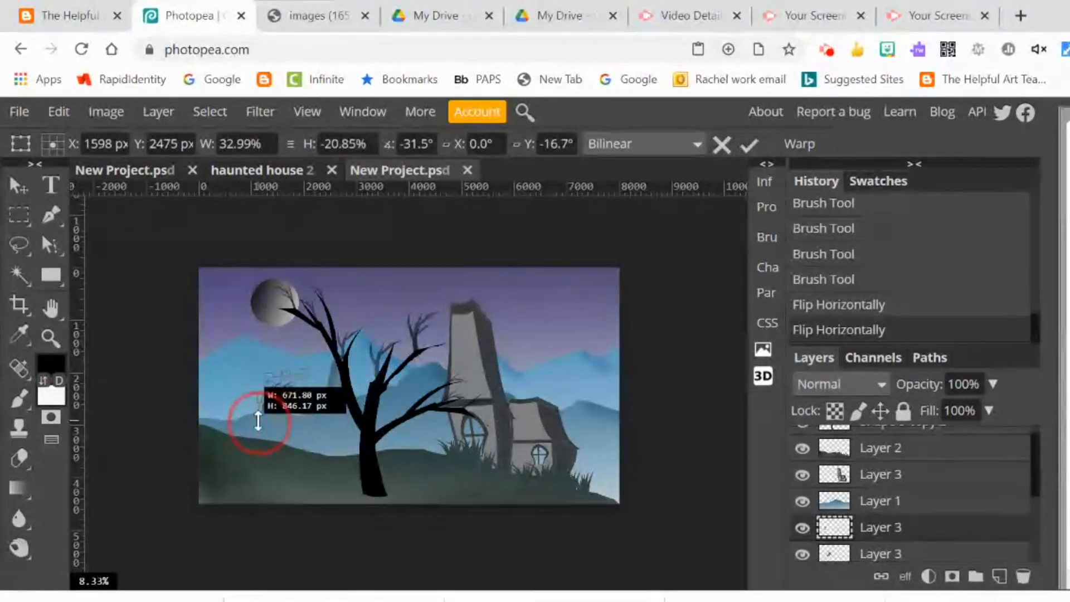
pyautogui.moveTo(258, 420); pyautogui.dragTo(238, 386)
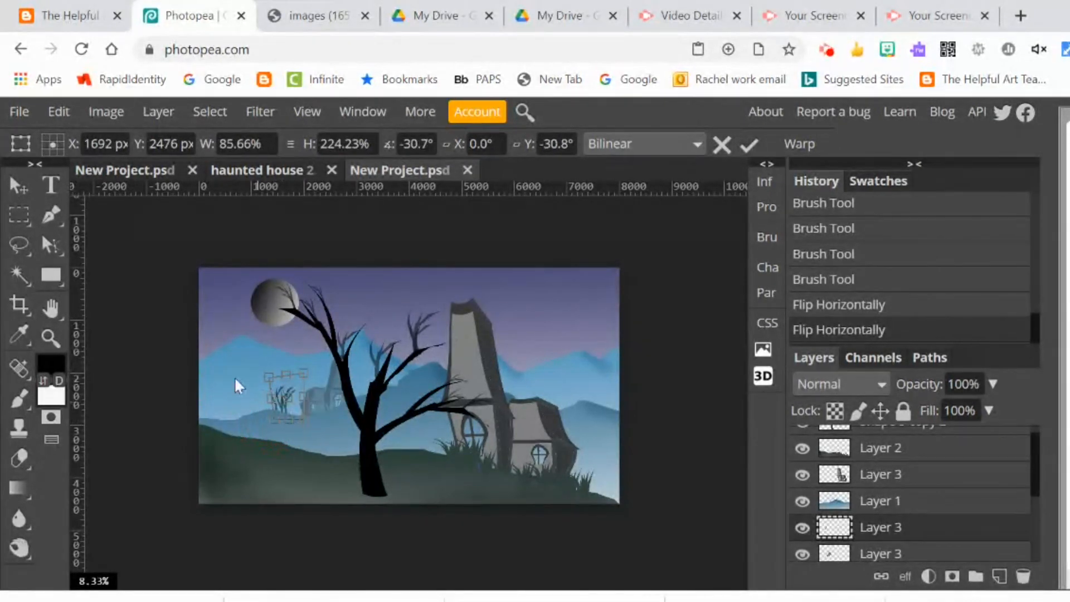
pyautogui.click(749, 144)
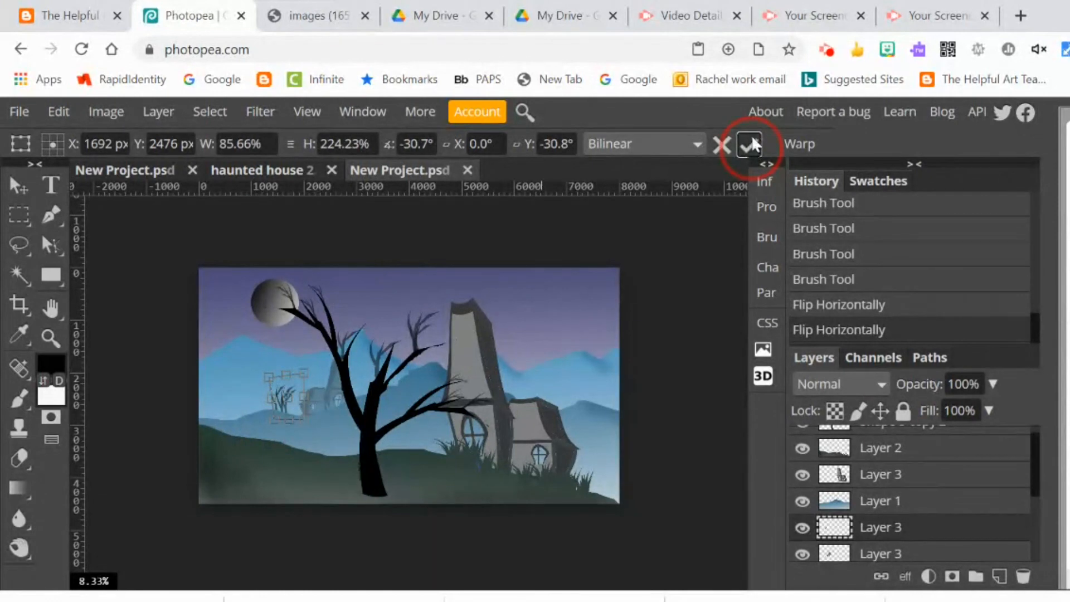
pyautogui.click(749, 143)
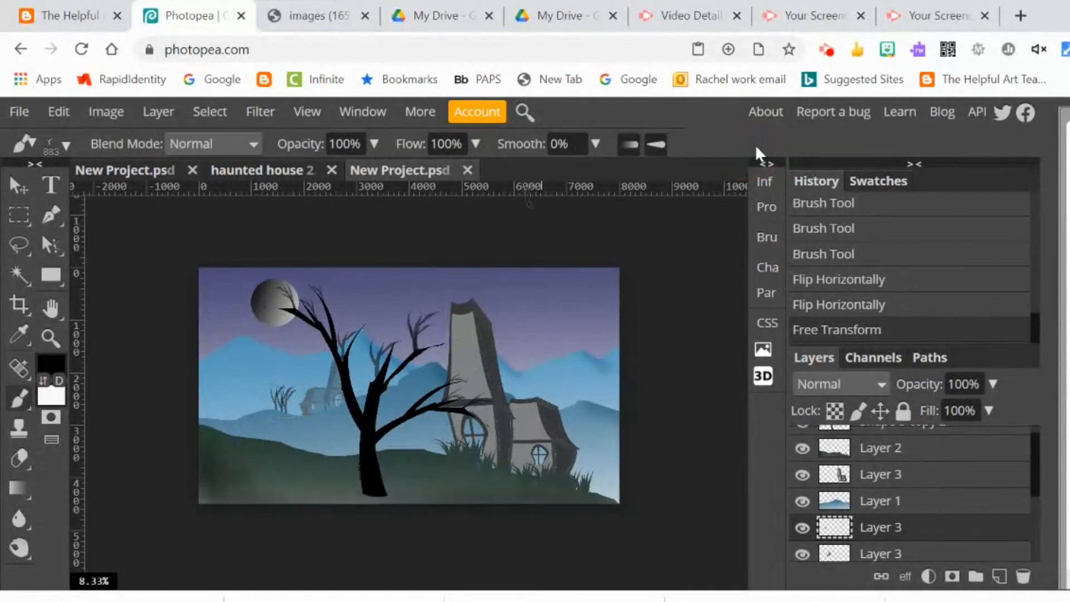